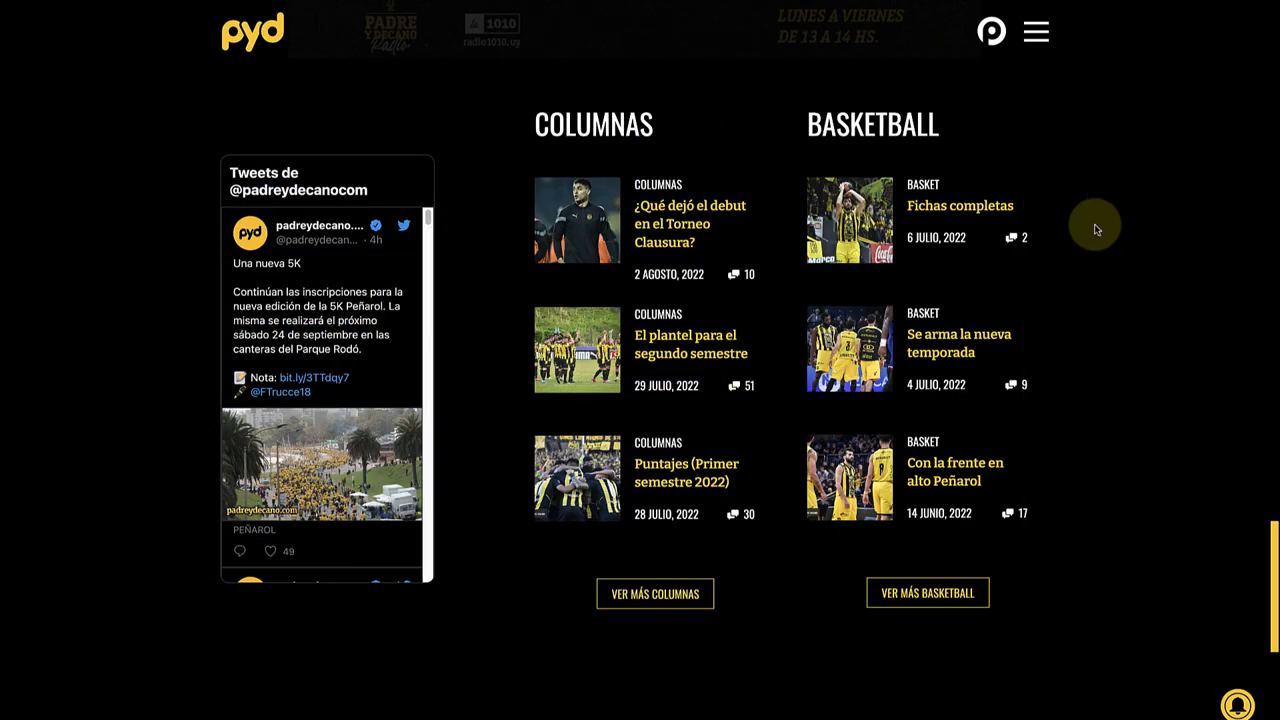
- Scroll down the example site to view its black footer with logo, links and social icons
{"action": "scroll", "scroll_direction": "down", "scroll_amount": 3}
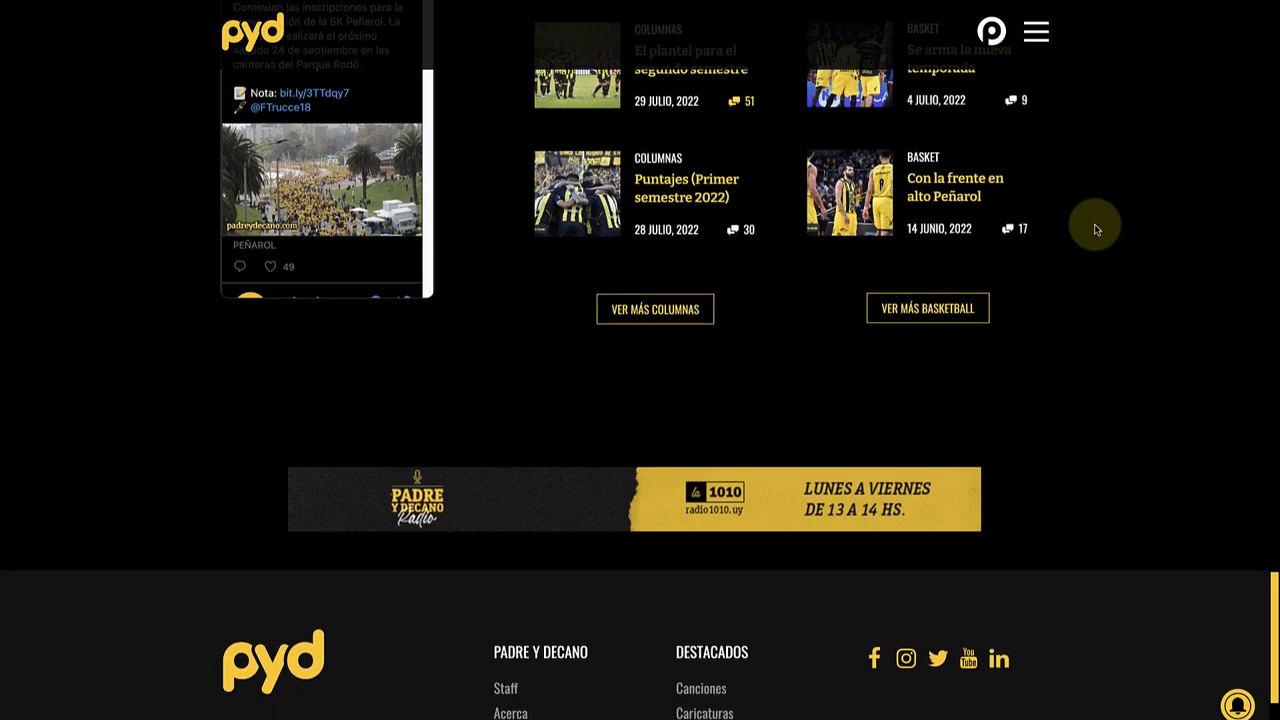
{"action": "scroll", "scroll_direction": "down", "scroll_amount": 3}
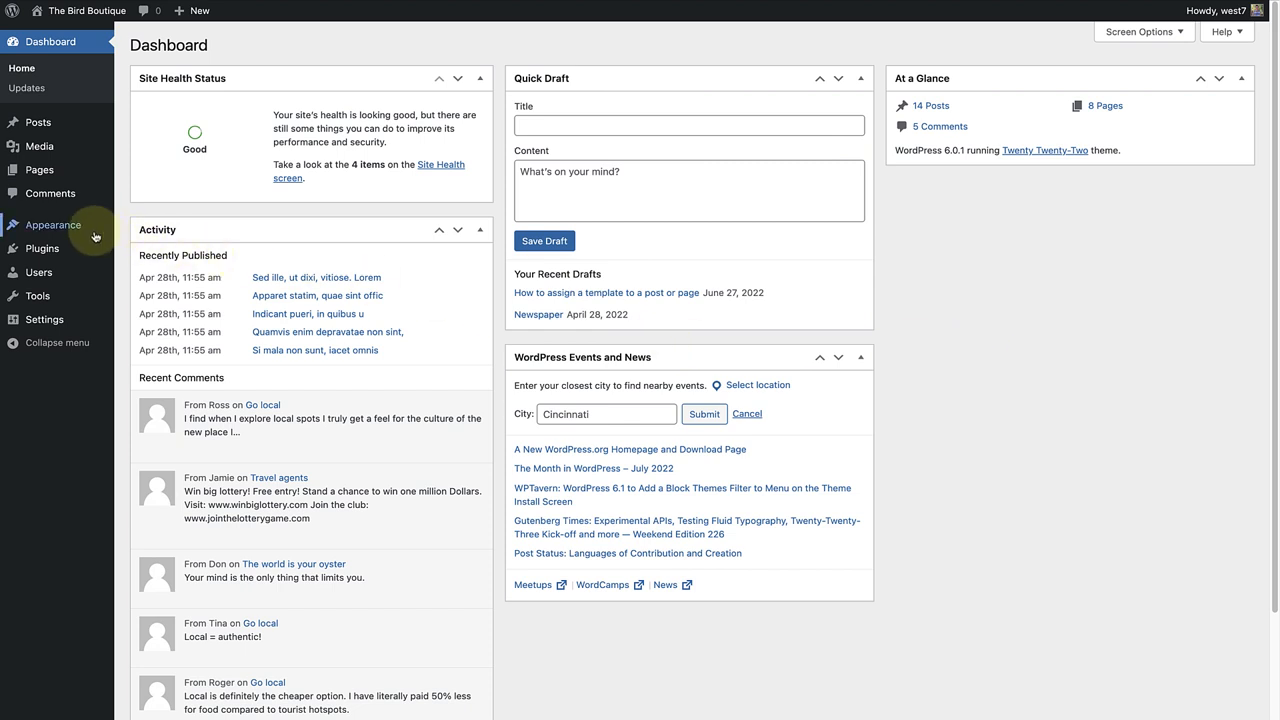
- Go via Appearance to the Site Editor (beta) and scroll to the Home template's footer
{"action": "left_click", "coordinate": [52, 224]}
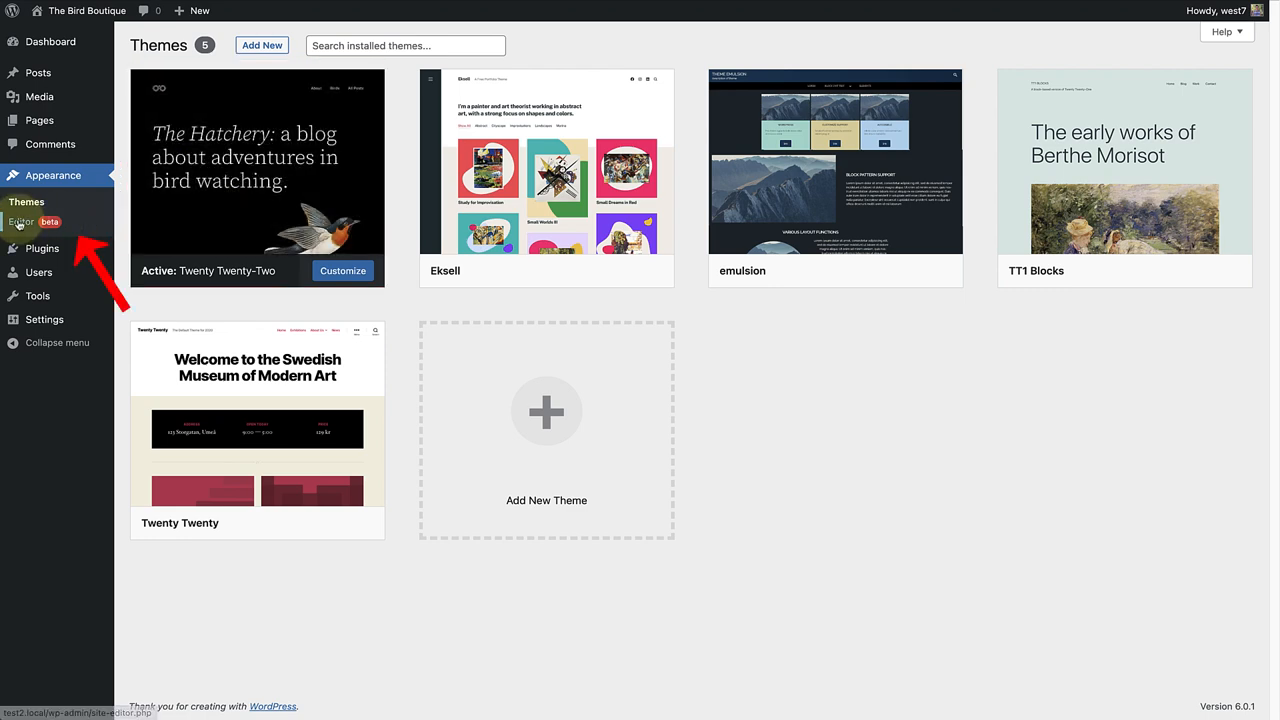
{"action": "left_click", "coordinate": [20, 220]}
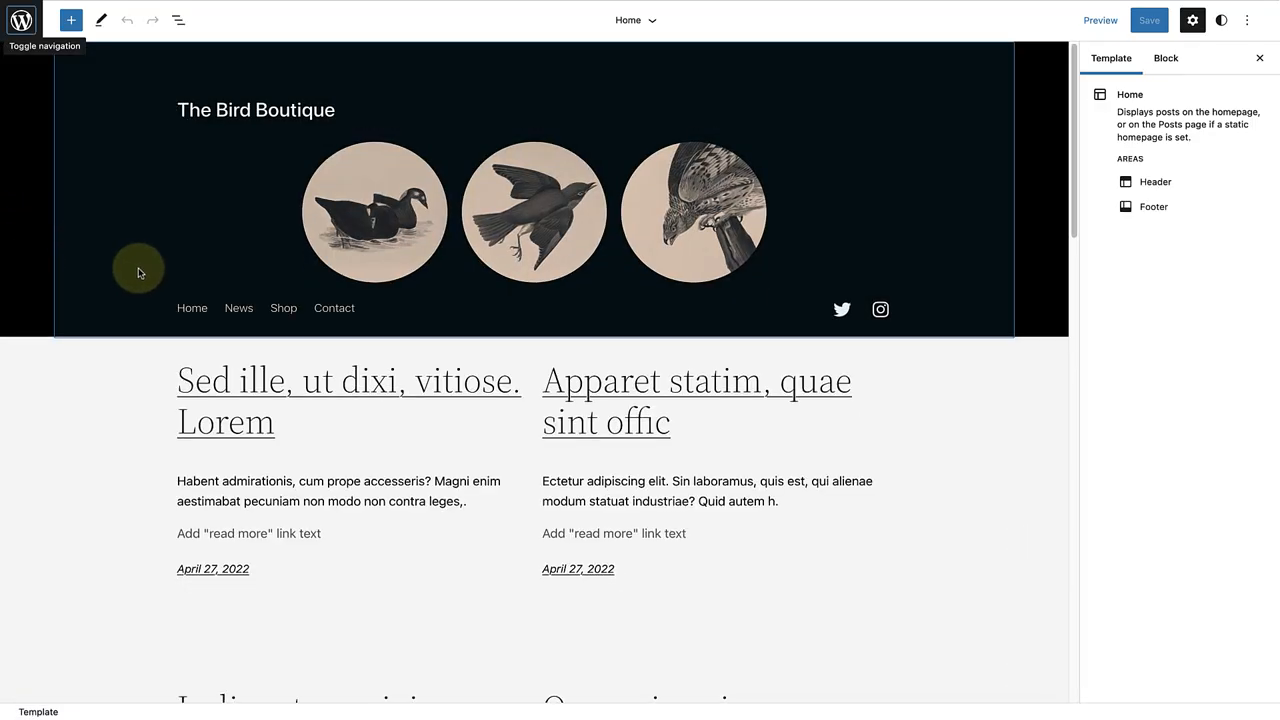
{"action": "mouse_move", "coordinate": [132, 268]}
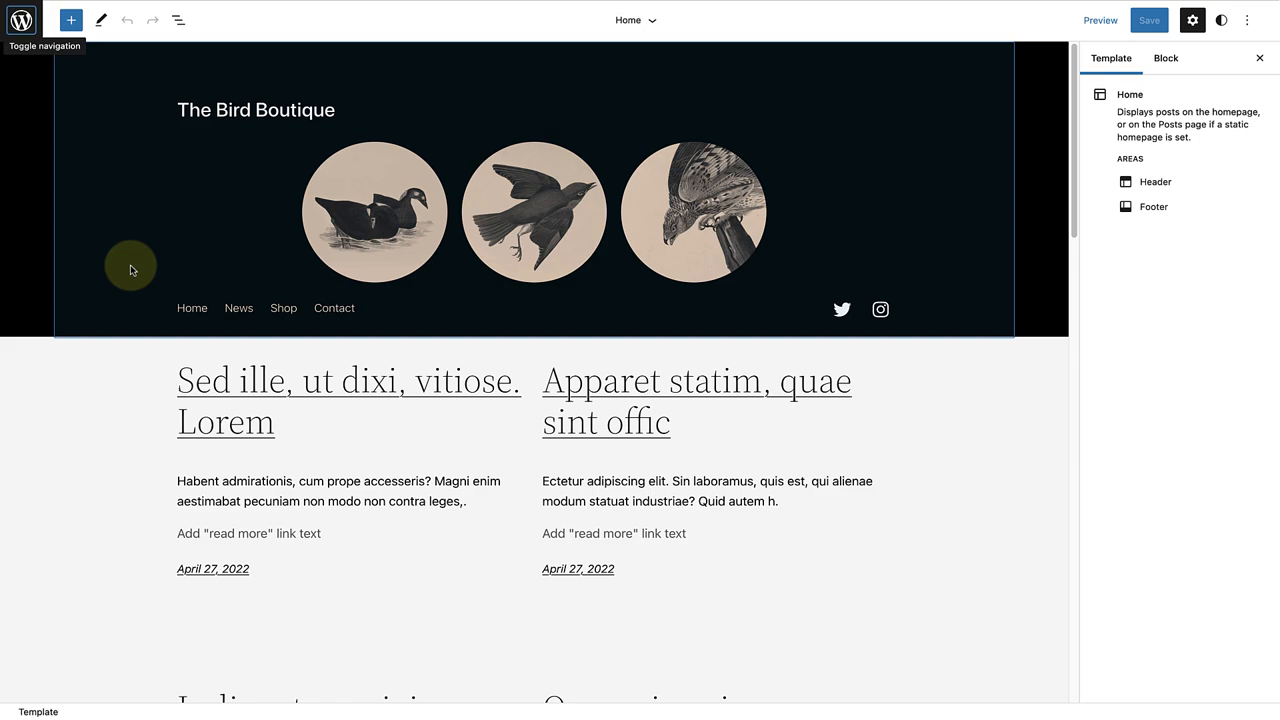
{"action": "scroll", "scroll_direction": "down", "scroll_amount": 3}
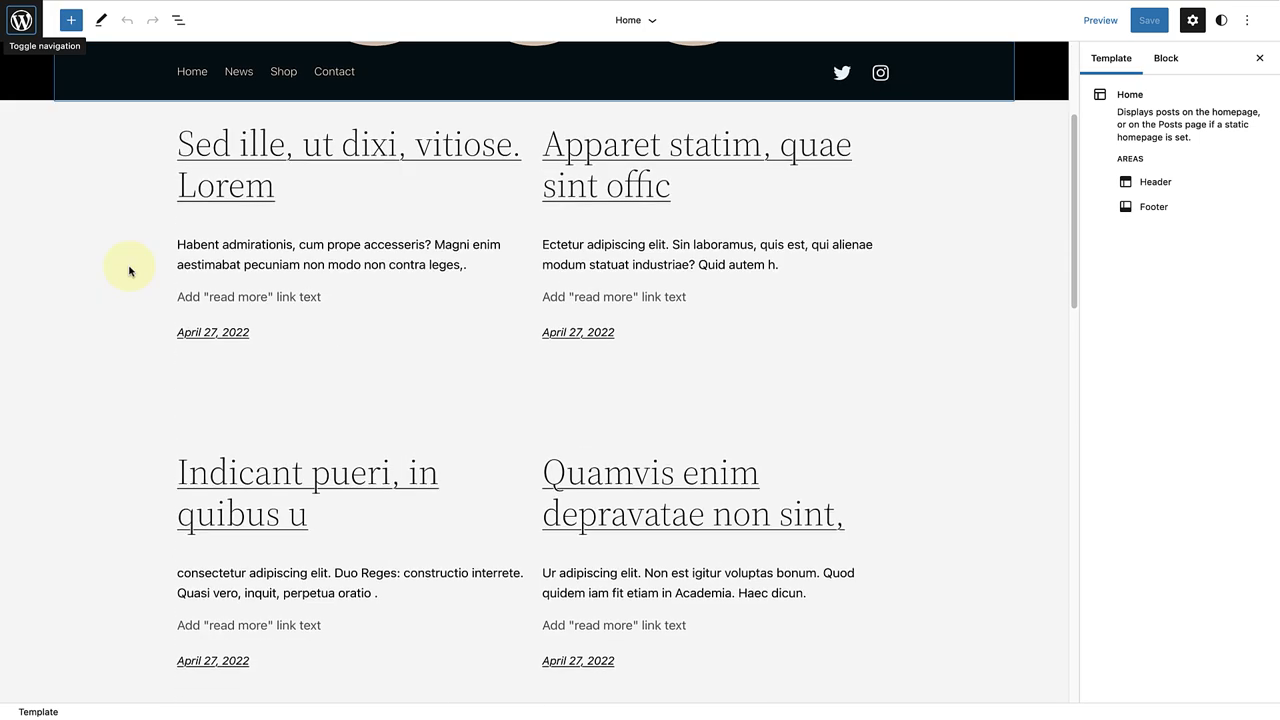
{"action": "scroll", "scroll_direction": "down", "scroll_amount": 3}
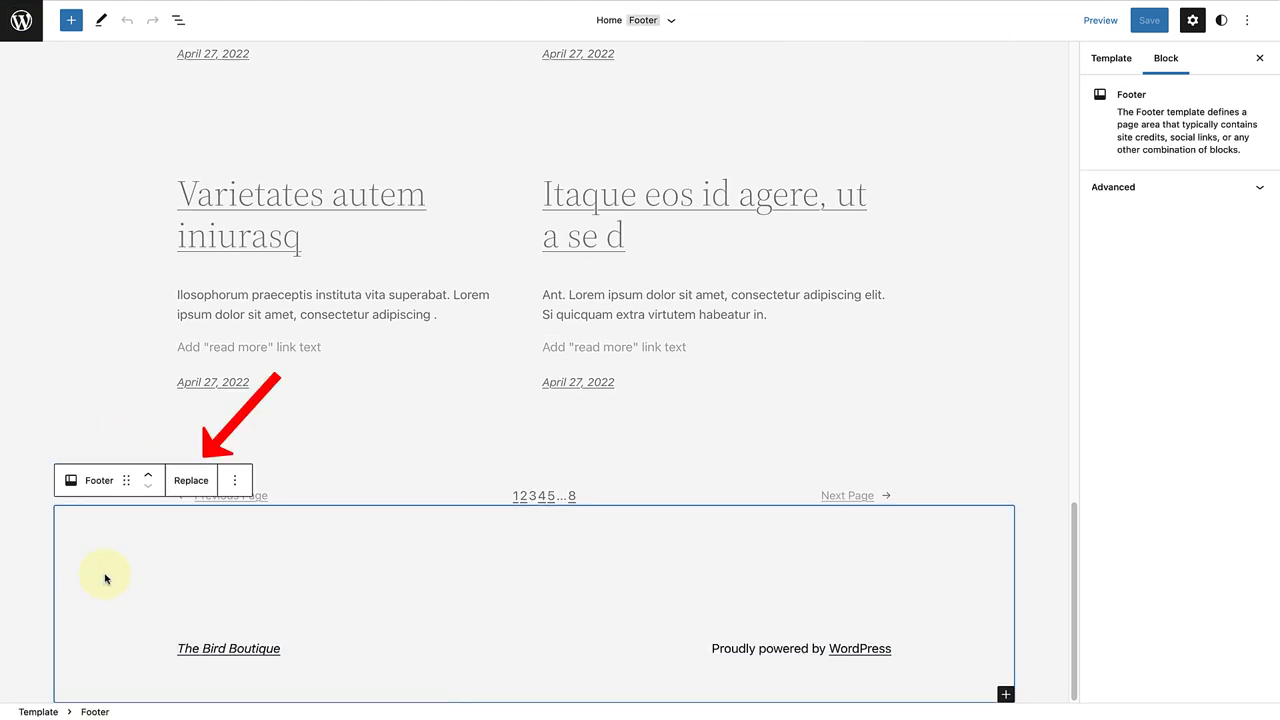
- Replace the footer with 'Footer with title, tagline, and social links on a dark background'
{"action": "left_click", "coordinate": [190, 480]}
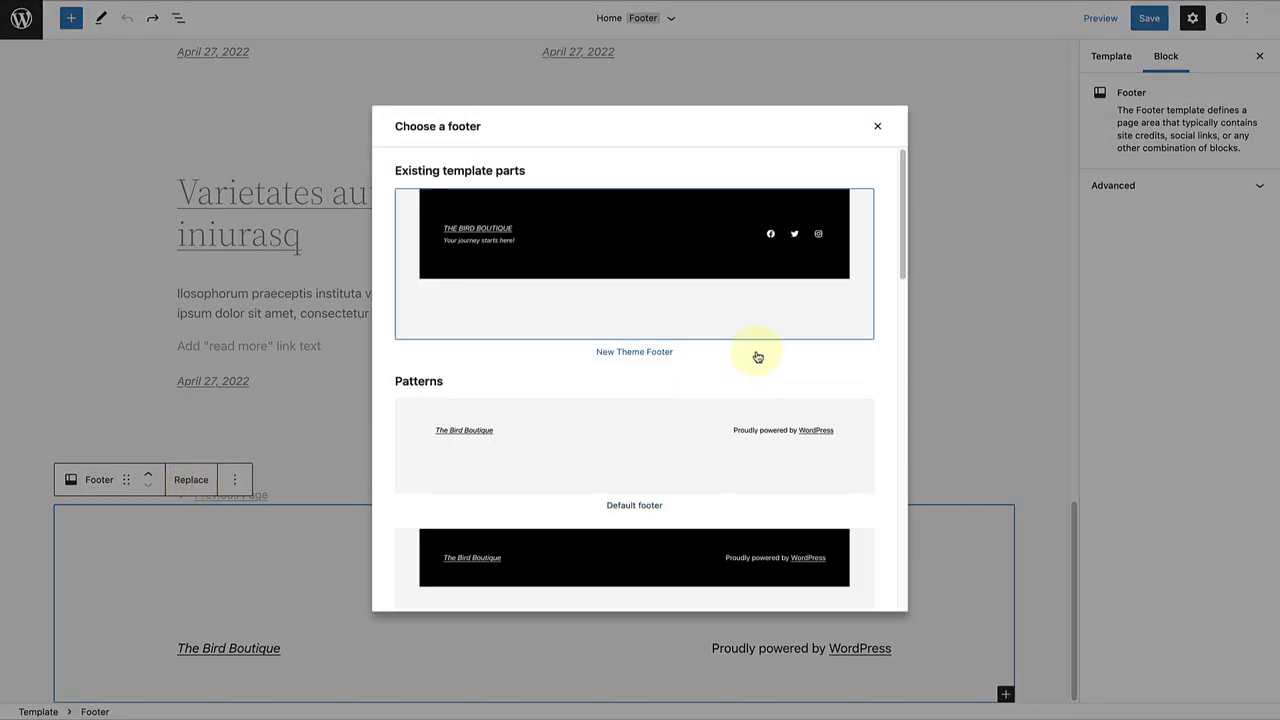
{"action": "scroll", "scroll_direction": "down", "scroll_amount": 3}
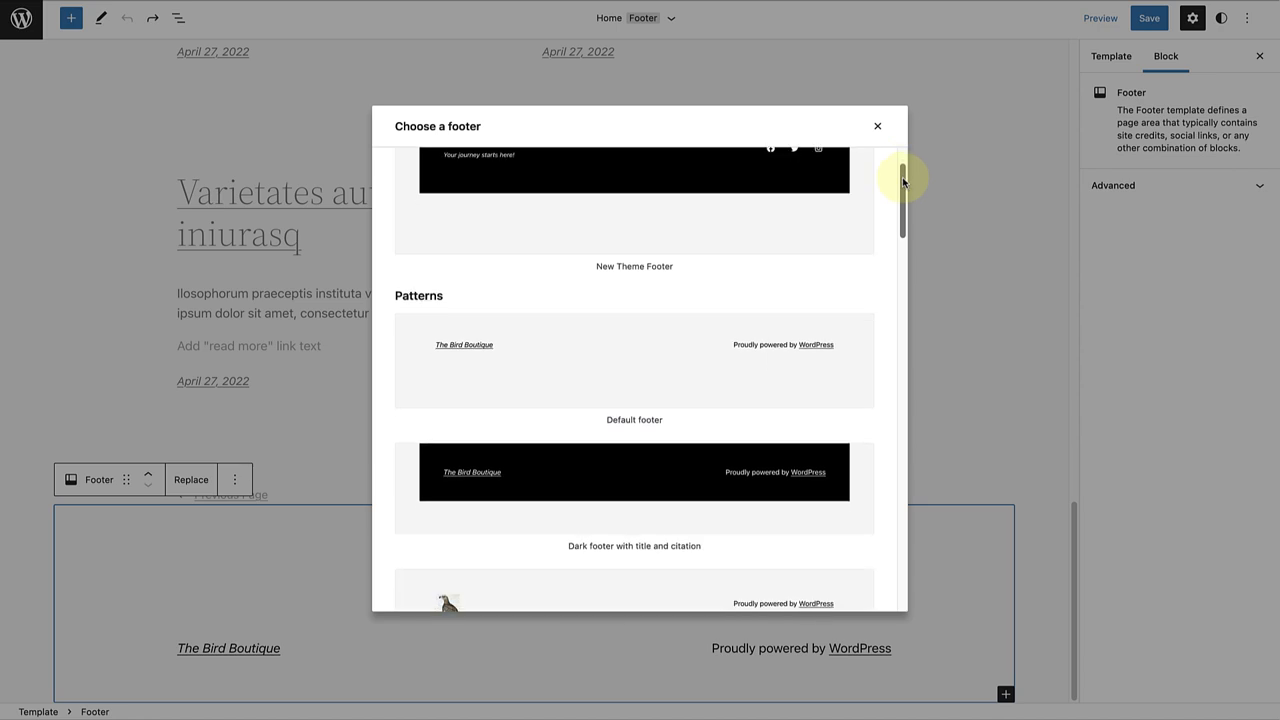
{"action": "scroll", "scroll_direction": "down", "scroll_amount": 3}
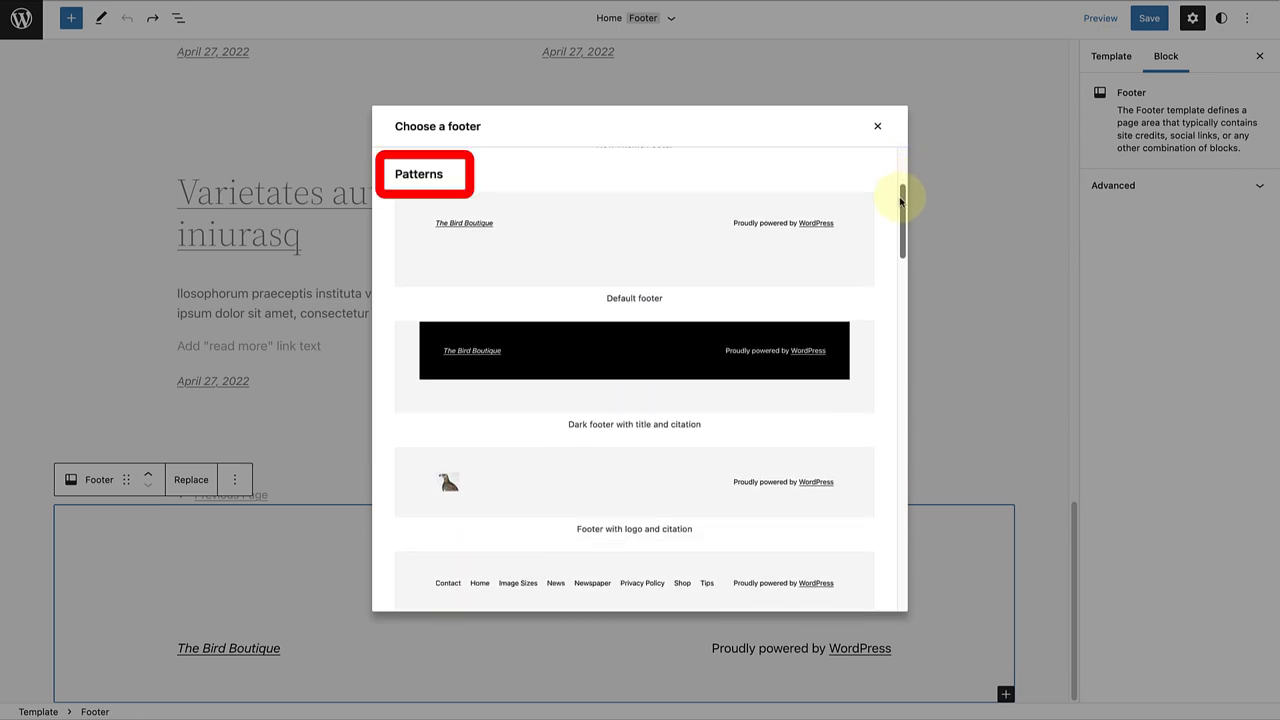
{"action": "scroll", "scroll_direction": "down", "scroll_amount": 3}
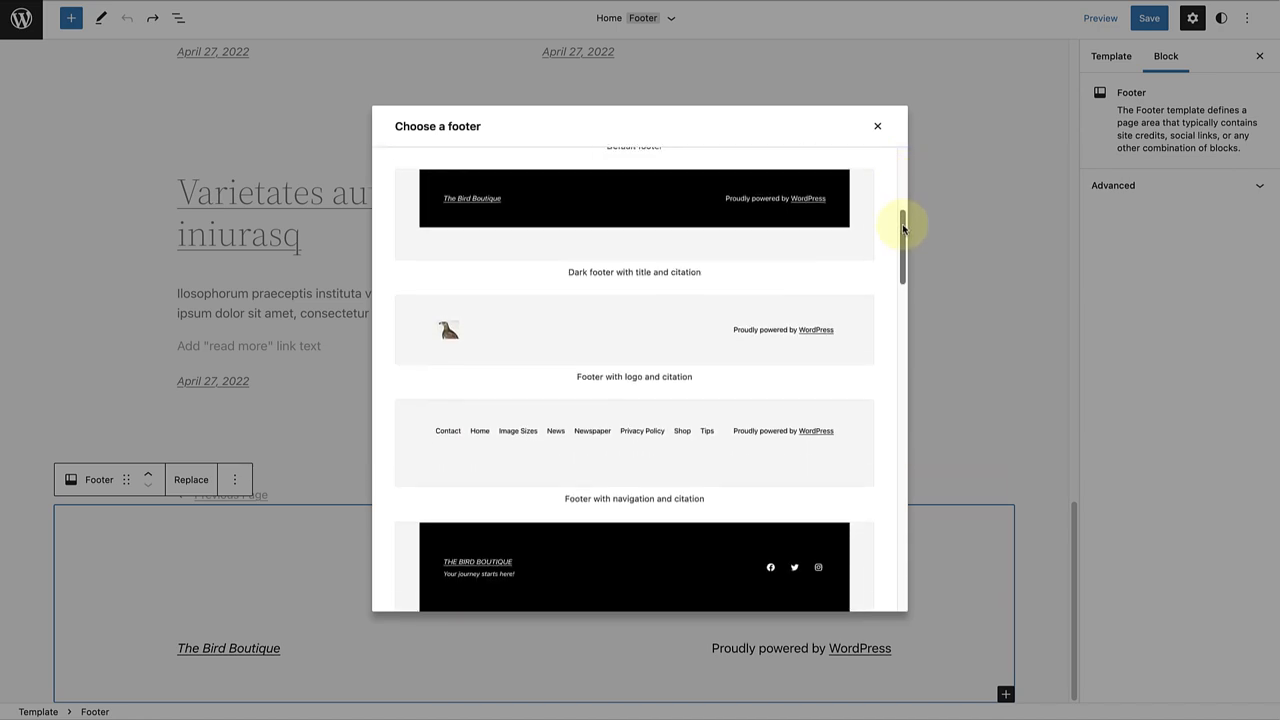
{"action": "scroll", "scroll_direction": "down", "scroll_amount": 3}
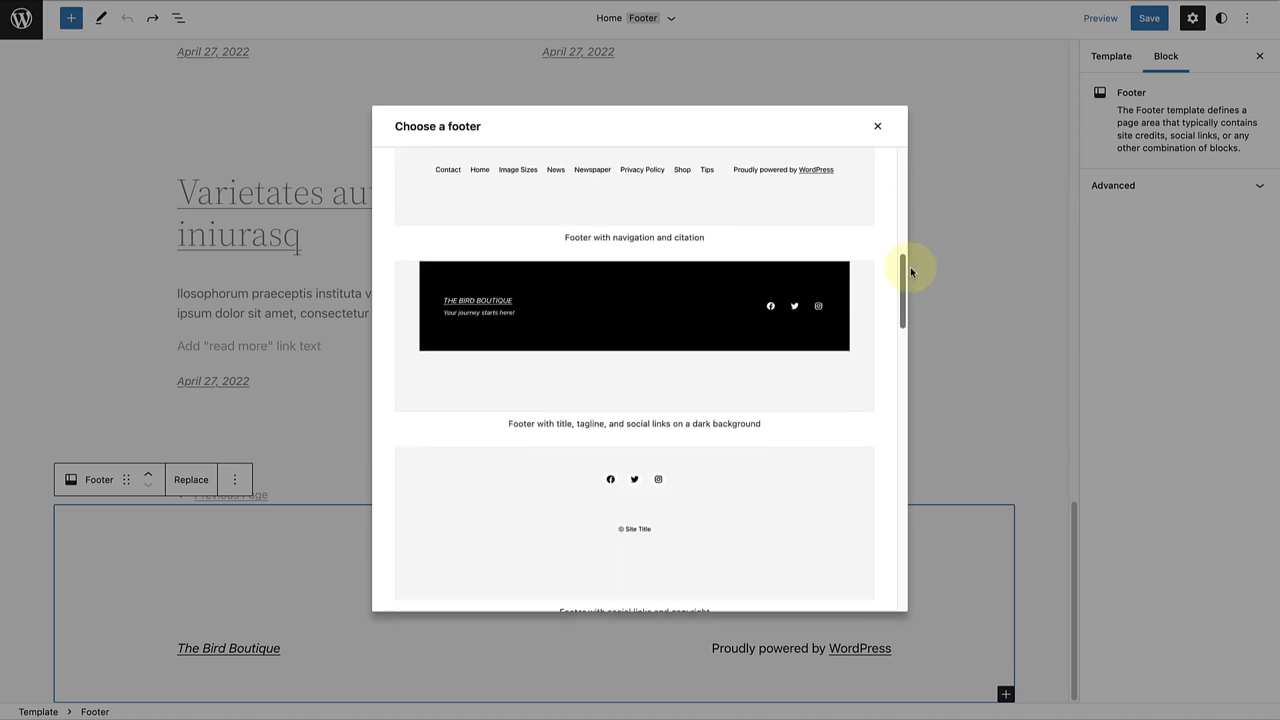
{"action": "scroll", "scroll_direction": "down", "scroll_amount": 3}
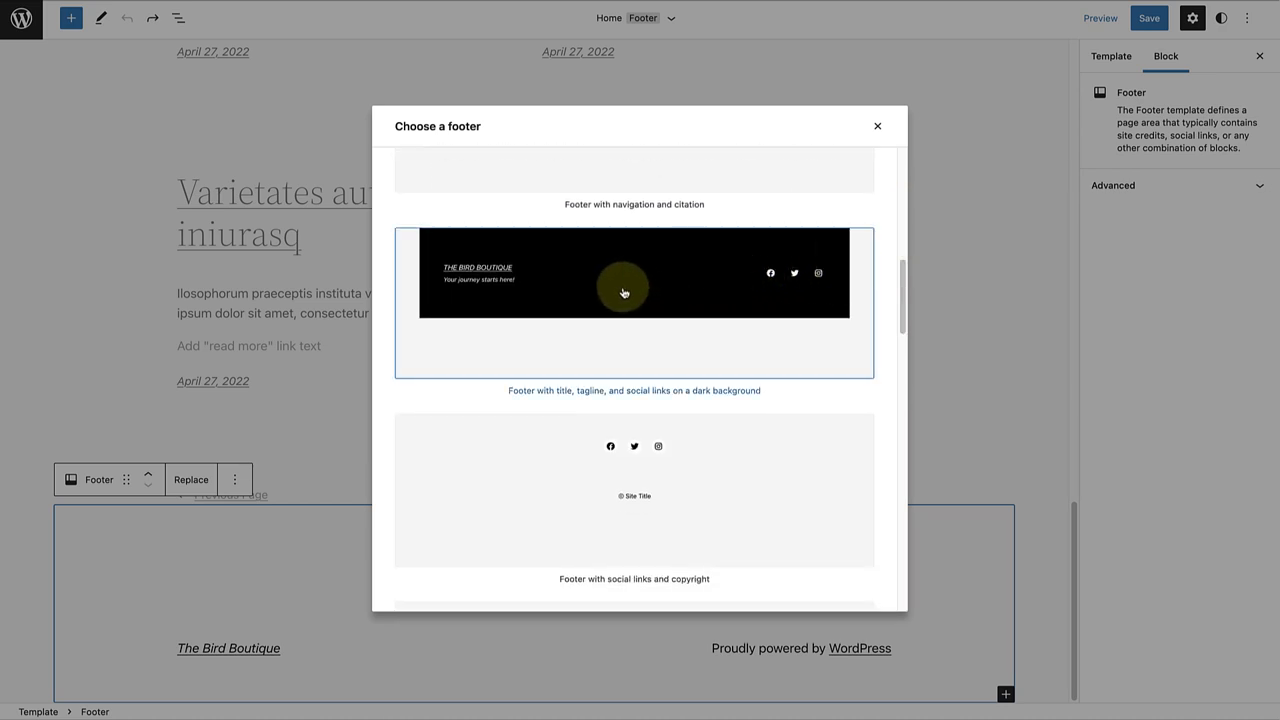
{"action": "left_click", "coordinate": [634, 302]}
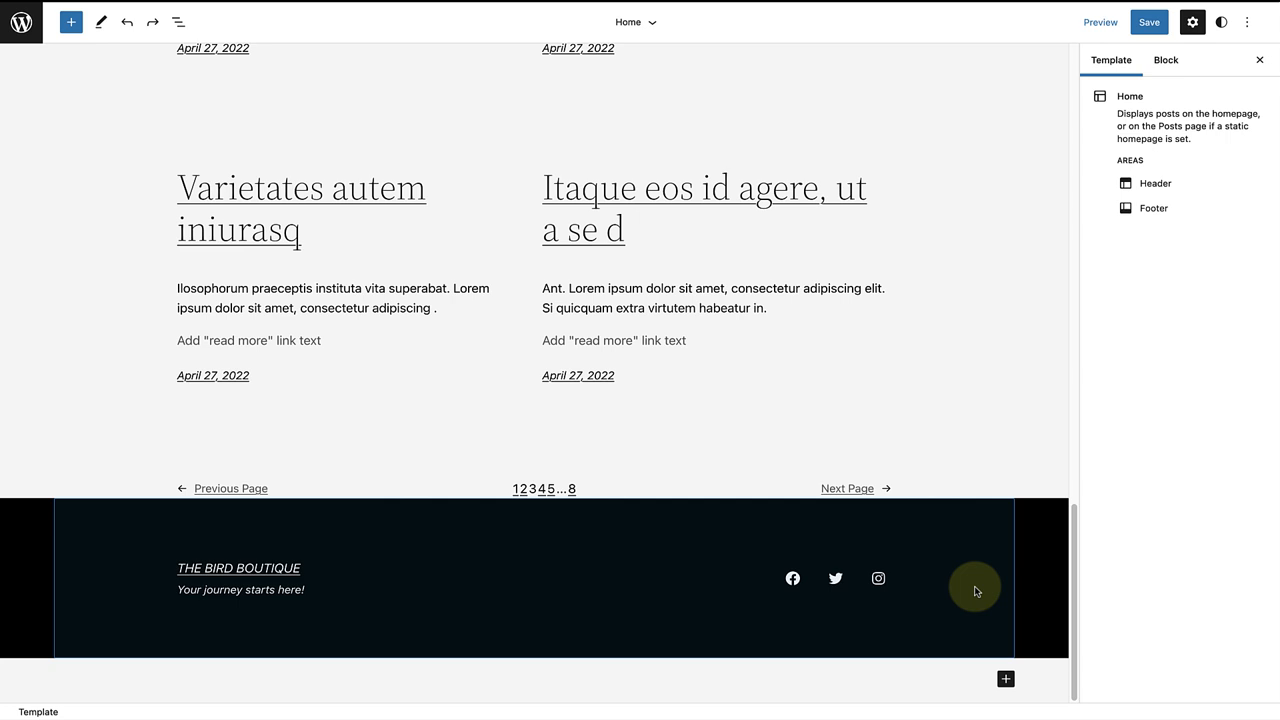
{"action": "mouse_move", "coordinate": [944, 568]}
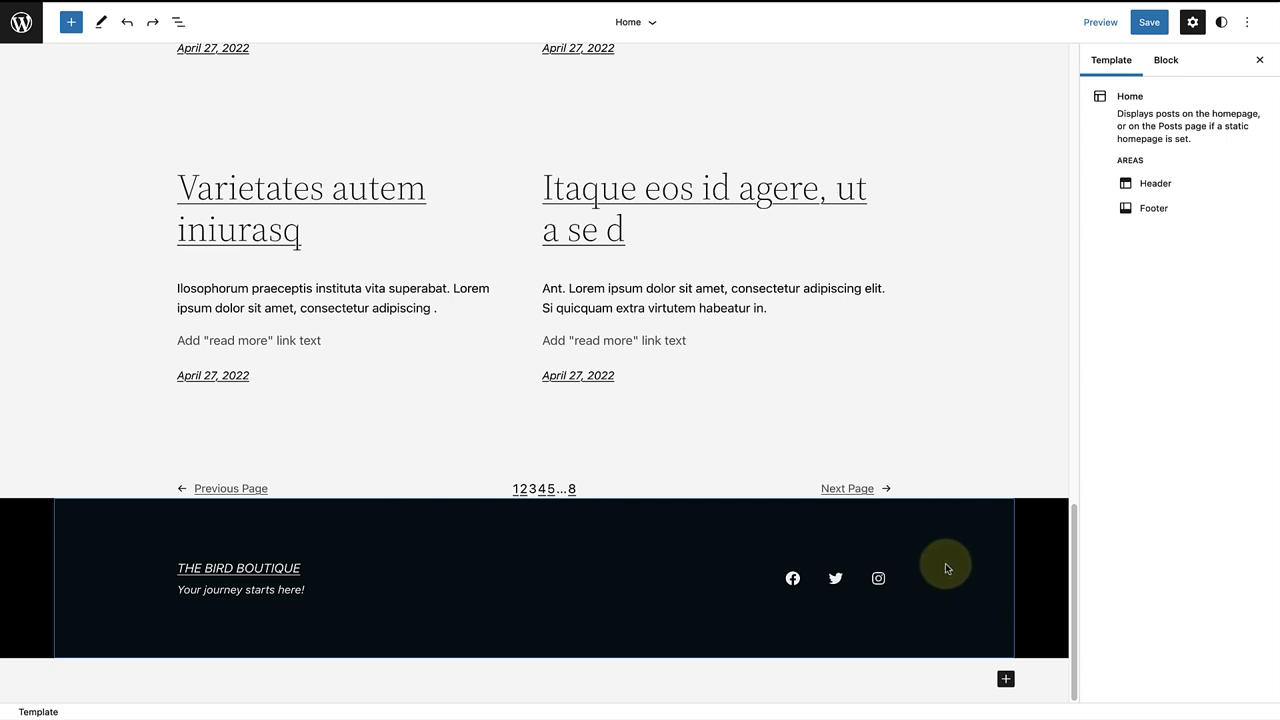
- Use List View to select the Footer and remove it from the Home template
{"action": "left_click", "coordinate": [178, 20]}
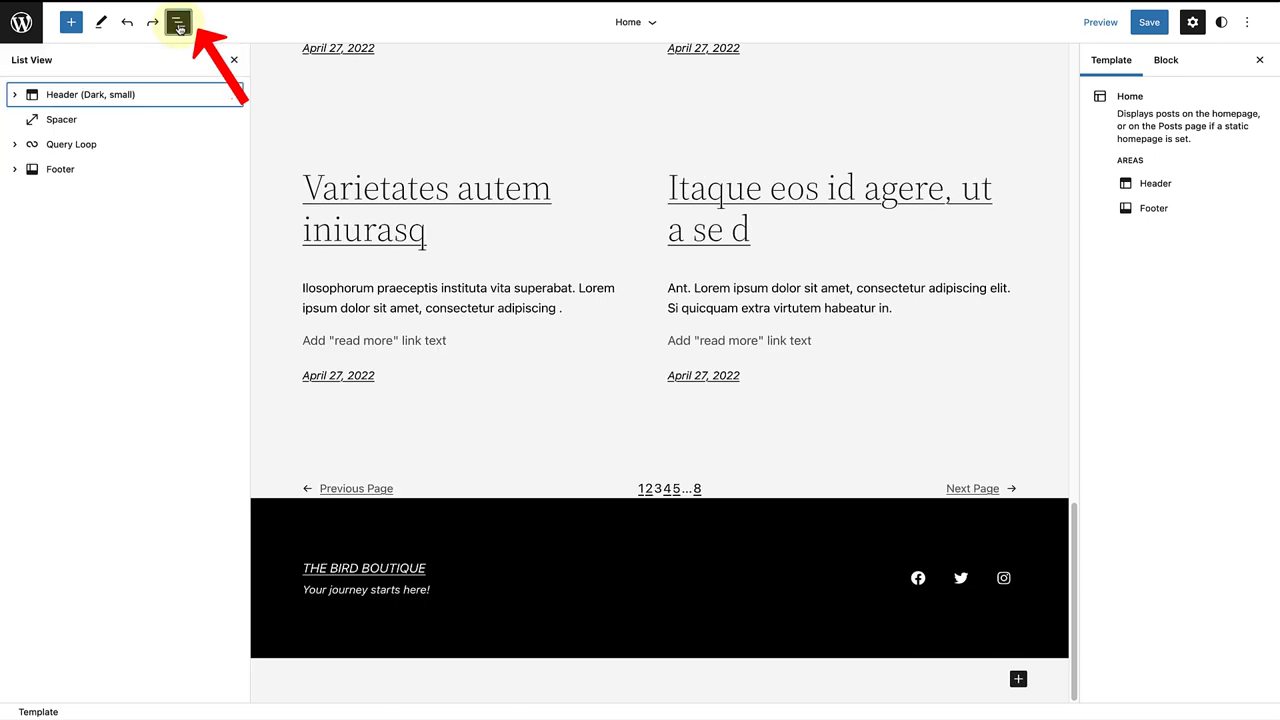
{"action": "left_click", "coordinate": [60, 168]}
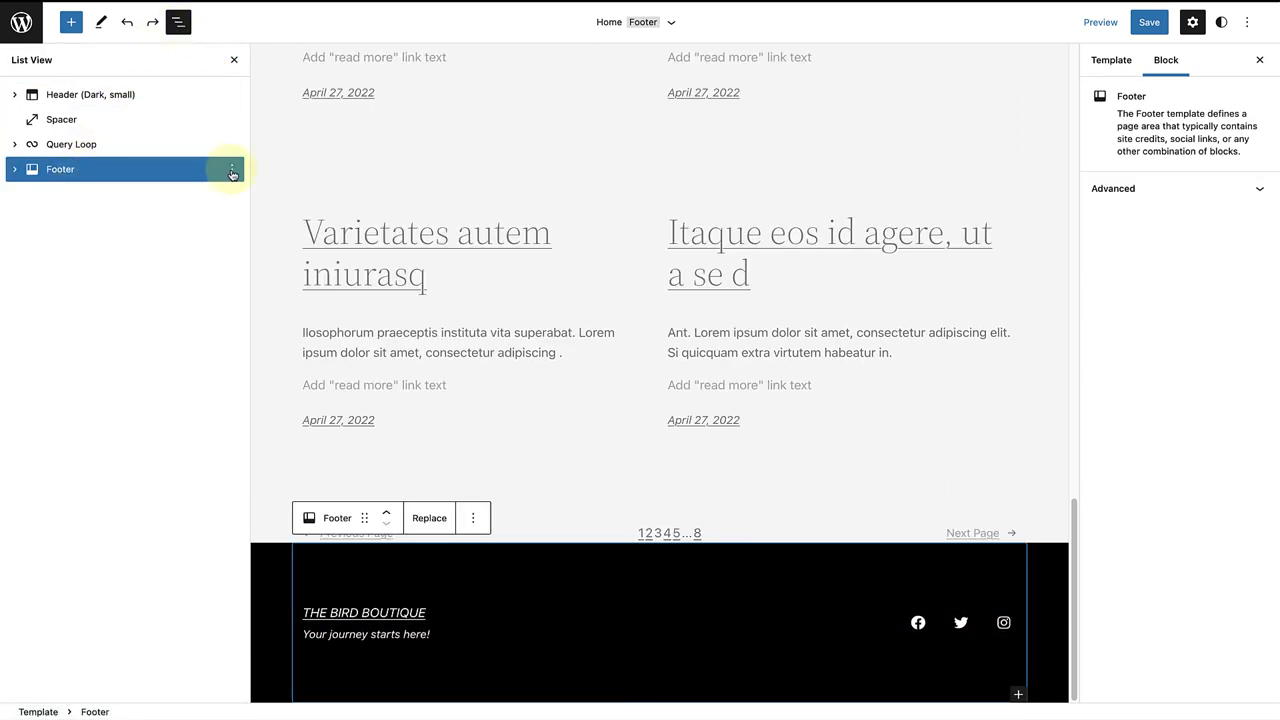
{"action": "left_click", "coordinate": [230, 168]}
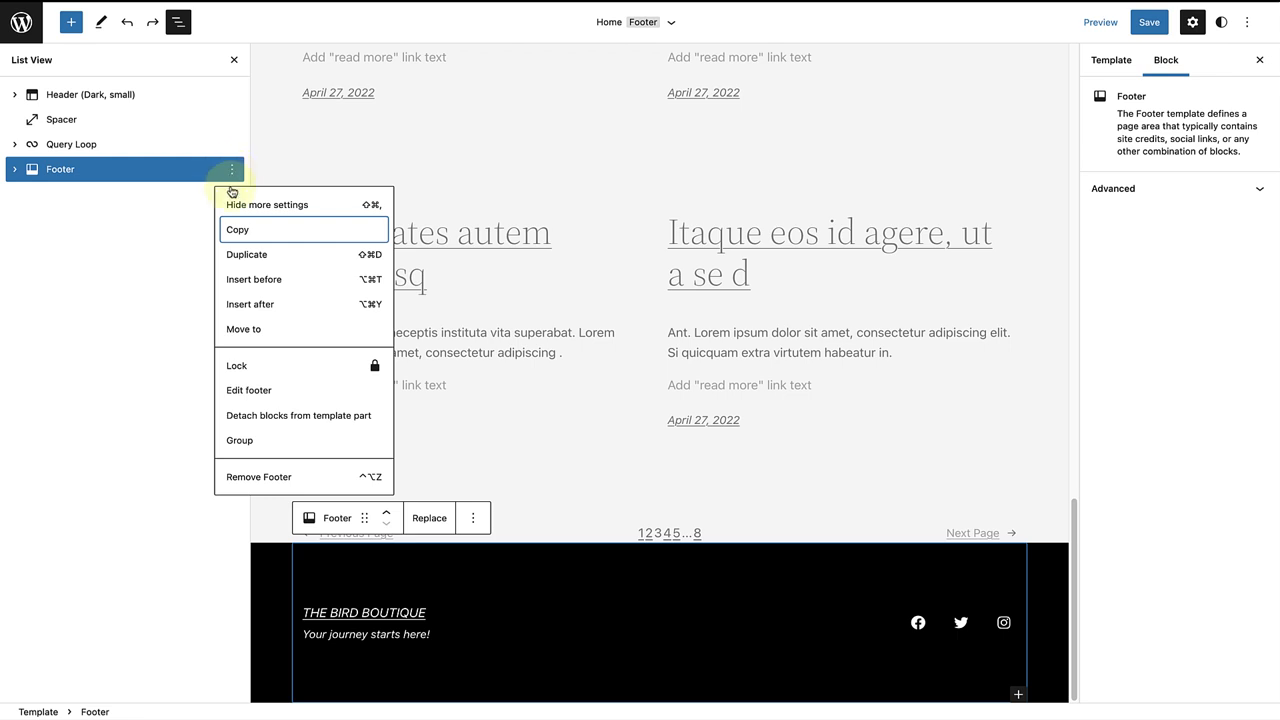
{"action": "mouse_move", "coordinate": [258, 476]}
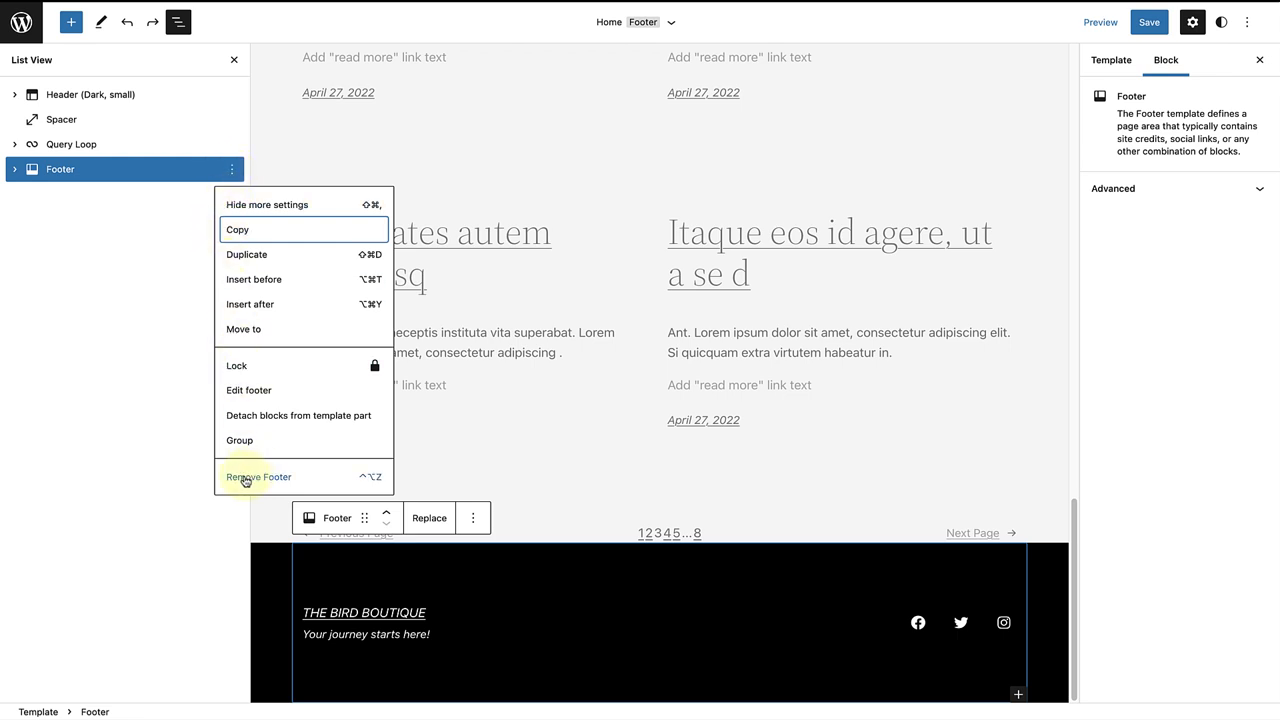
{"action": "left_click", "coordinate": [258, 476]}
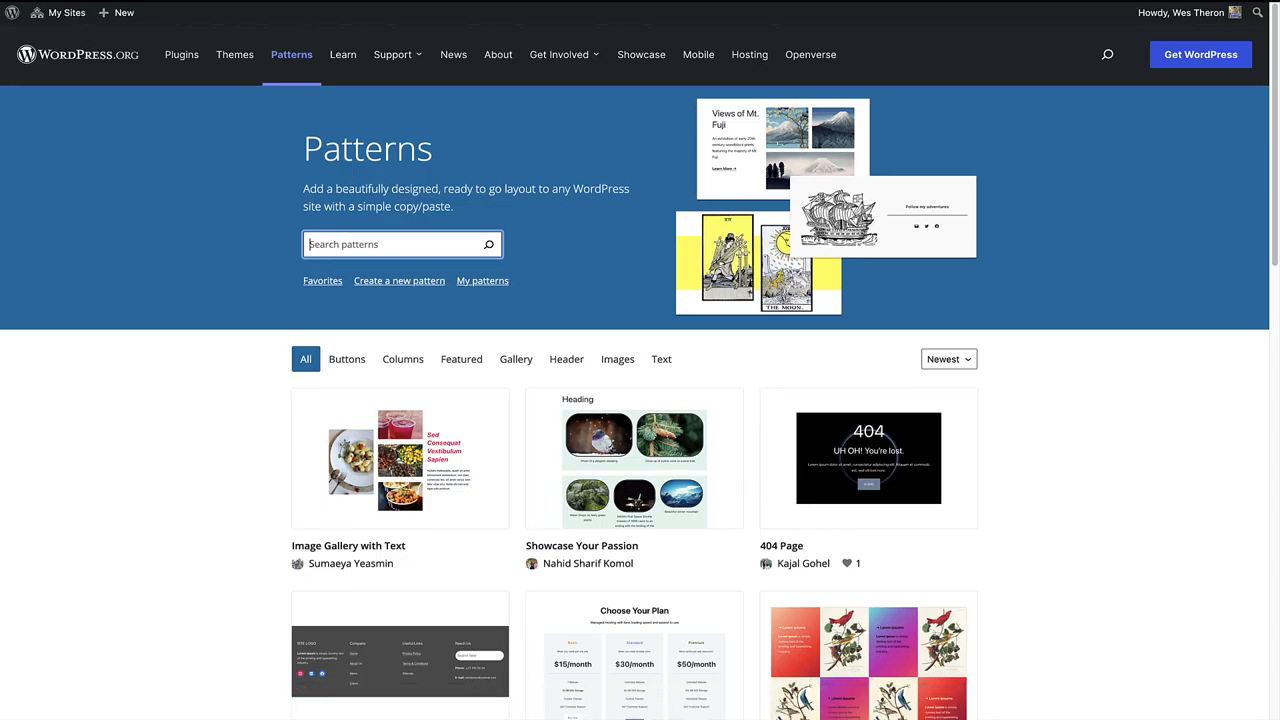
{"action": "mouse_move", "coordinate": [752, 148]}
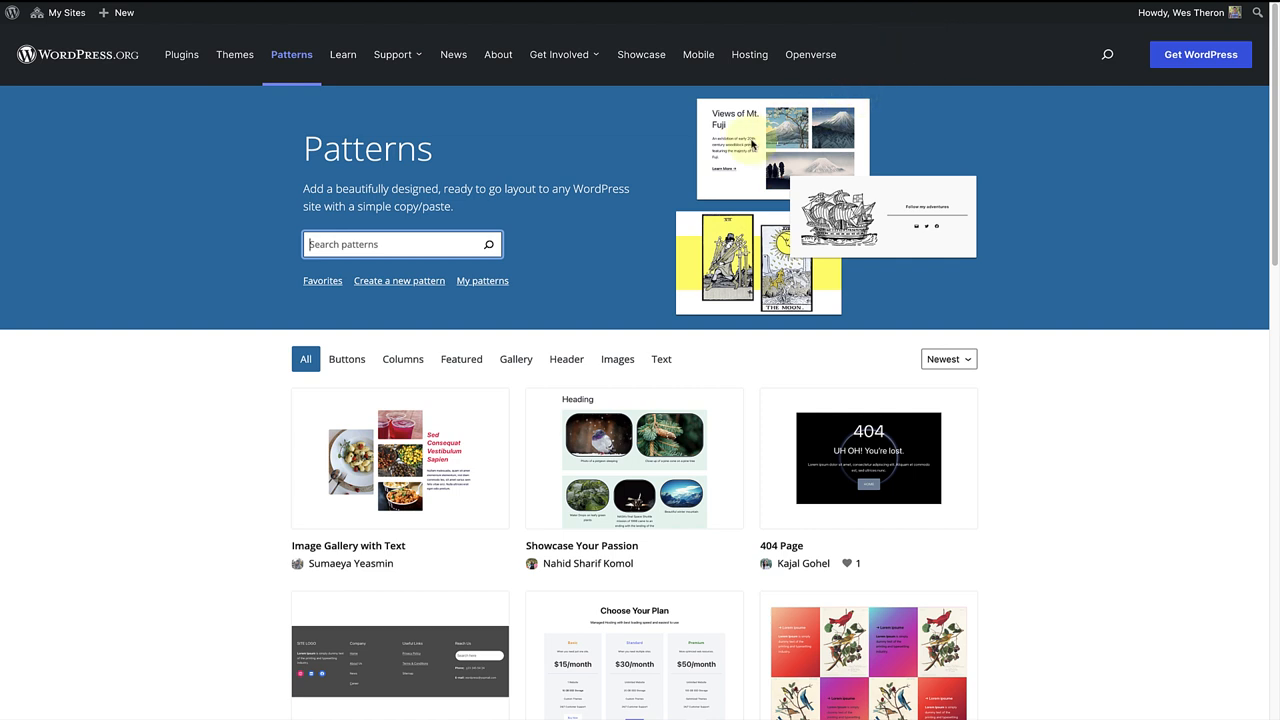
- Search the WordPress.org pattern directory for 'footer'
{"action": "left_click", "coordinate": [400, 244]}
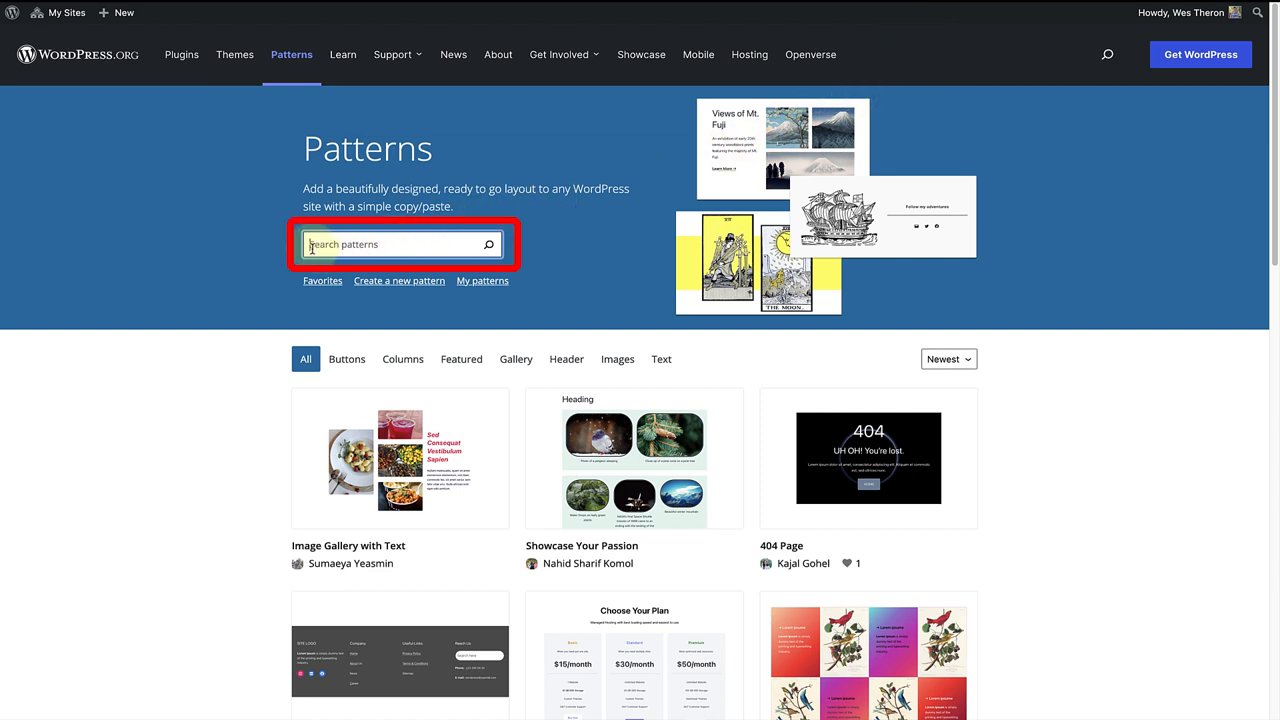
{"action": "type", "text": "footer"}
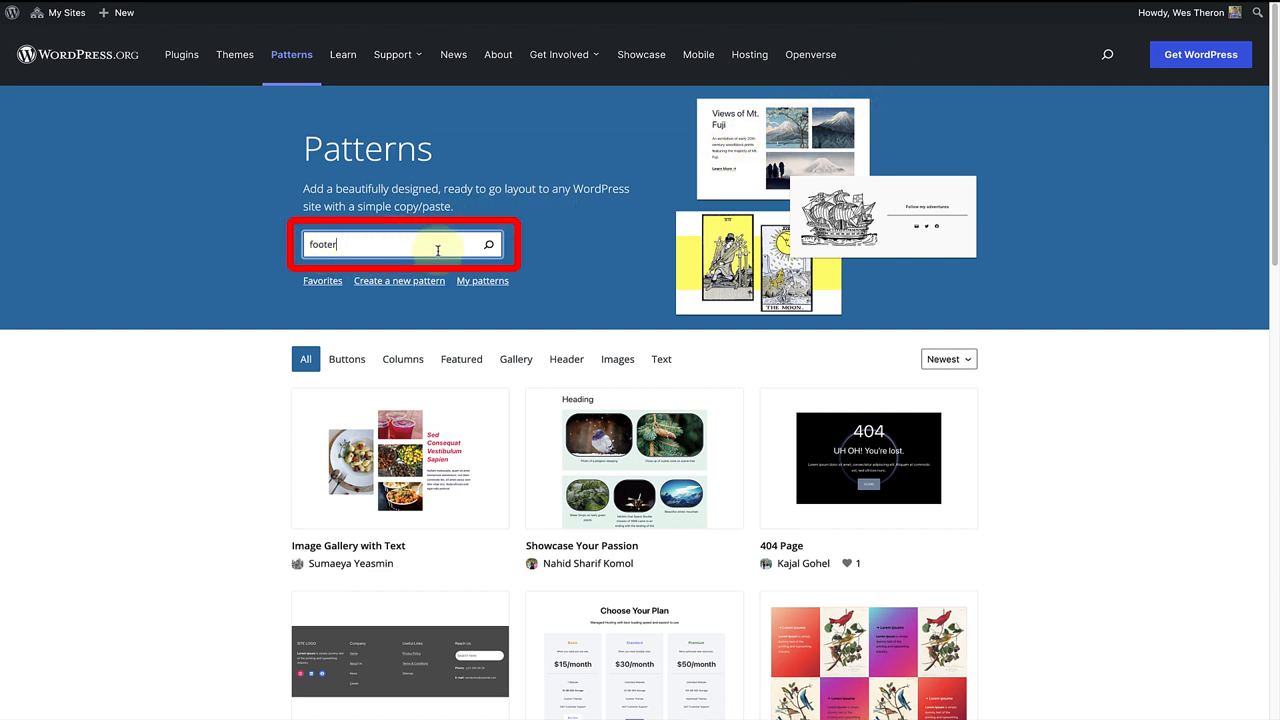
{"action": "left_click", "coordinate": [488, 244]}
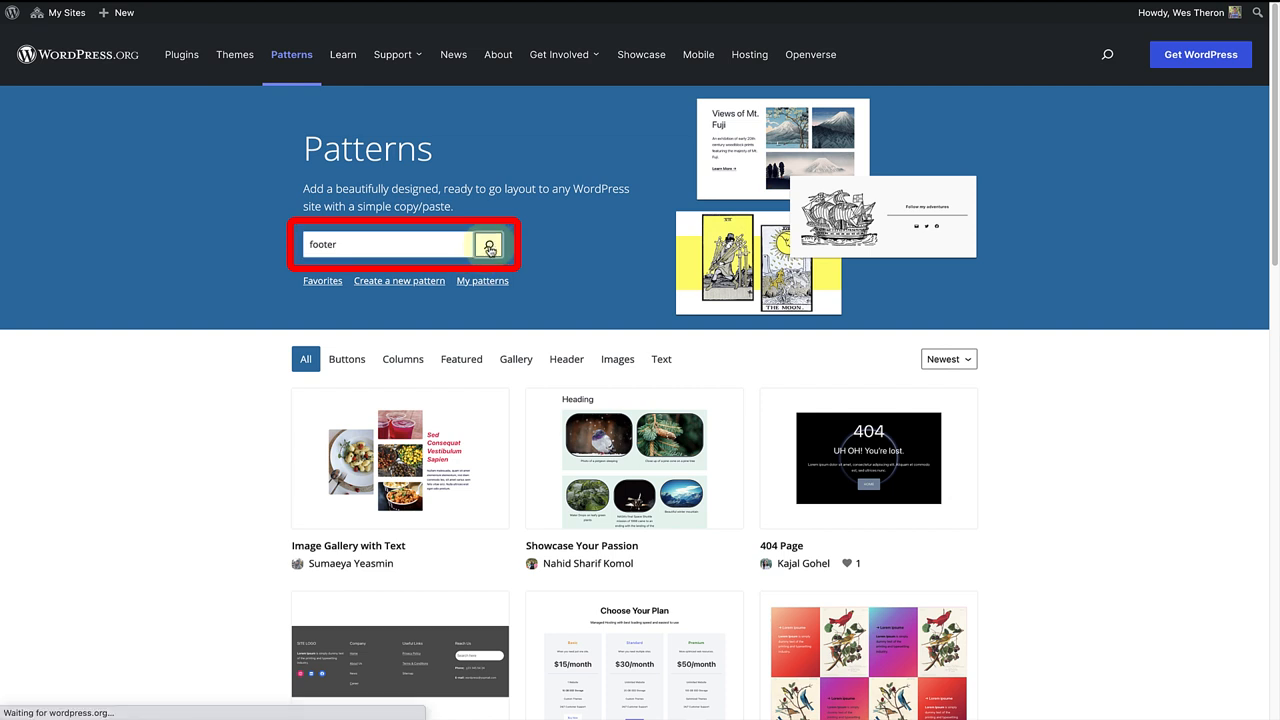
{"action": "left_click", "coordinate": [488, 248]}
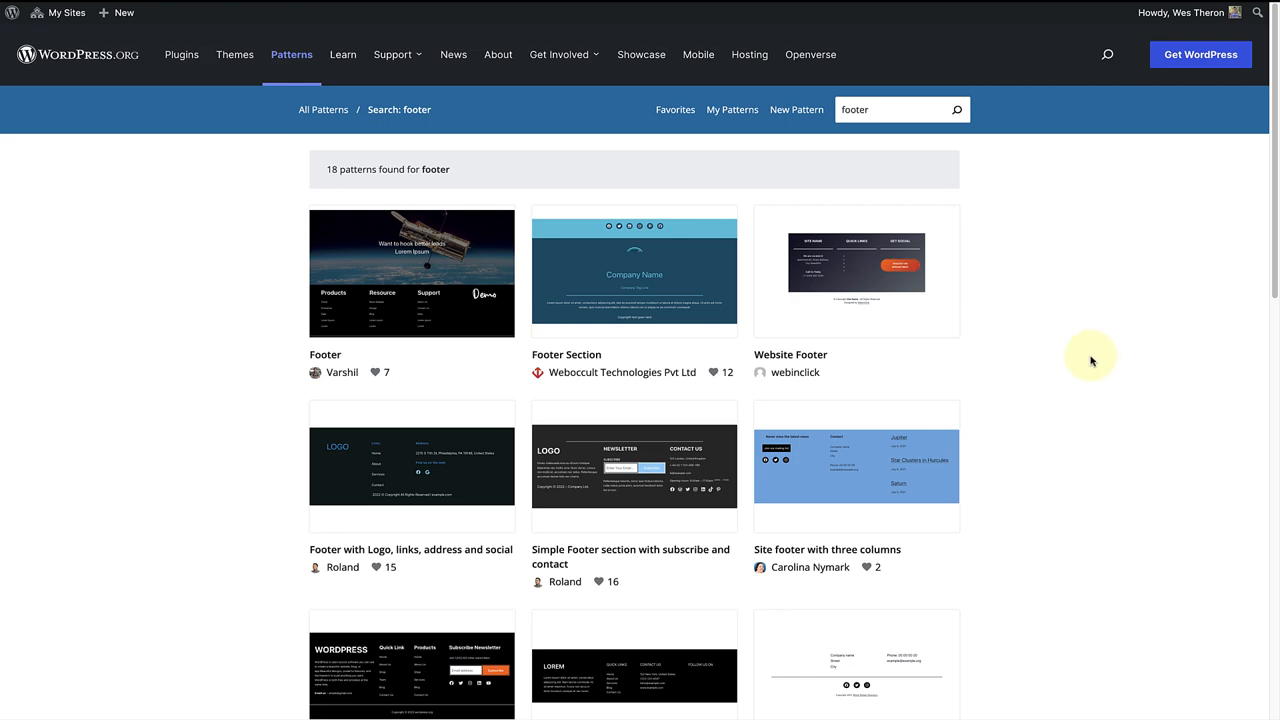
- Copy the blue footer pattern with contact, menu, recent post, newsletter and copyright
{"action": "scroll", "scroll_direction": "down", "scroll_amount": 3}
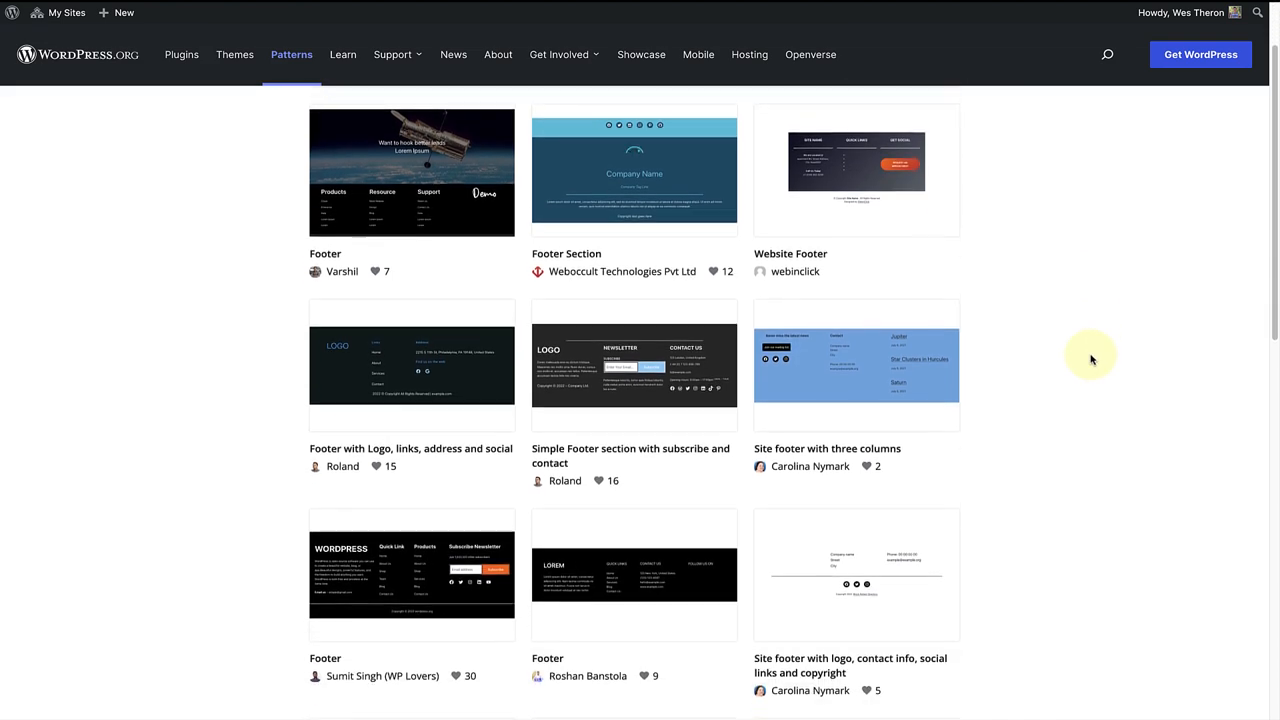
{"action": "scroll", "scroll_direction": "down", "scroll_amount": 3}
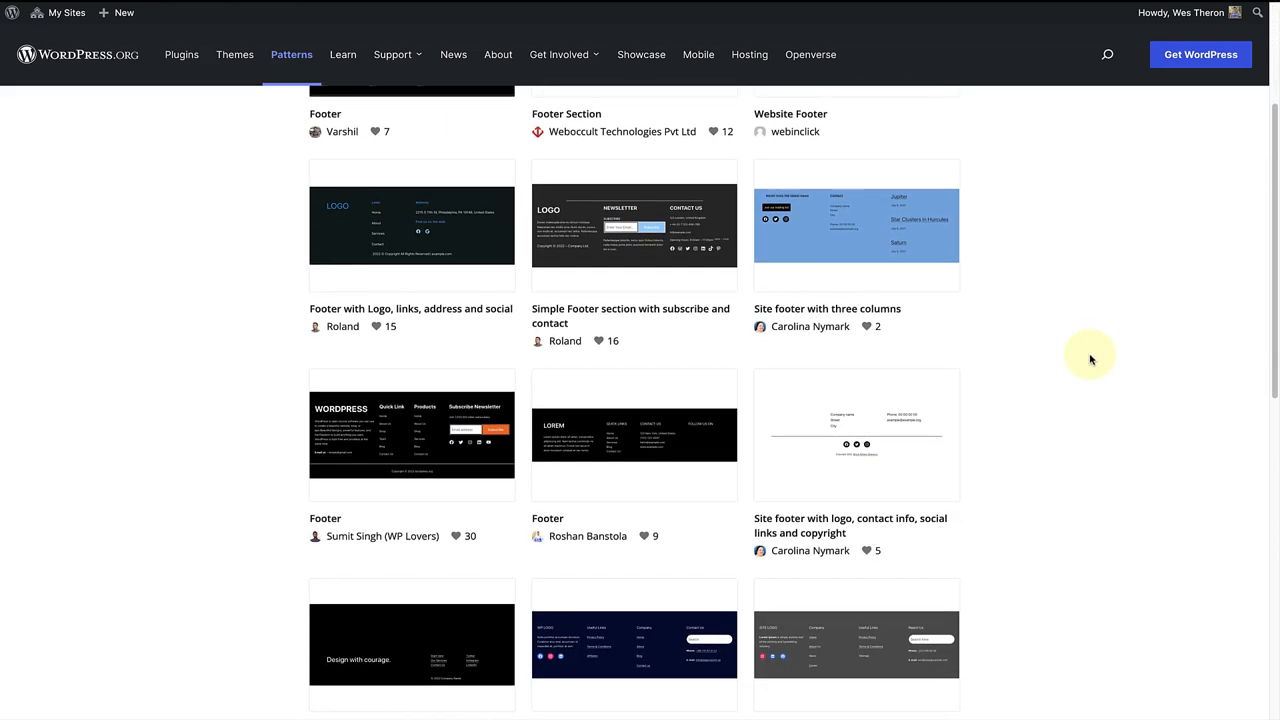
{"action": "scroll", "scroll_direction": "down", "scroll_amount": 3}
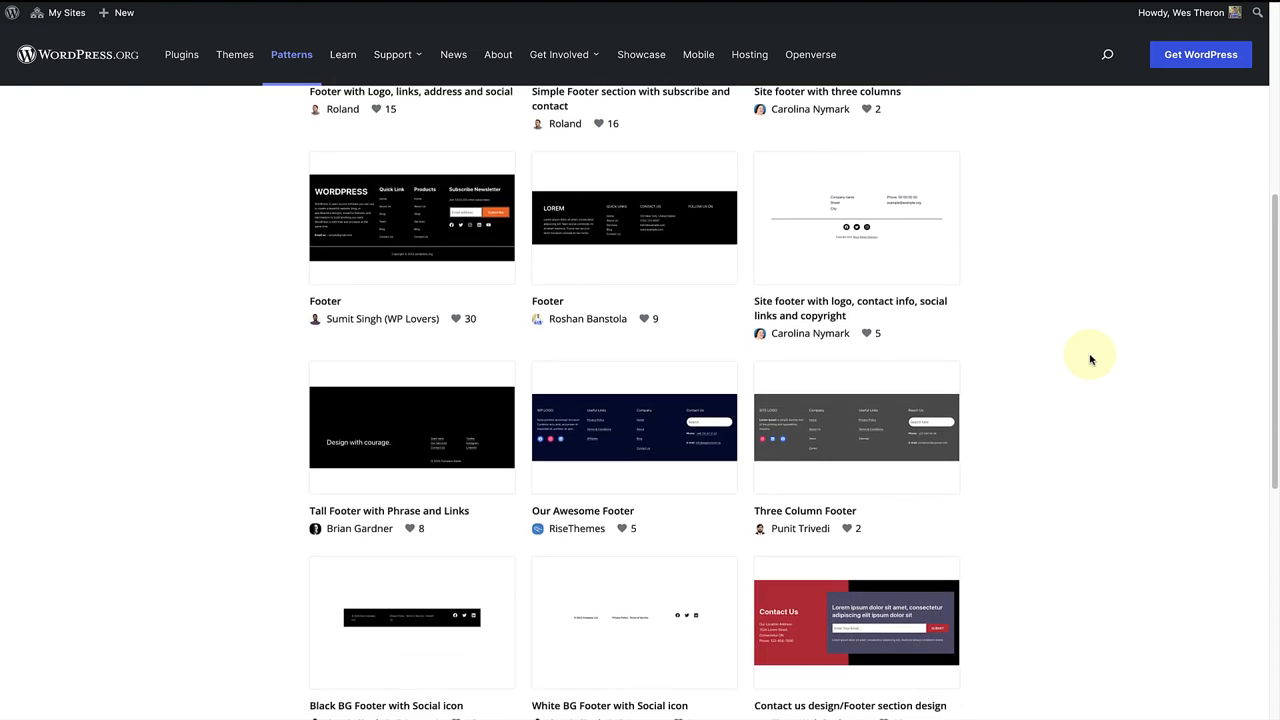
{"action": "scroll", "scroll_direction": "down", "scroll_amount": 3}
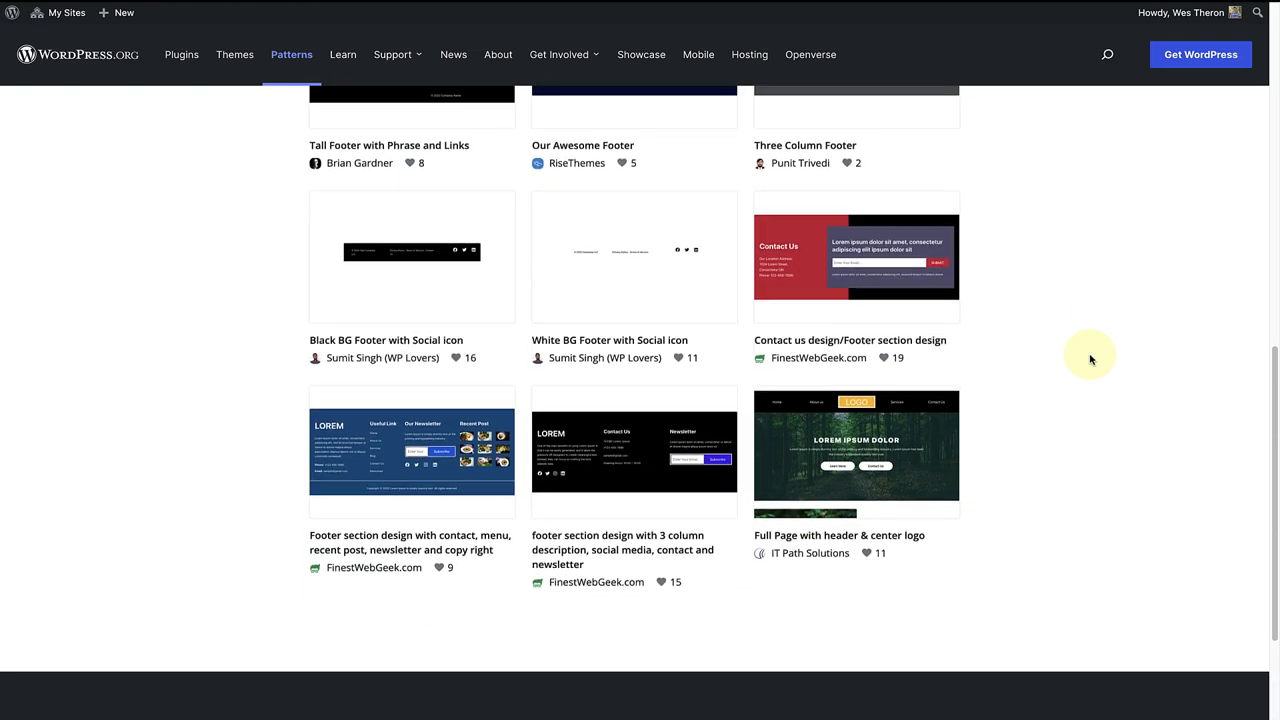
{"action": "scroll", "scroll_direction": "down", "scroll_amount": 3}
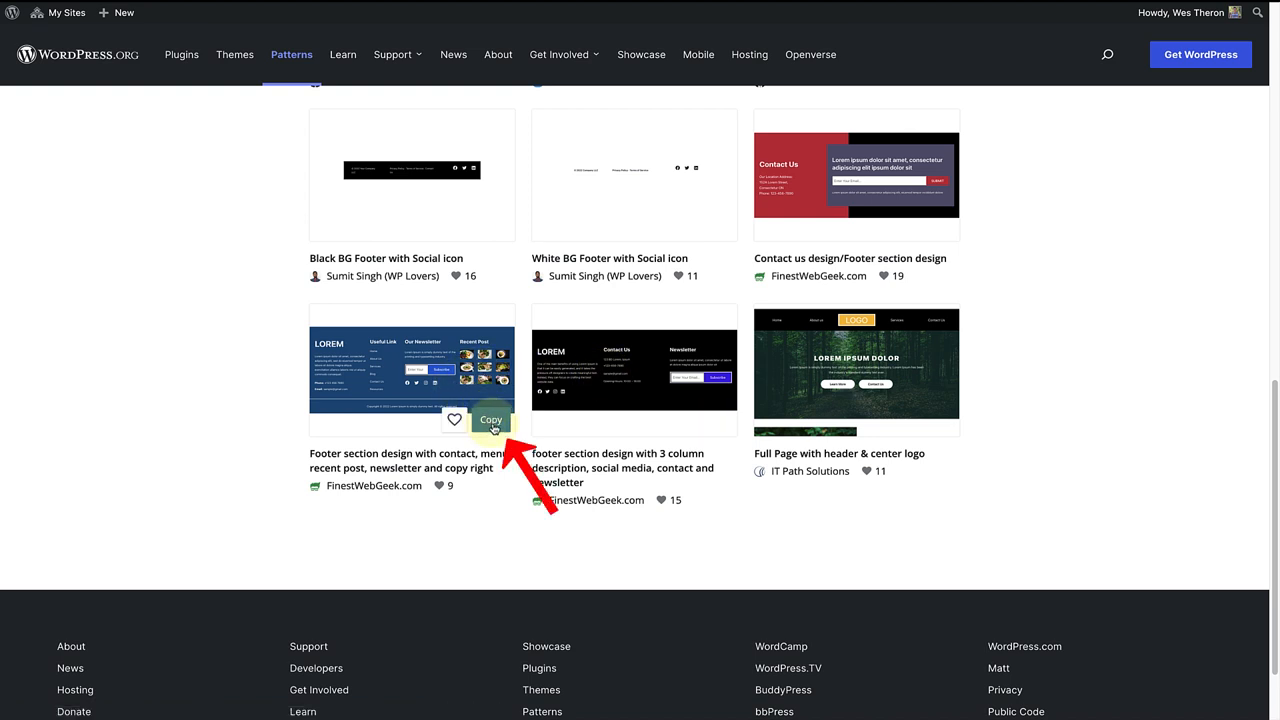
{"action": "left_click", "coordinate": [490, 420]}
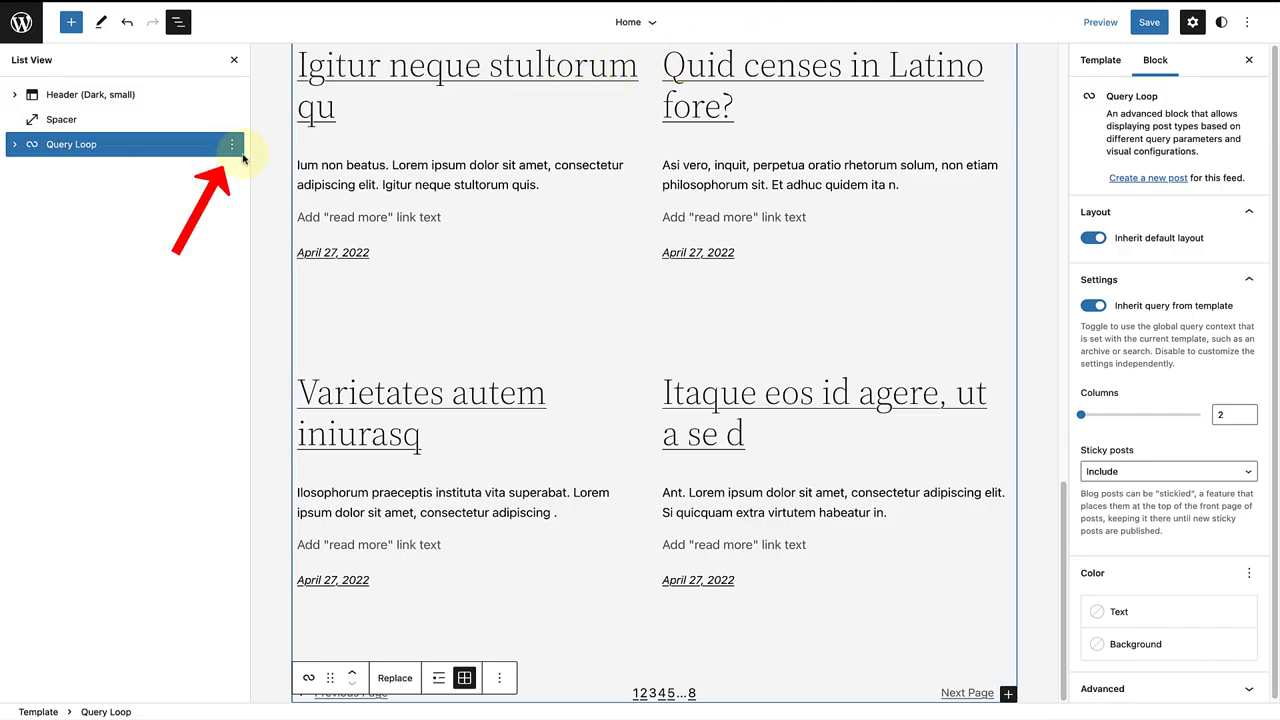
- Insert the blue LOREM footer pattern after the Query Loop, then undo the insertion
{"action": "left_click", "coordinate": [232, 144]}
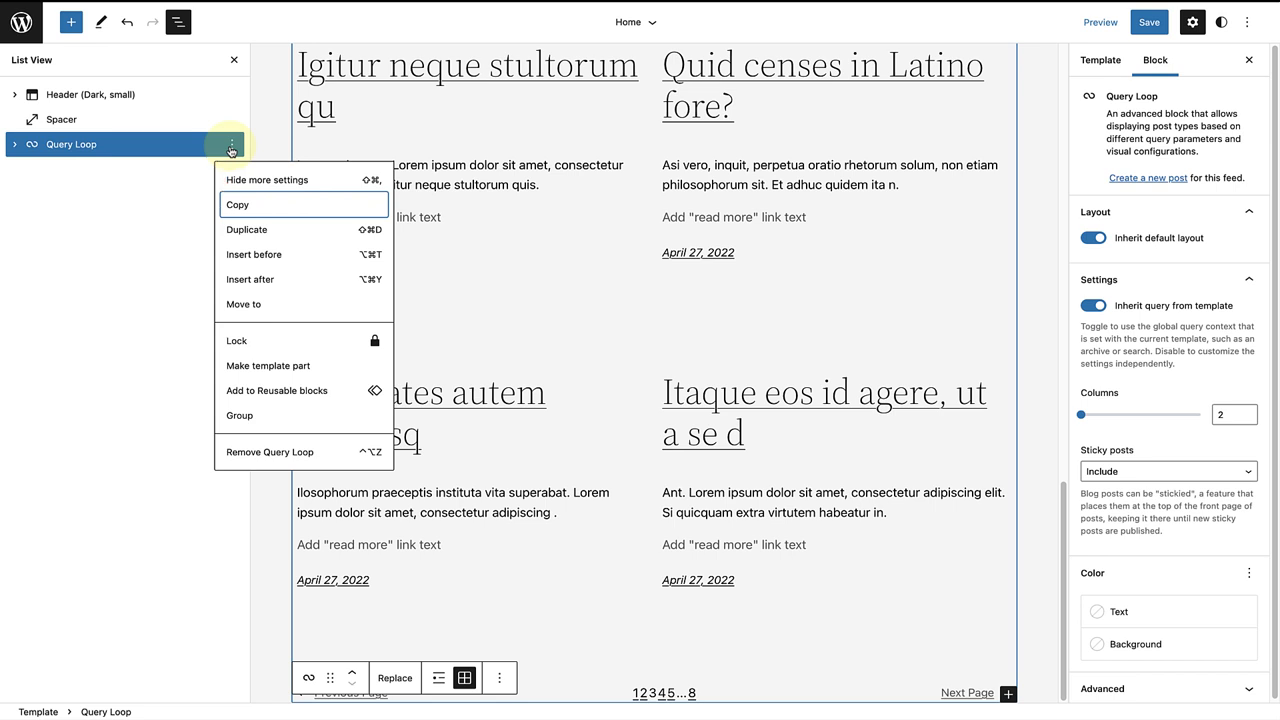
{"action": "mouse_move", "coordinate": [248, 280]}
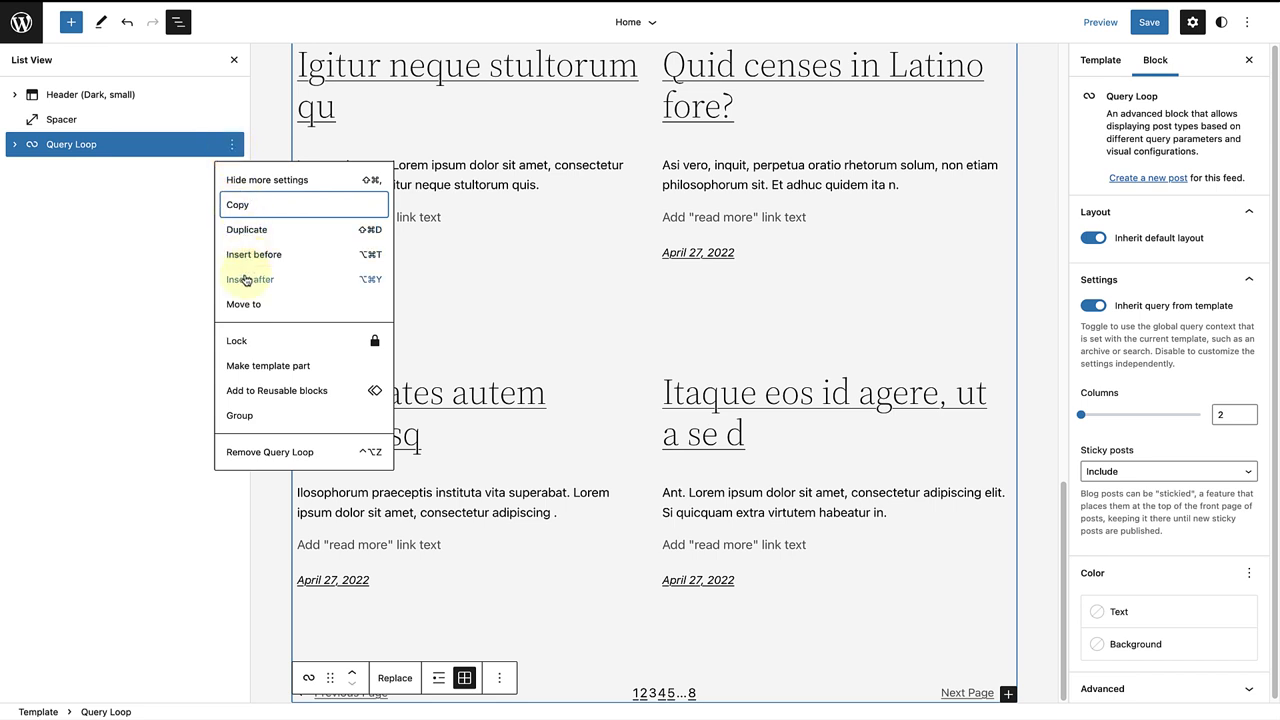
{"action": "left_click", "coordinate": [248, 280]}
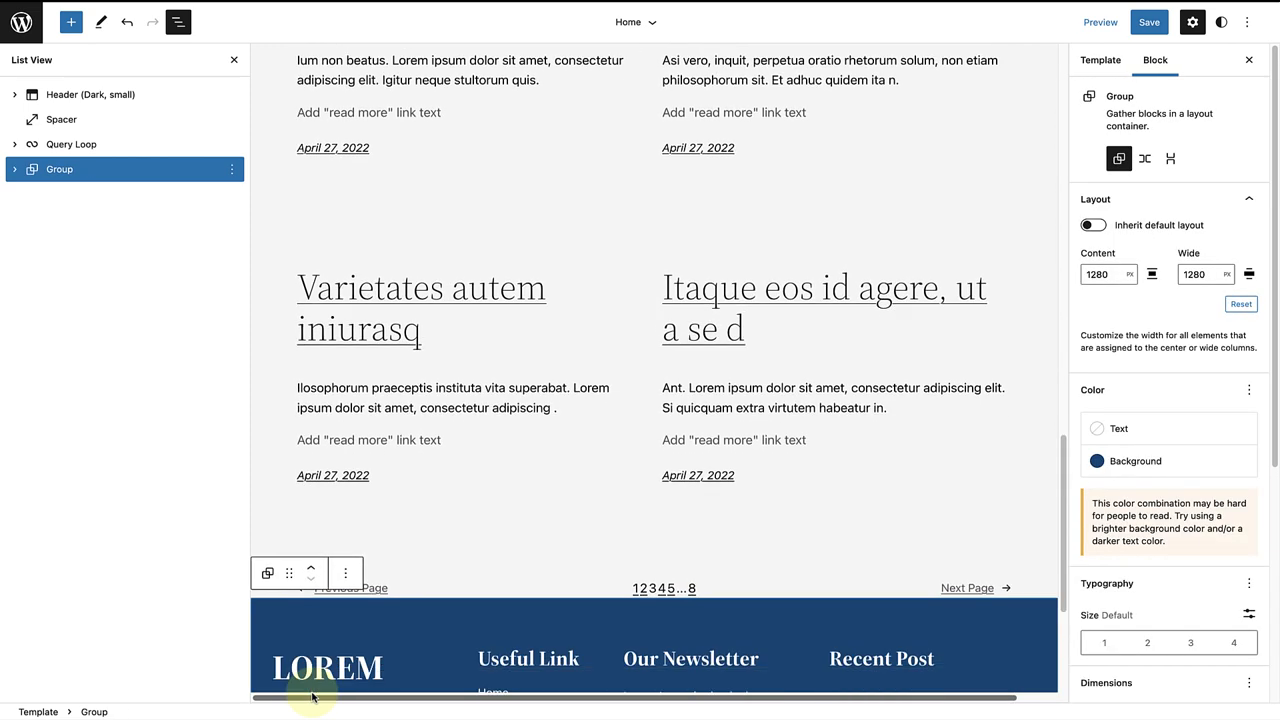
{"action": "scroll", "scroll_direction": "down", "scroll_amount": 3}
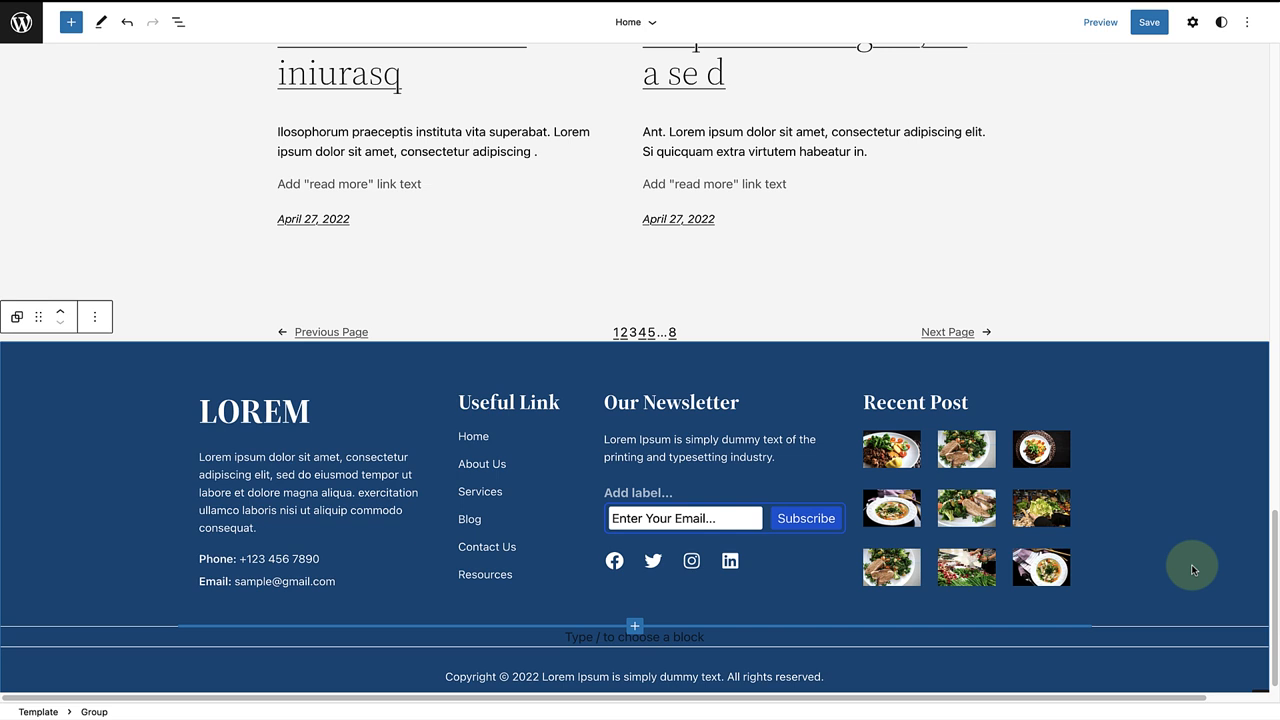
{"action": "mouse_move", "coordinate": [1186, 568]}
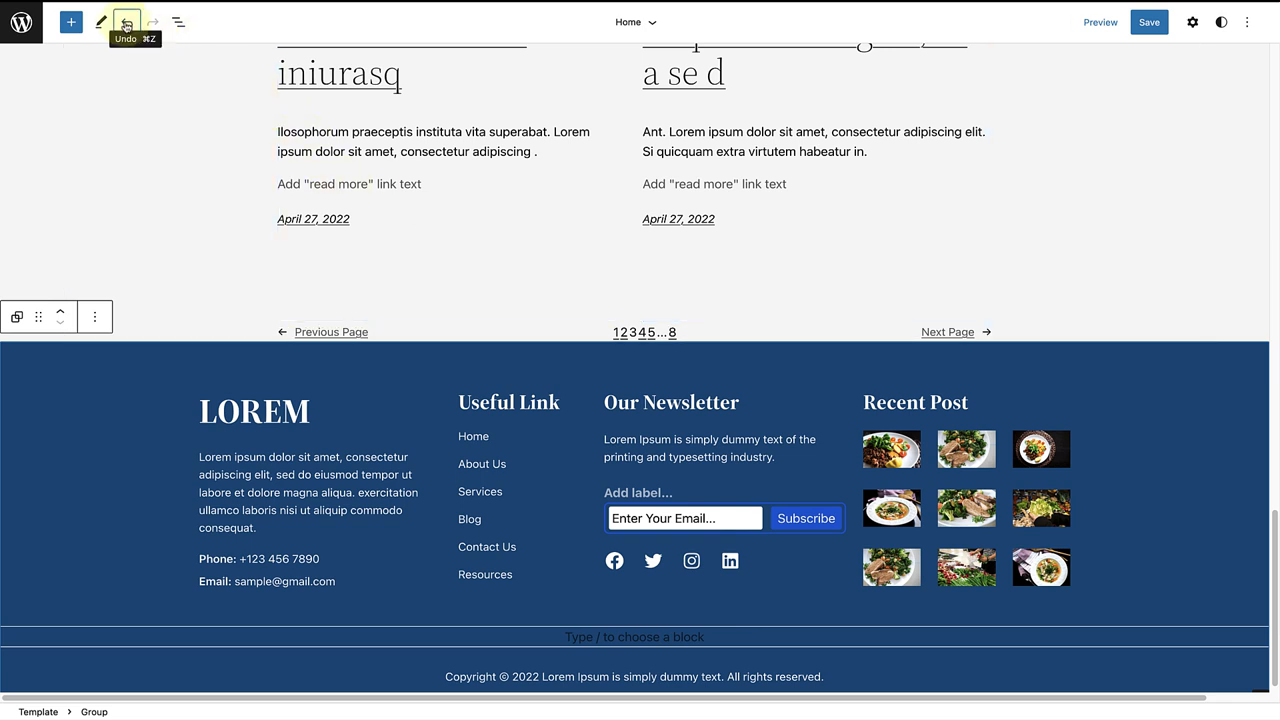
{"action": "left_click", "coordinate": [128, 20]}
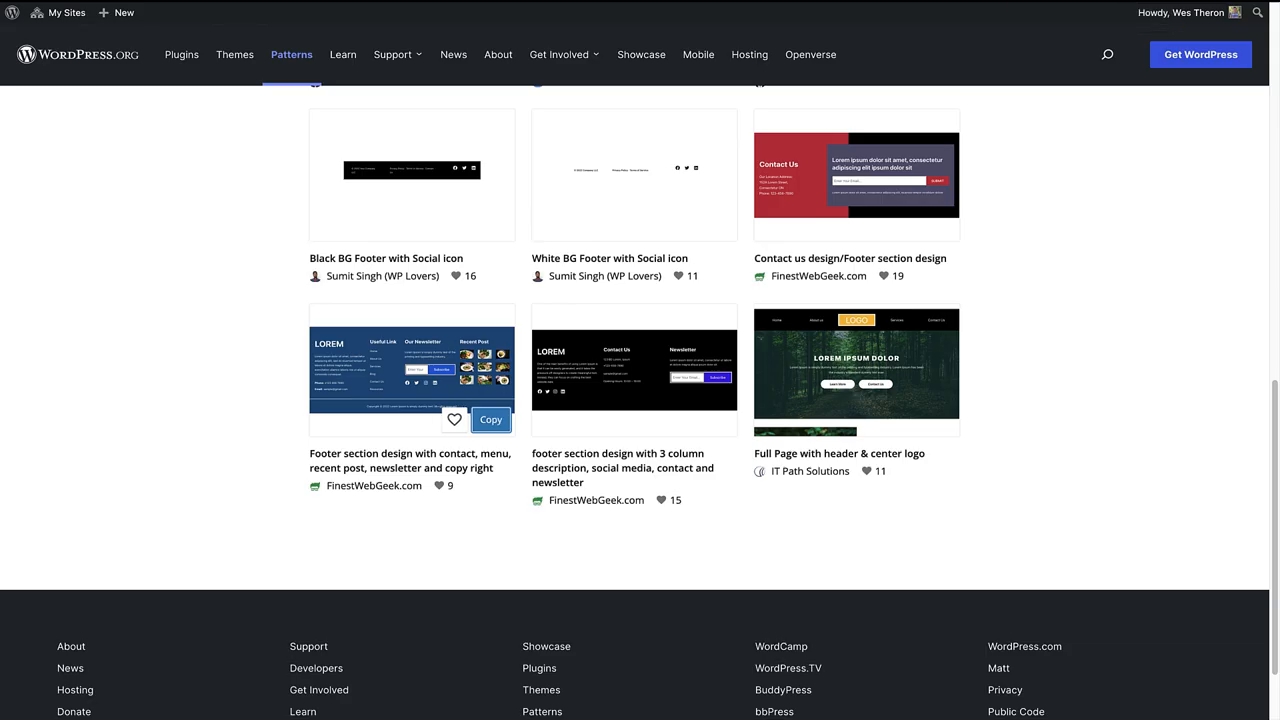
- Scroll back up the directory and copy the Three Column Footer pattern
{"action": "scroll", "scroll_direction": "up", "scroll_amount": 3}
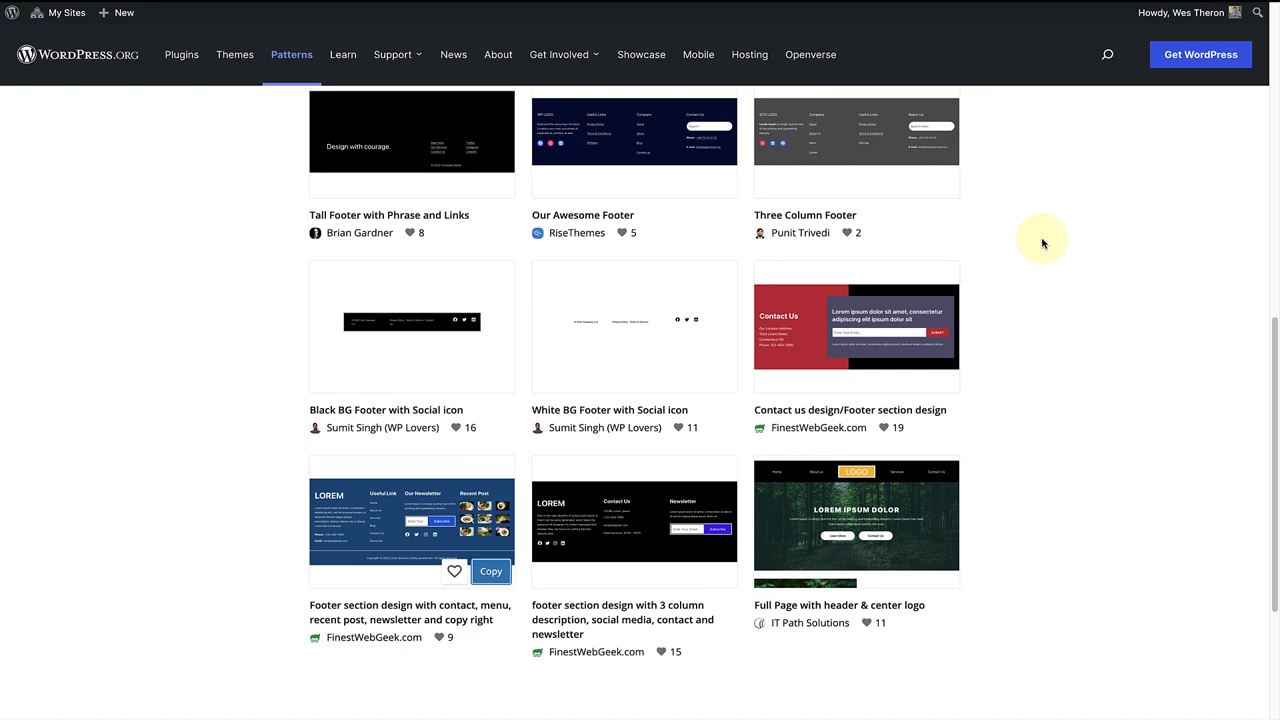
{"action": "scroll", "scroll_direction": "up", "scroll_amount": 3}
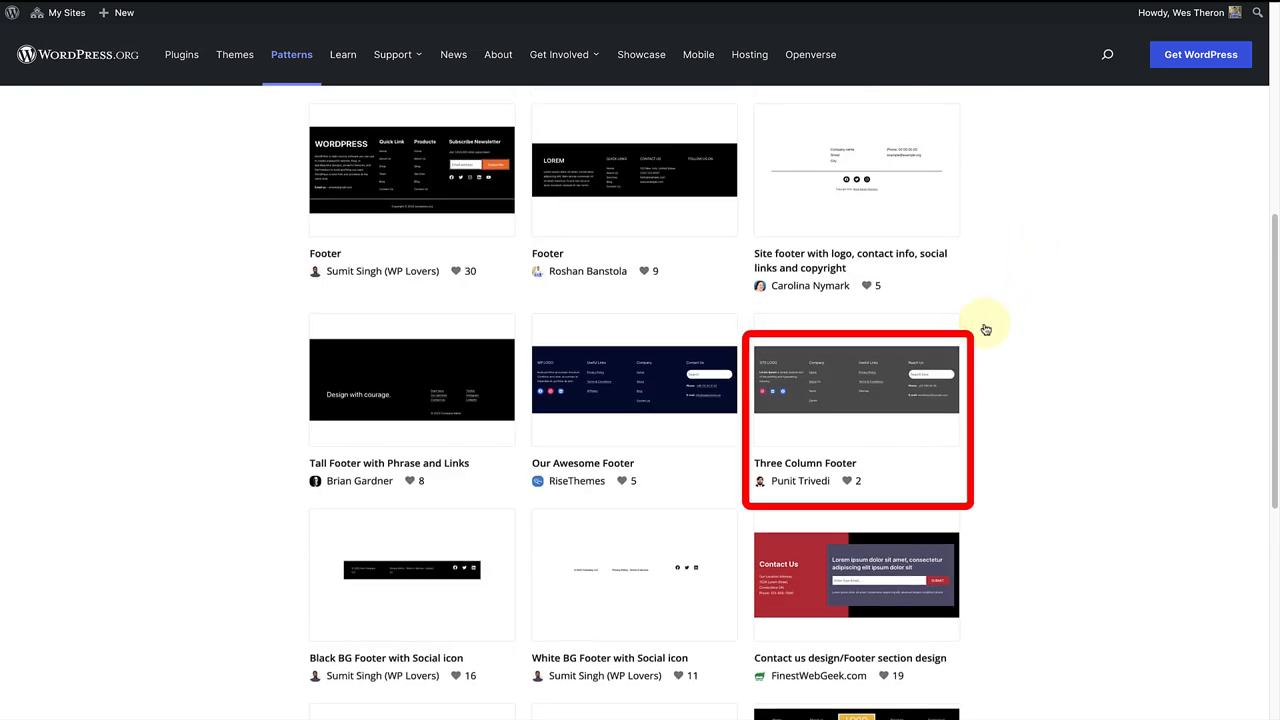
{"action": "mouse_move", "coordinate": [936, 428]}
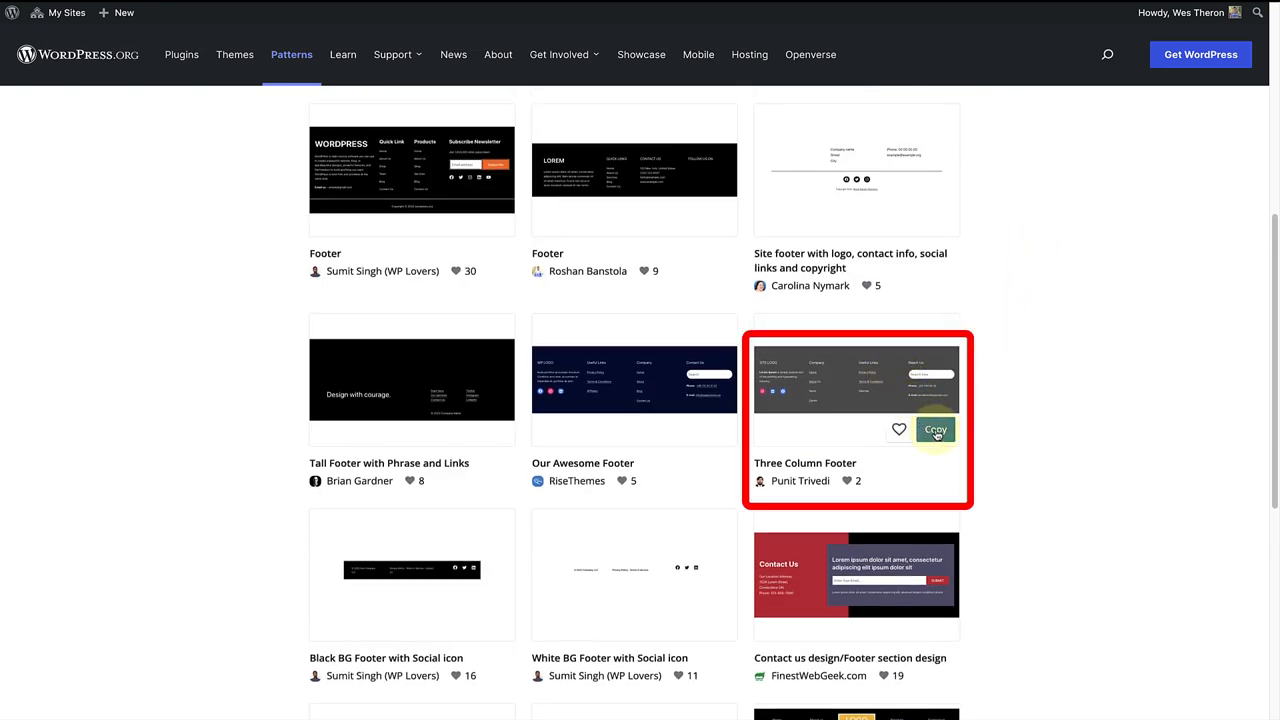
{"action": "left_click", "coordinate": [934, 428]}
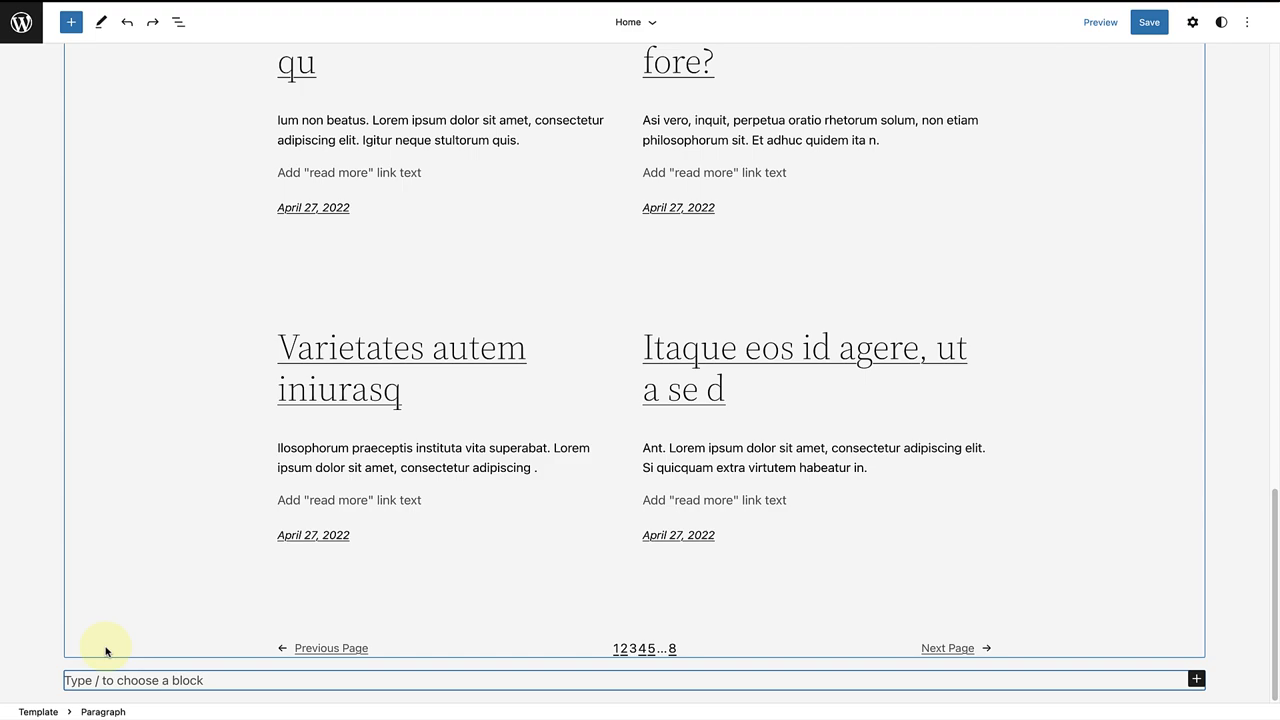
- Paste the Three Column Footer after the Query Loop and select its /SITE LOGO heading
{"action": "scroll", "scroll_direction": "down", "scroll_amount": 3}
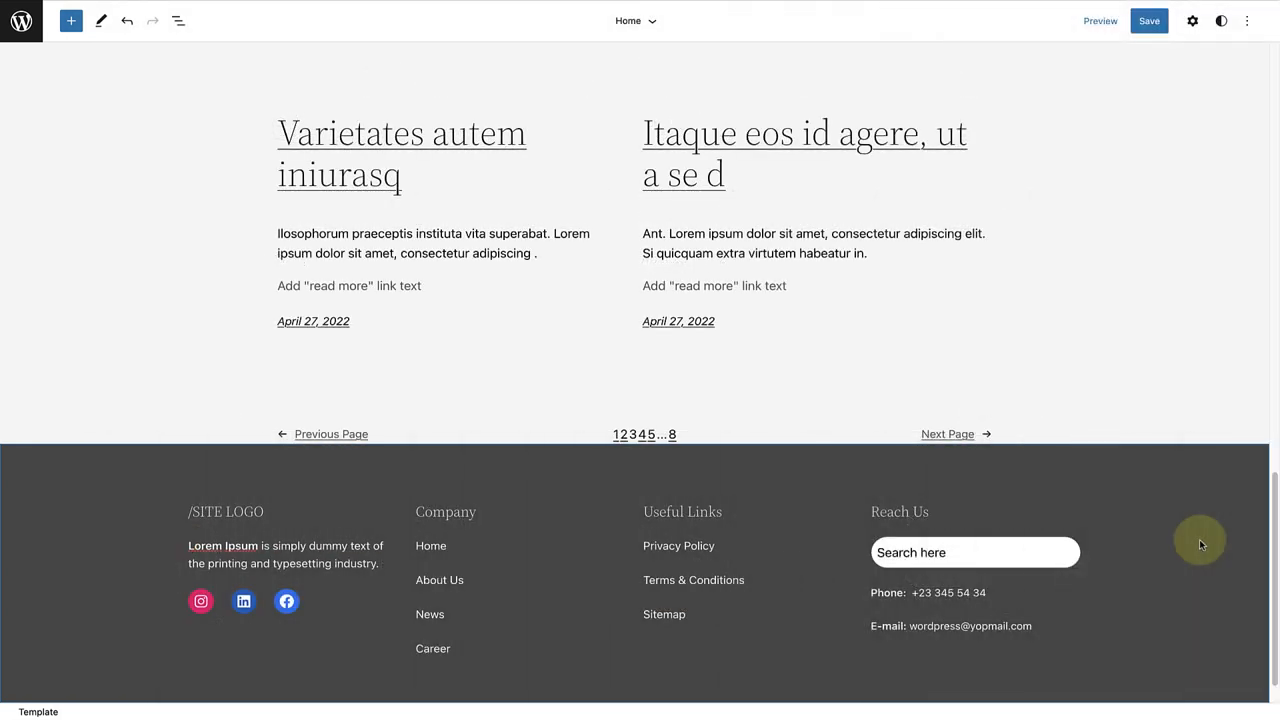
{"action": "left_click", "coordinate": [226, 512]}
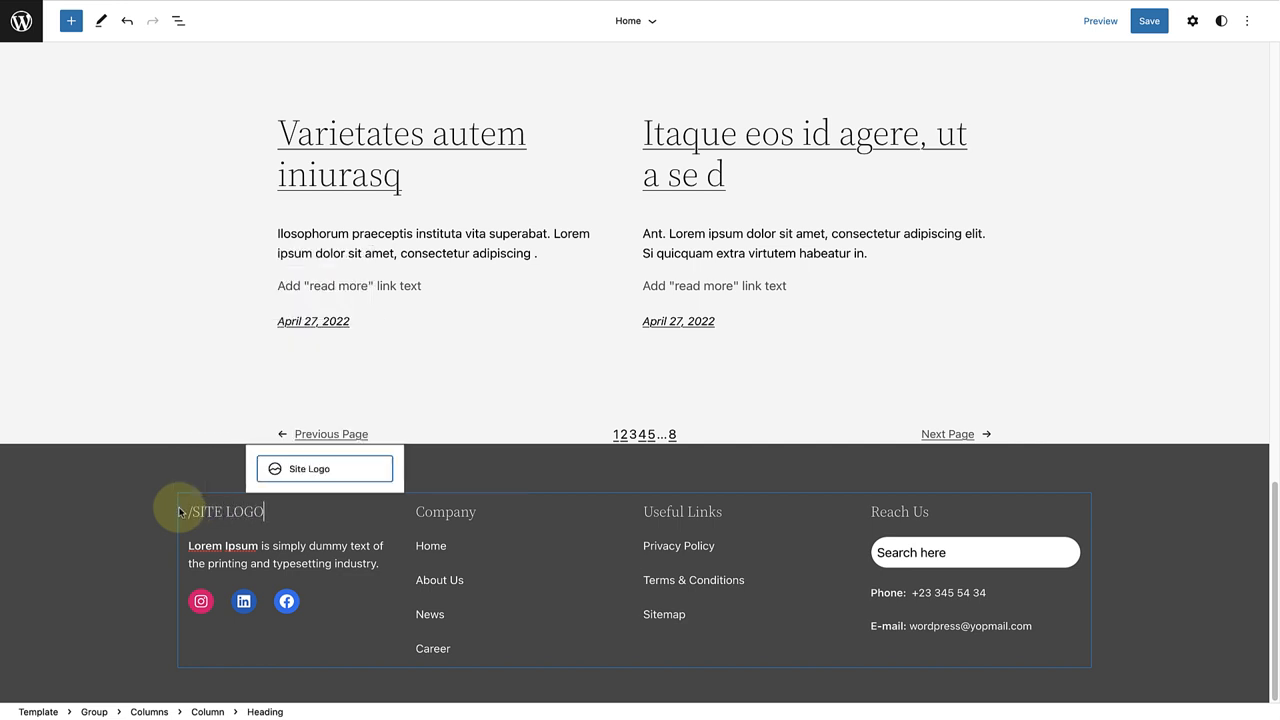
- Turn the placeholder into a Site Logo using the gold lotus image with Rounded style
{"action": "left_click", "coordinate": [308, 468]}
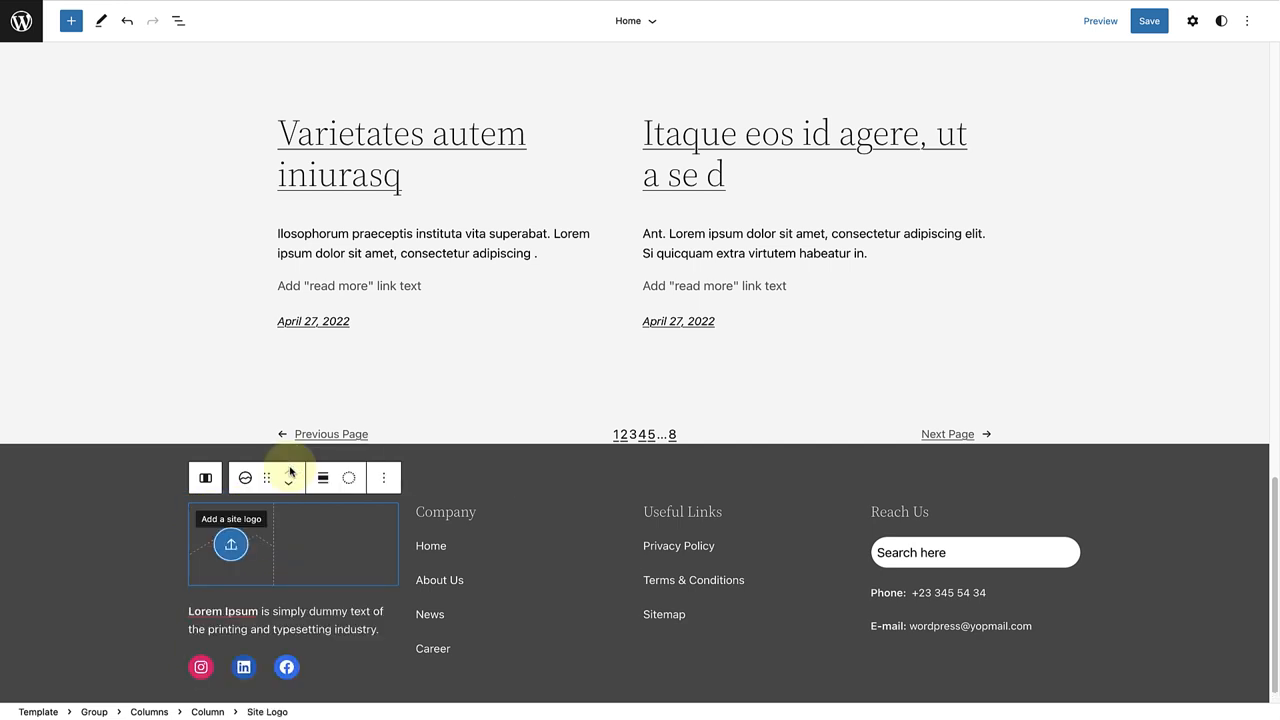
{"action": "left_click", "coordinate": [230, 544]}
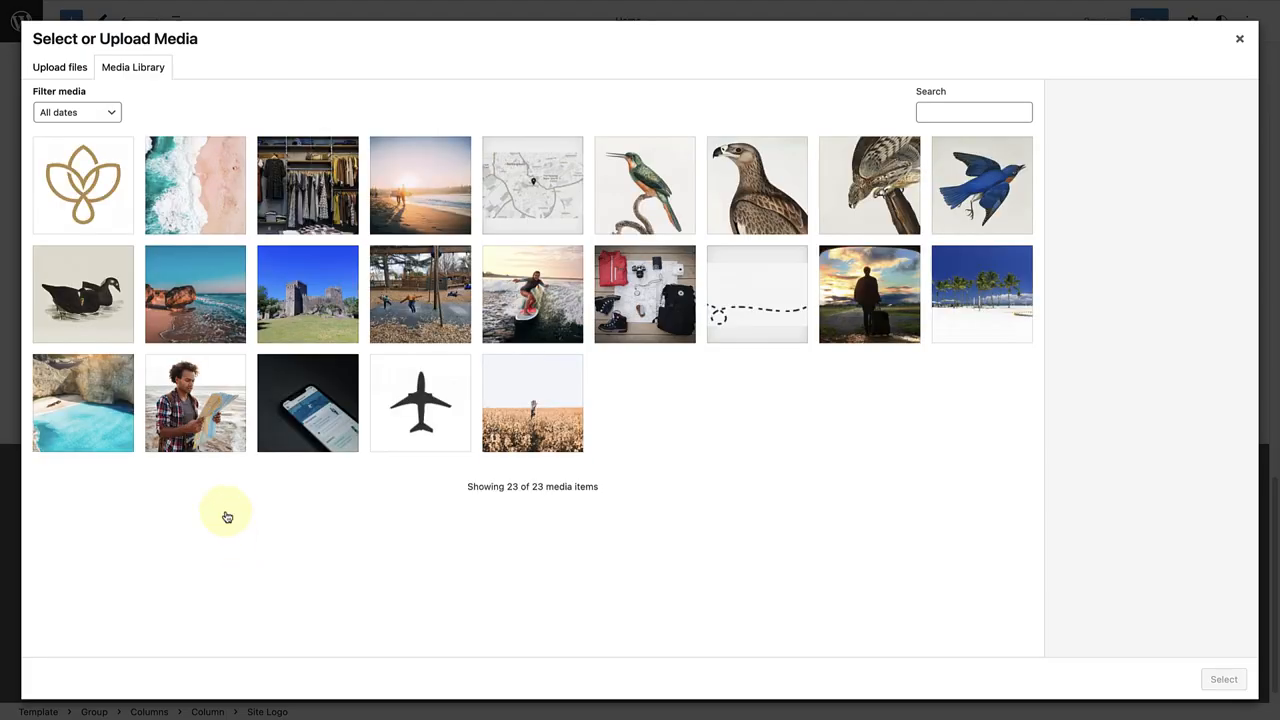
{"action": "left_click", "coordinate": [84, 184]}
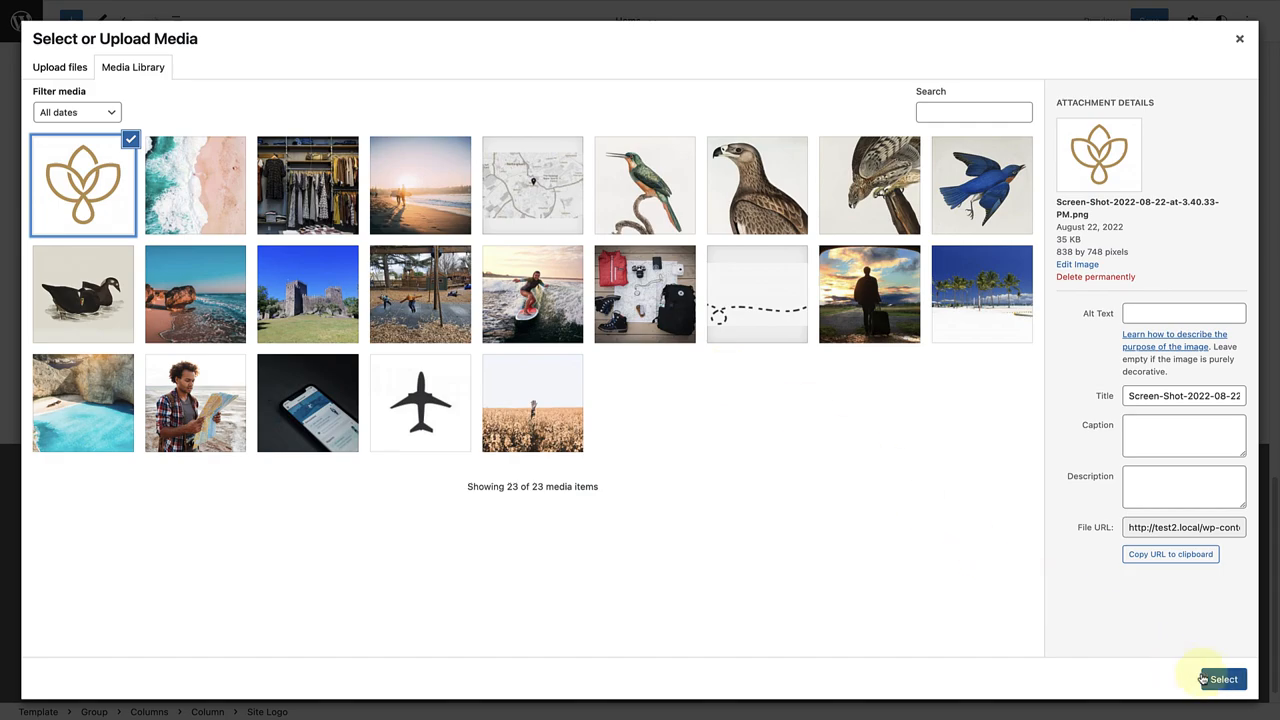
{"action": "left_click", "coordinate": [1222, 680]}
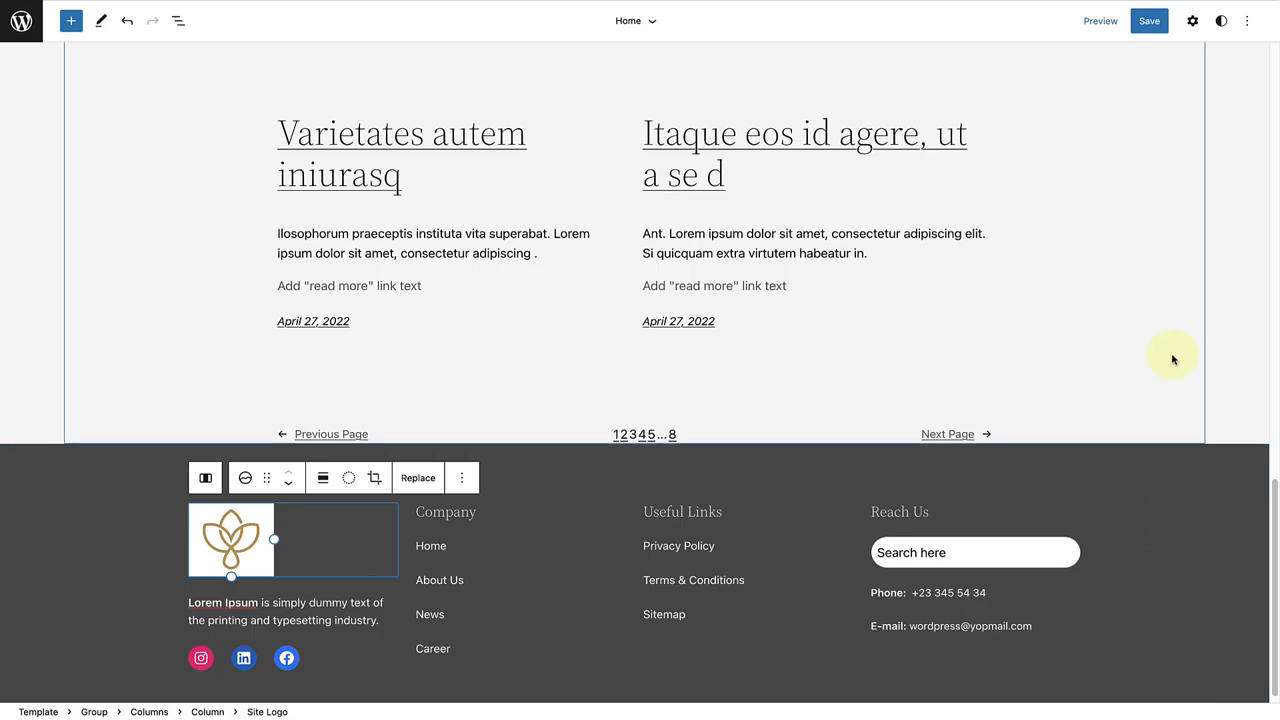
{"action": "left_click", "coordinate": [1192, 20]}
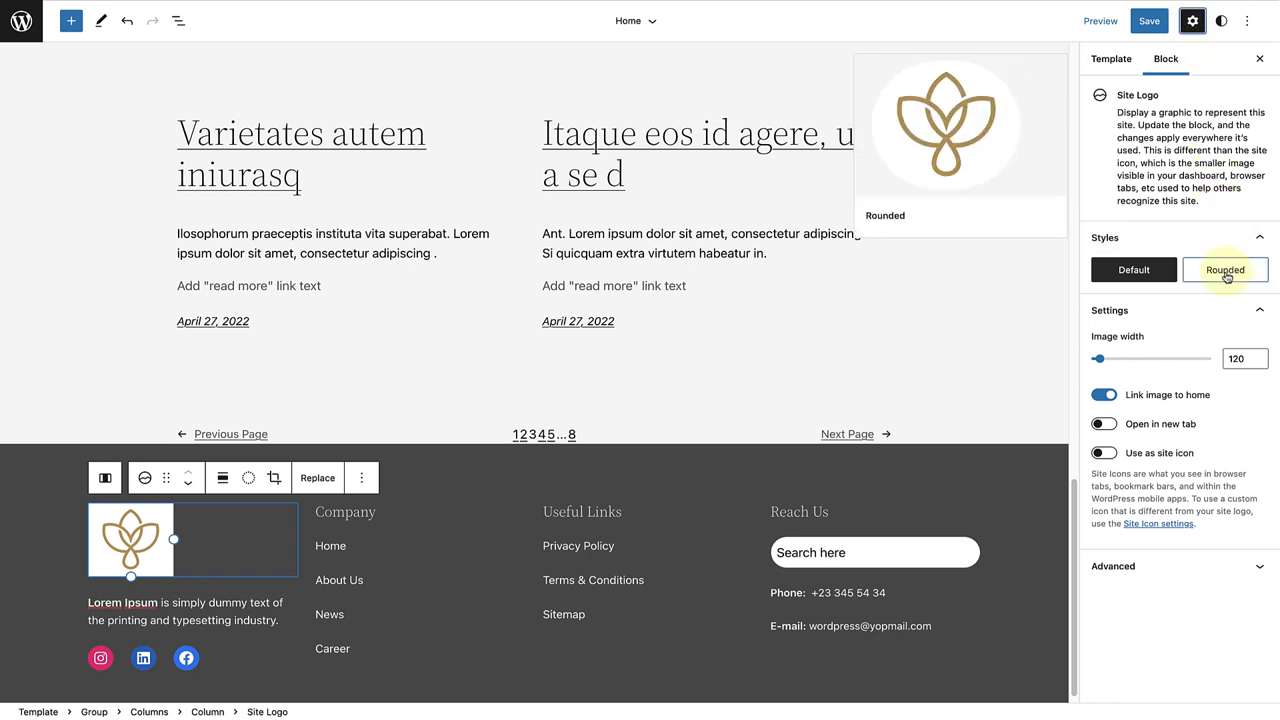
{"action": "left_click", "coordinate": [1224, 270]}
{"action": "type", "text": "We design for you!"}
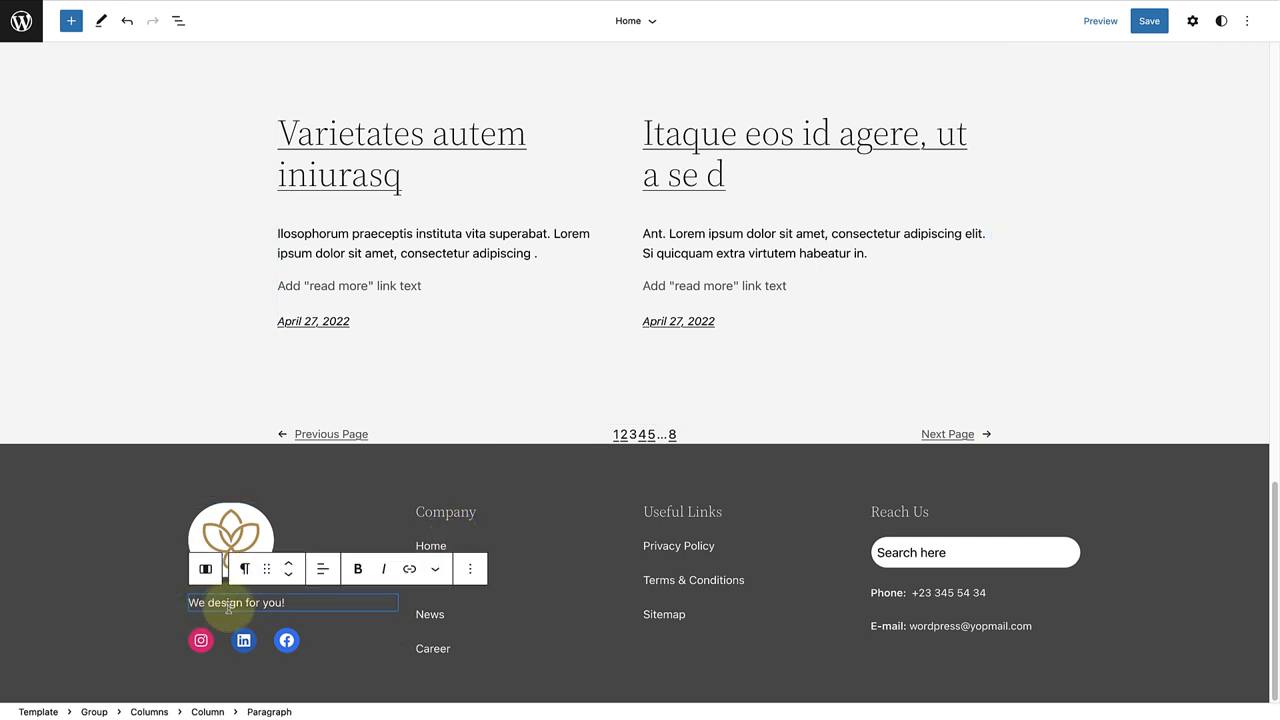
- Make the slogan 'We design for you!' bold
{"action": "triple_click", "coordinate": [236, 602]}
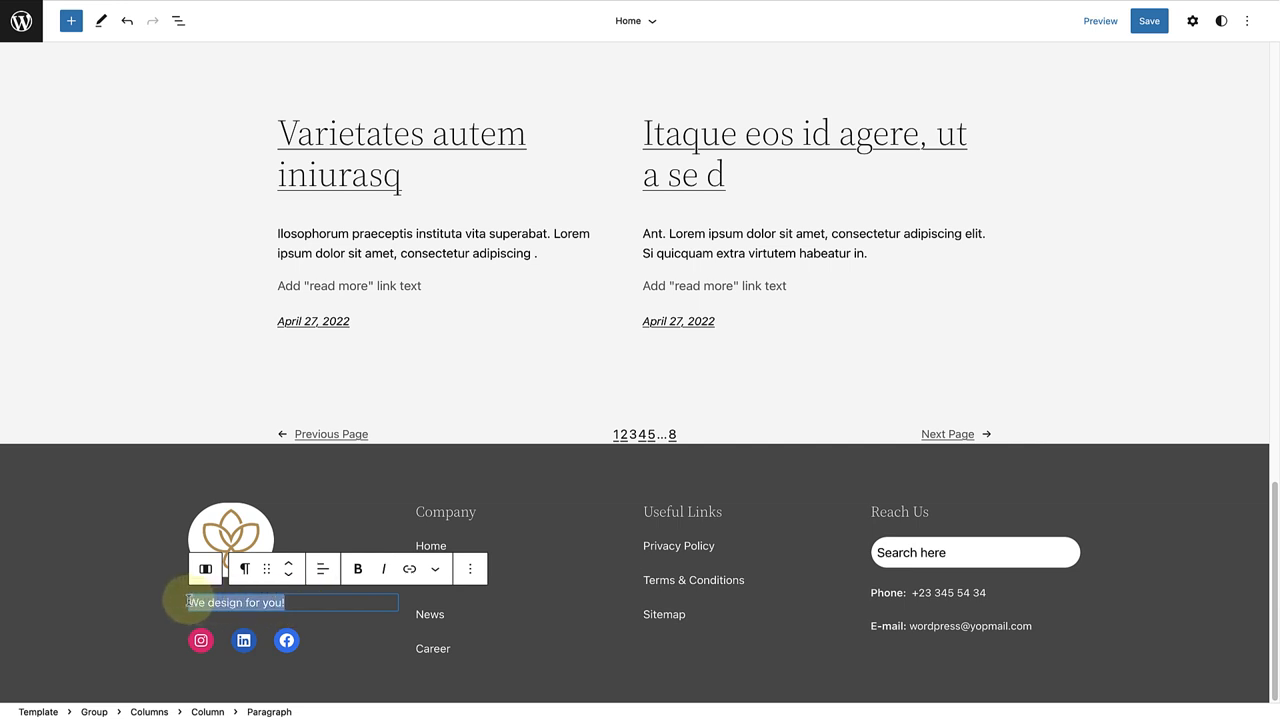
{"action": "left_click", "coordinate": [356, 568]}
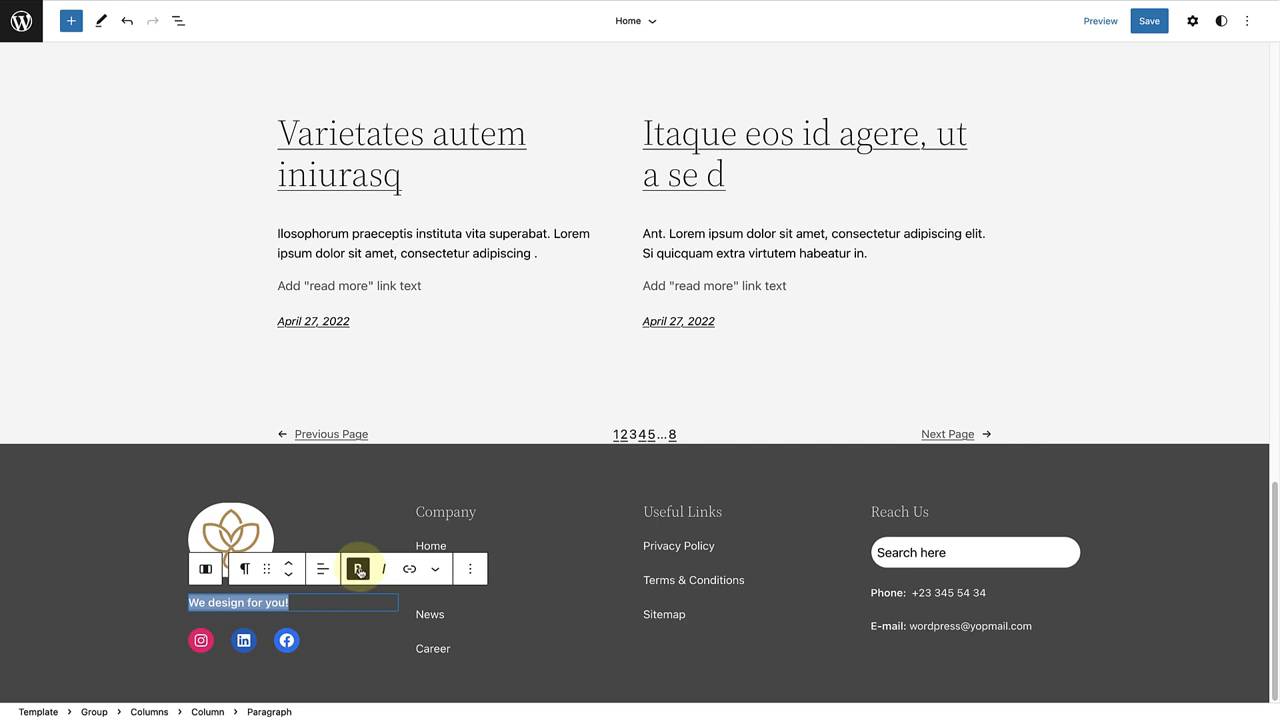
{"action": "left_click", "coordinate": [356, 568]}
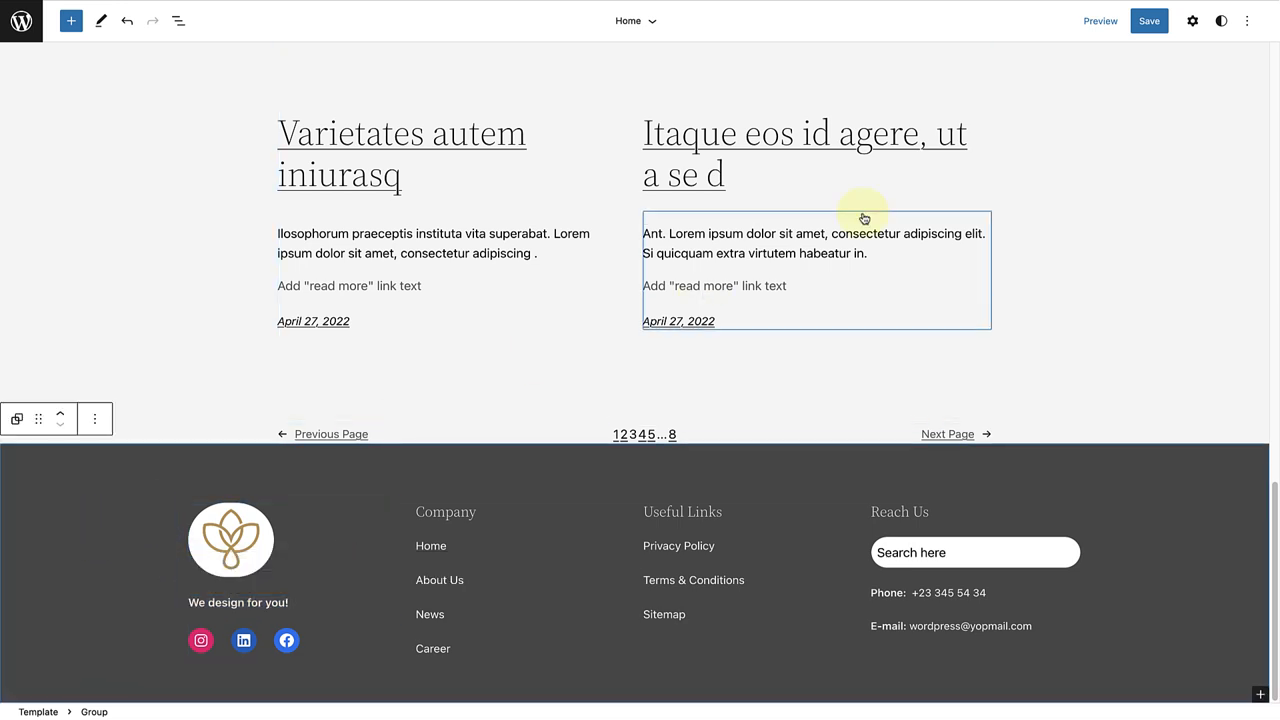
- Set the footer group's background colour to black
{"action": "left_click", "coordinate": [1192, 20]}
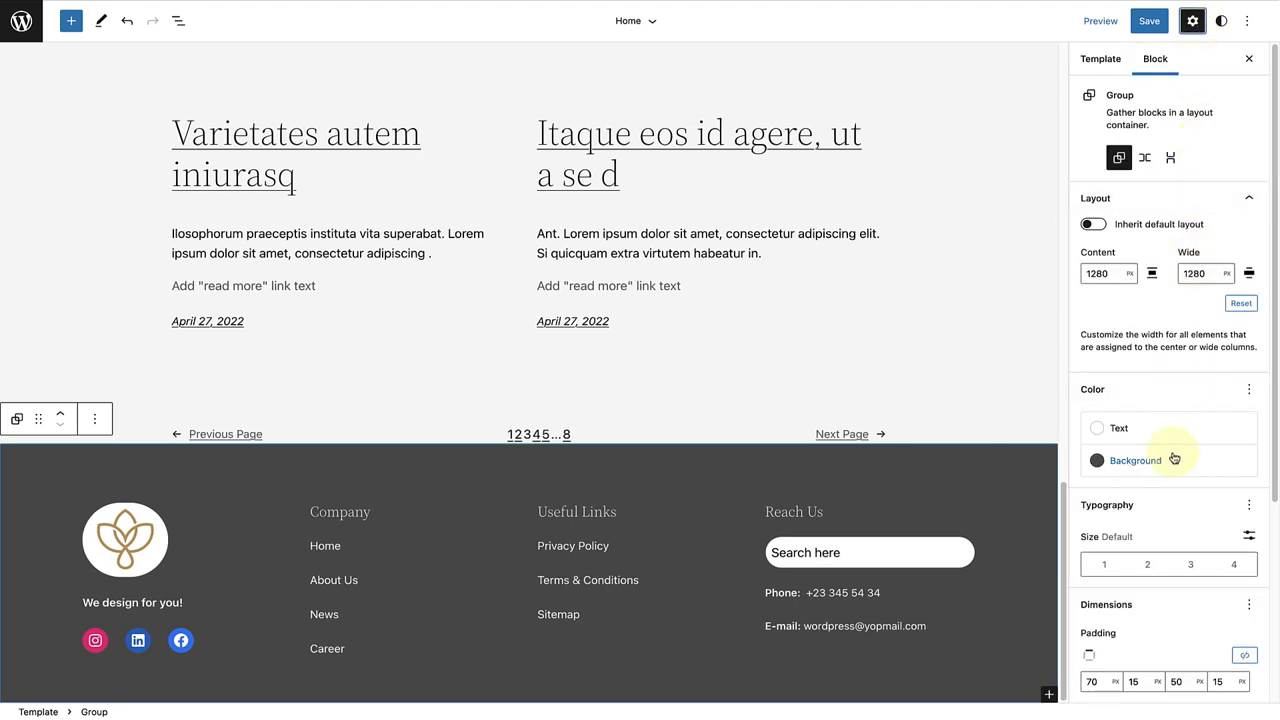
{"action": "left_click", "coordinate": [1096, 460]}
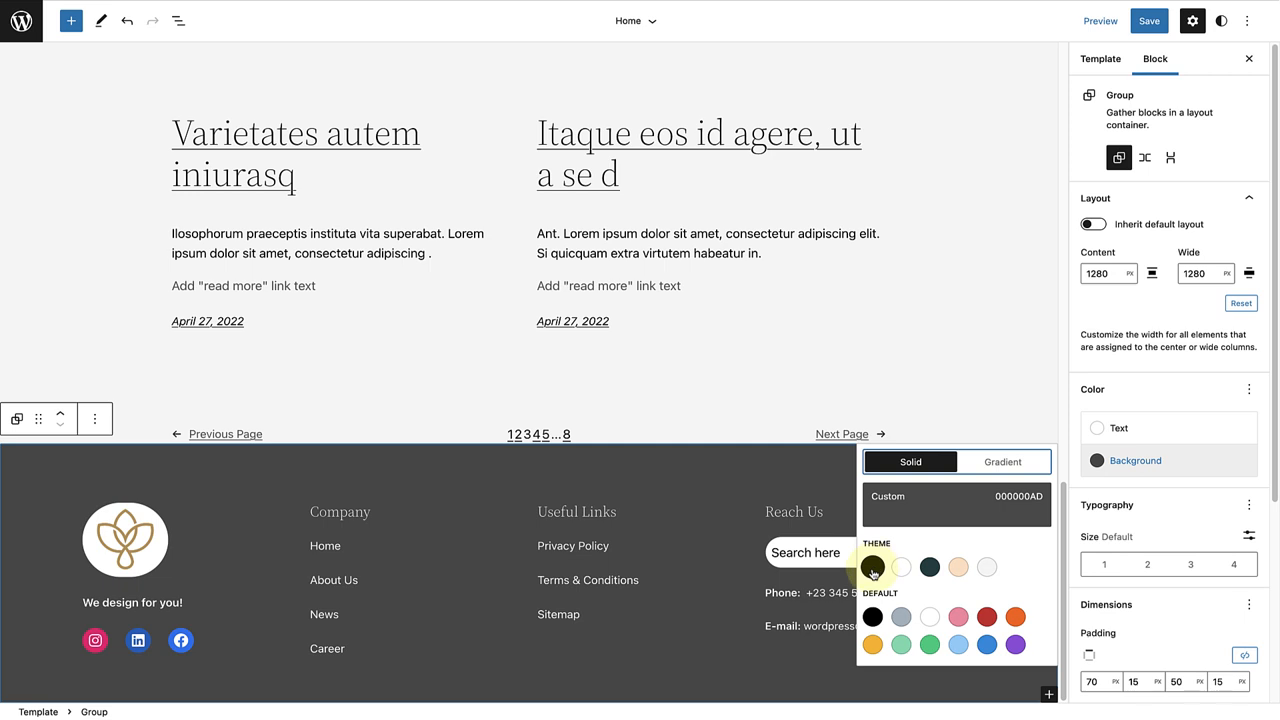
{"action": "left_click", "coordinate": [872, 568]}
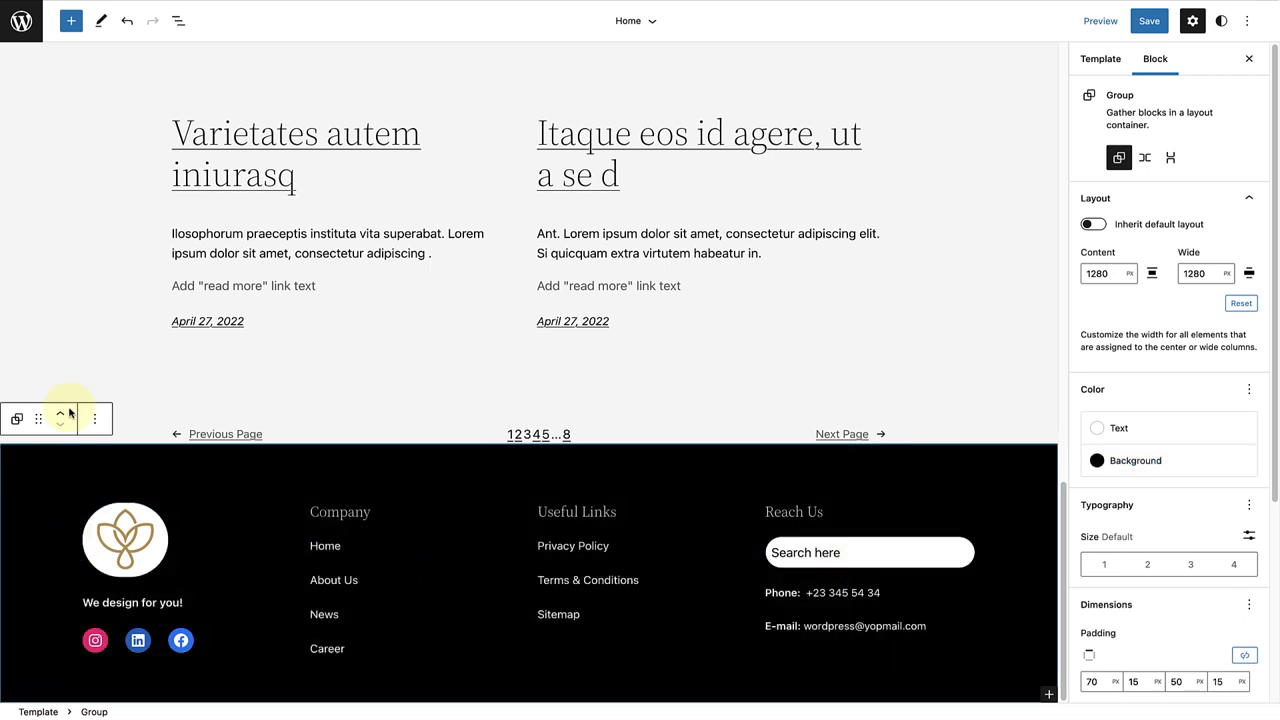
- Give the Social Icons a Secondary icon background and pick a dark icon colour
{"action": "left_click", "coordinate": [178, 20]}
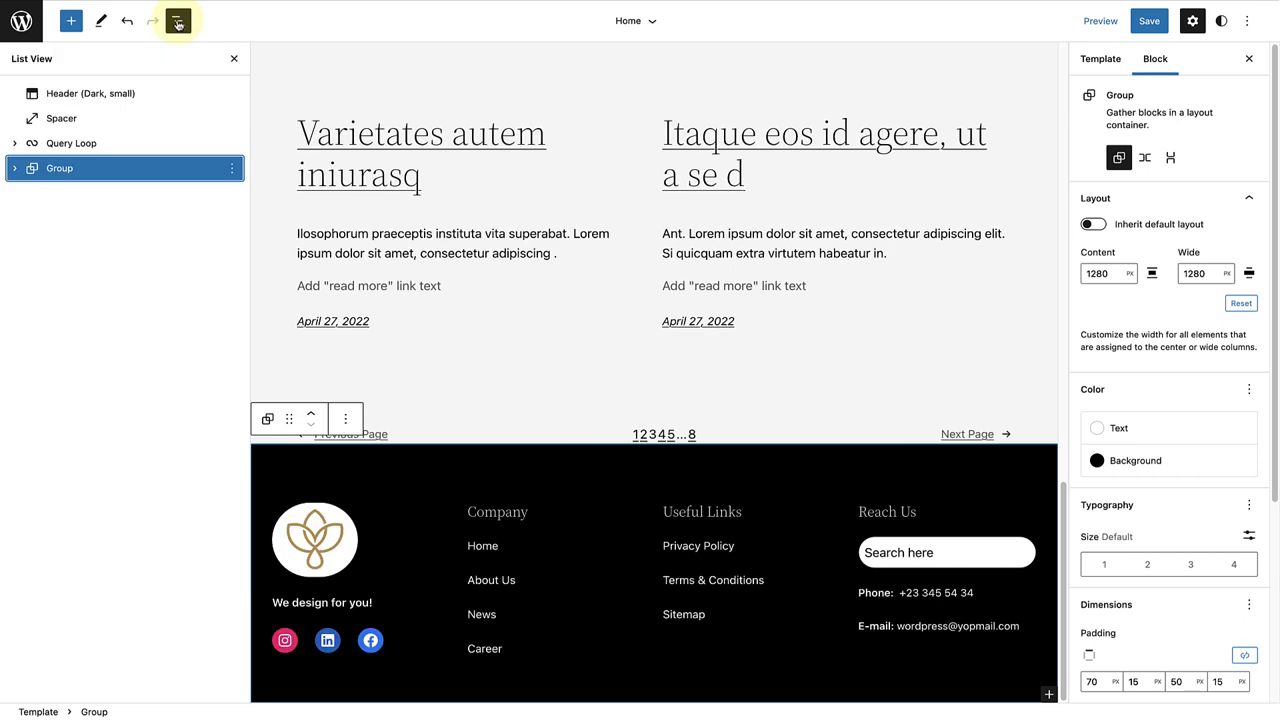
{"action": "left_click", "coordinate": [16, 168]}
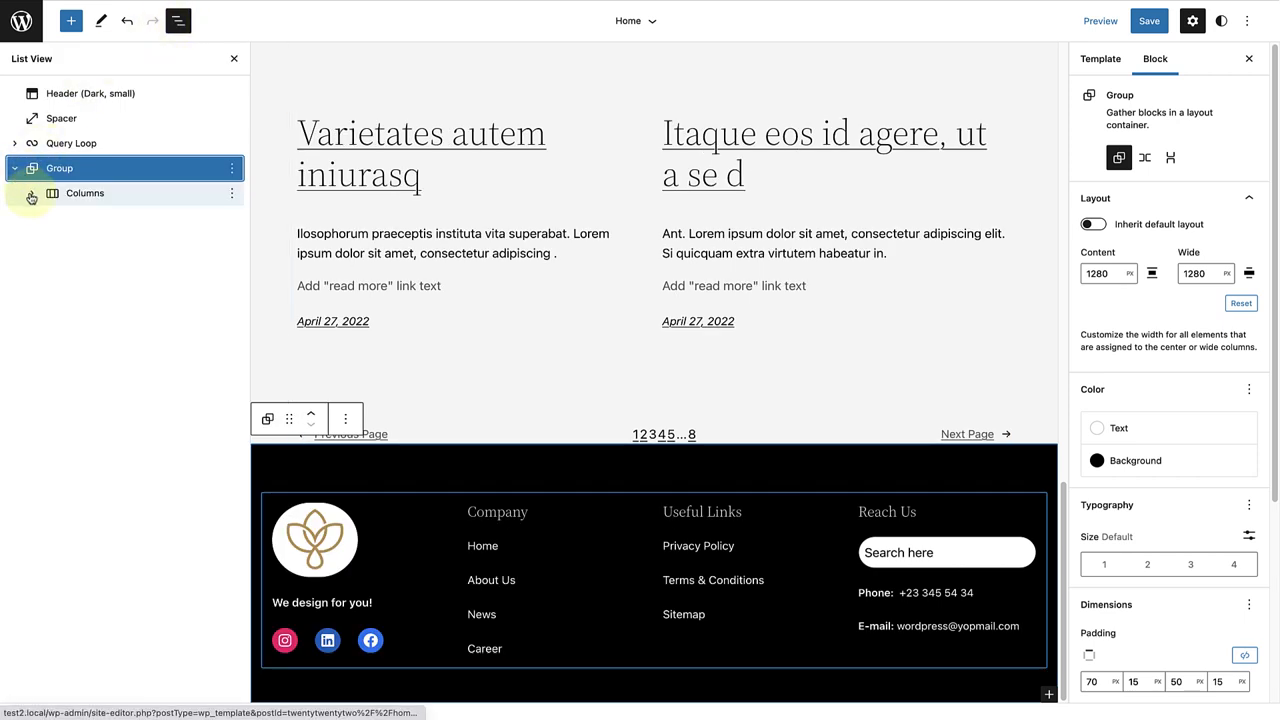
{"action": "left_click", "coordinate": [32, 192]}
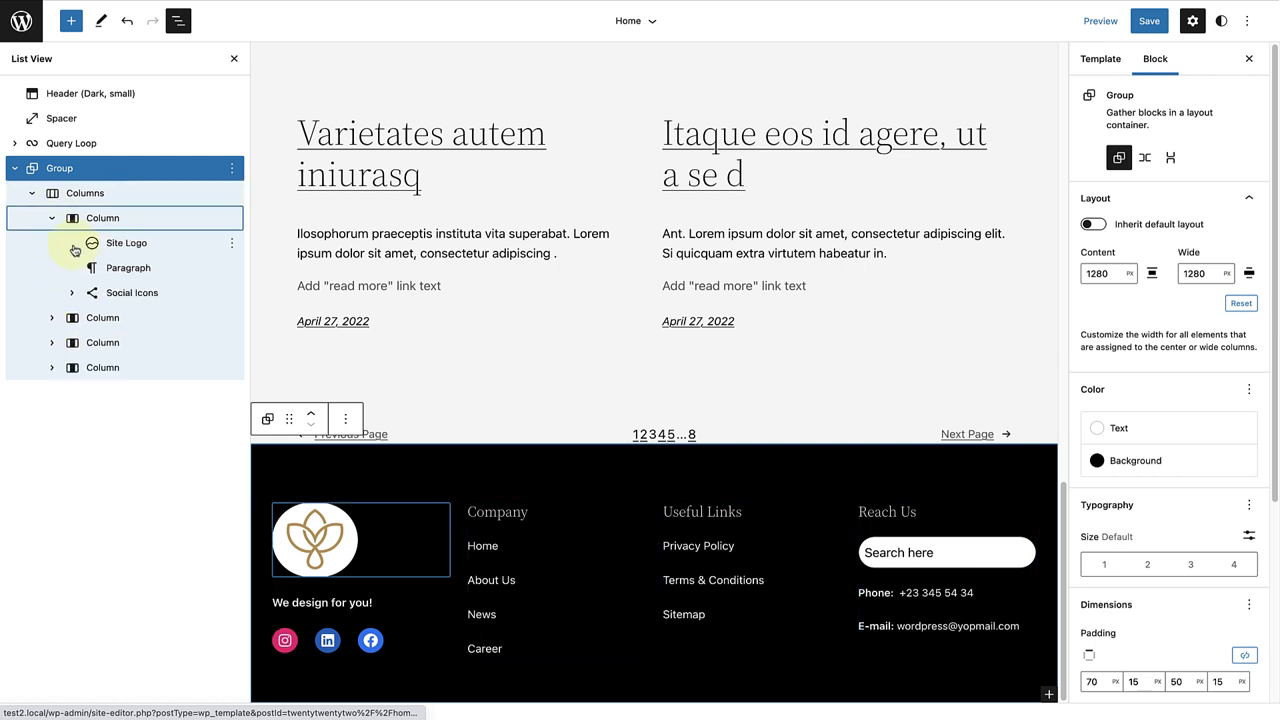
{"action": "left_click", "coordinate": [132, 292]}
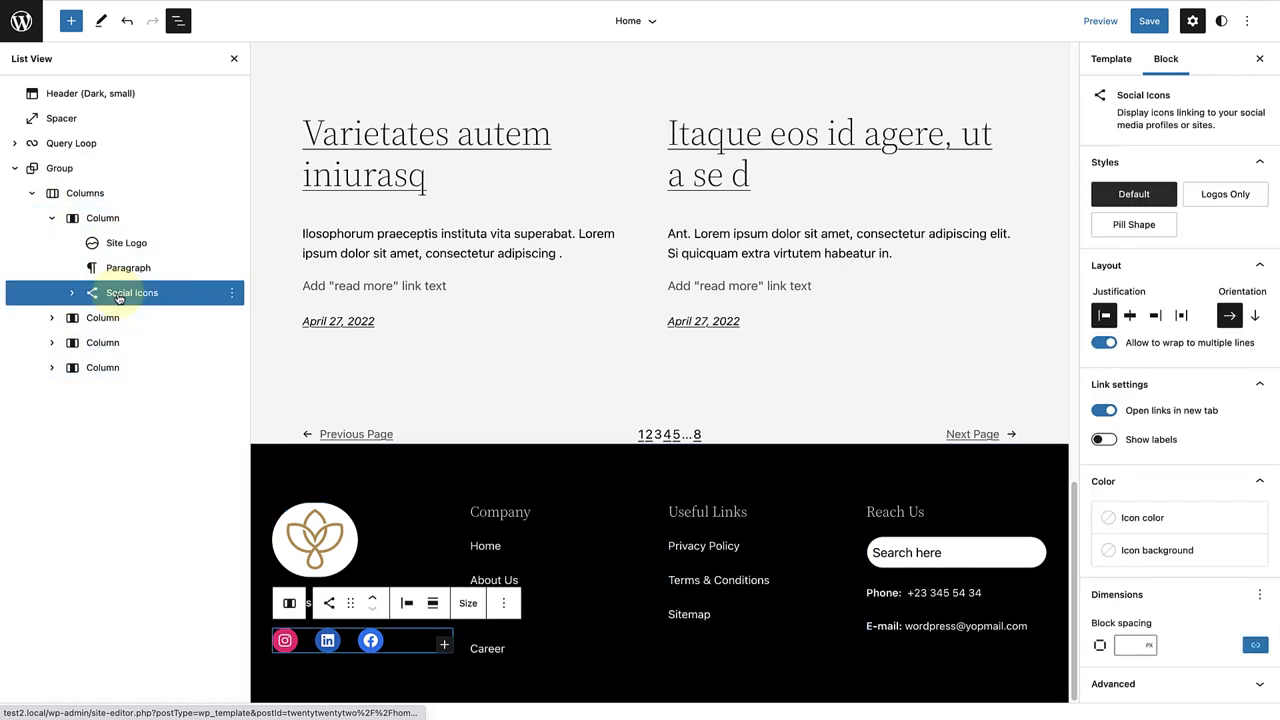
{"action": "mouse_move", "coordinate": [560, 460]}
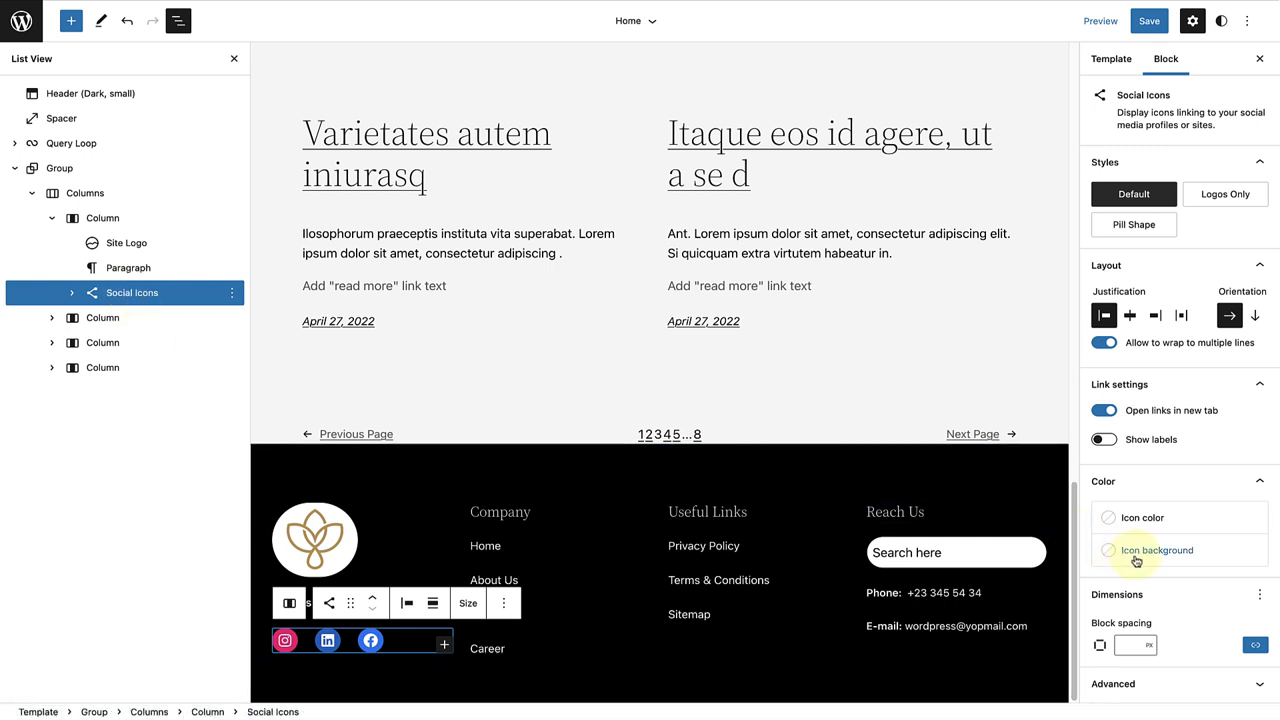
{"action": "left_click", "coordinate": [1108, 550]}
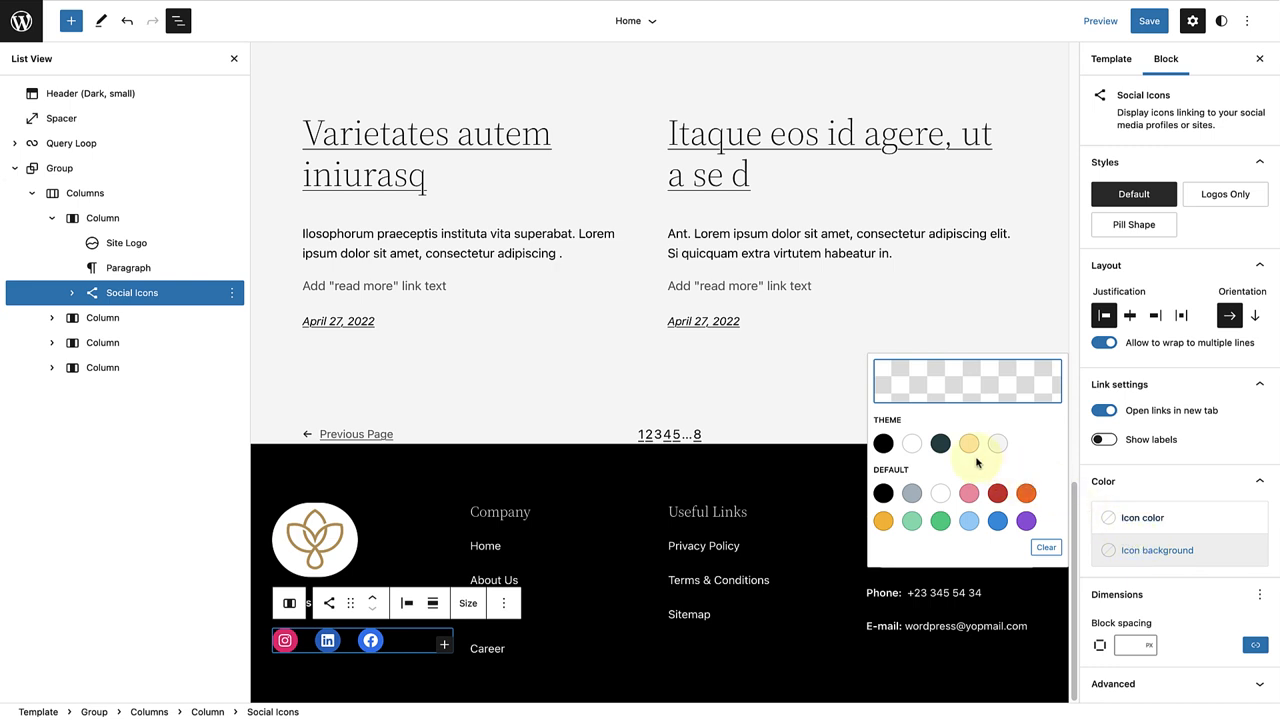
{"action": "left_click", "coordinate": [968, 444]}
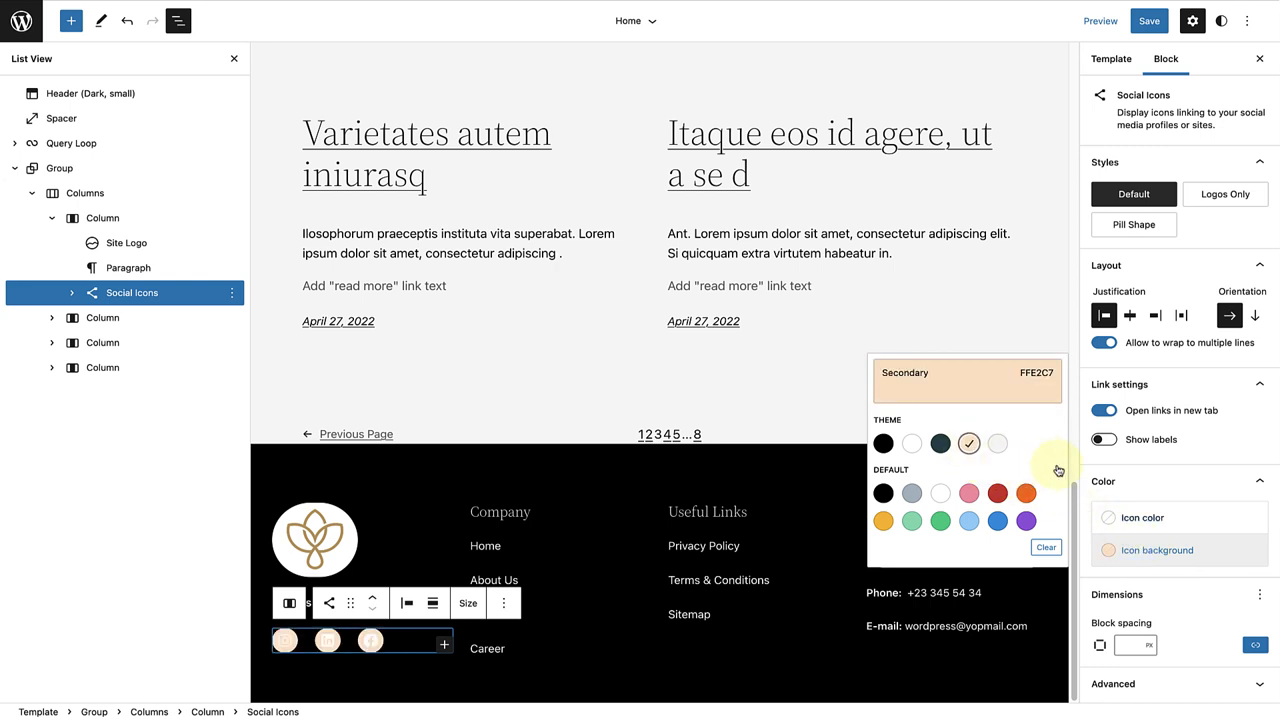
{"action": "left_click", "coordinate": [1044, 514]}
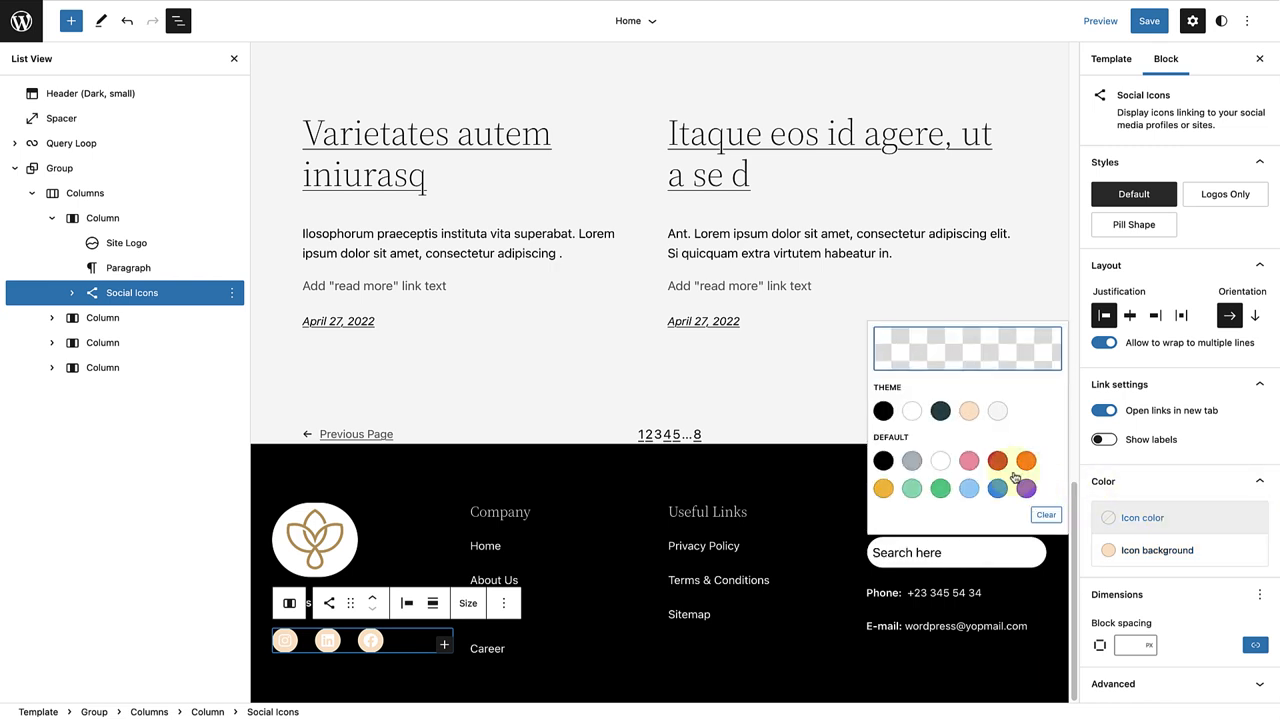
{"action": "left_click", "coordinate": [884, 460]}
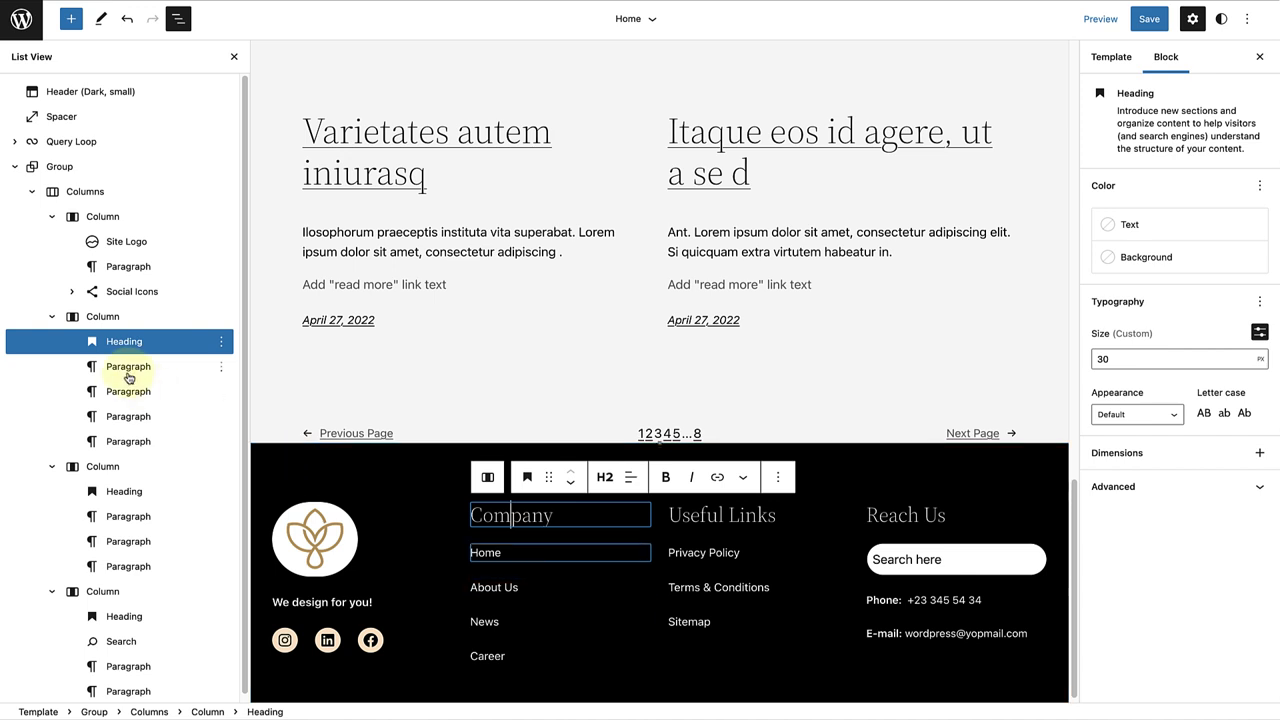
- Select the Home through Career link paragraphs under Company and bring up their block options
{"action": "left_click", "coordinate": [128, 366]}
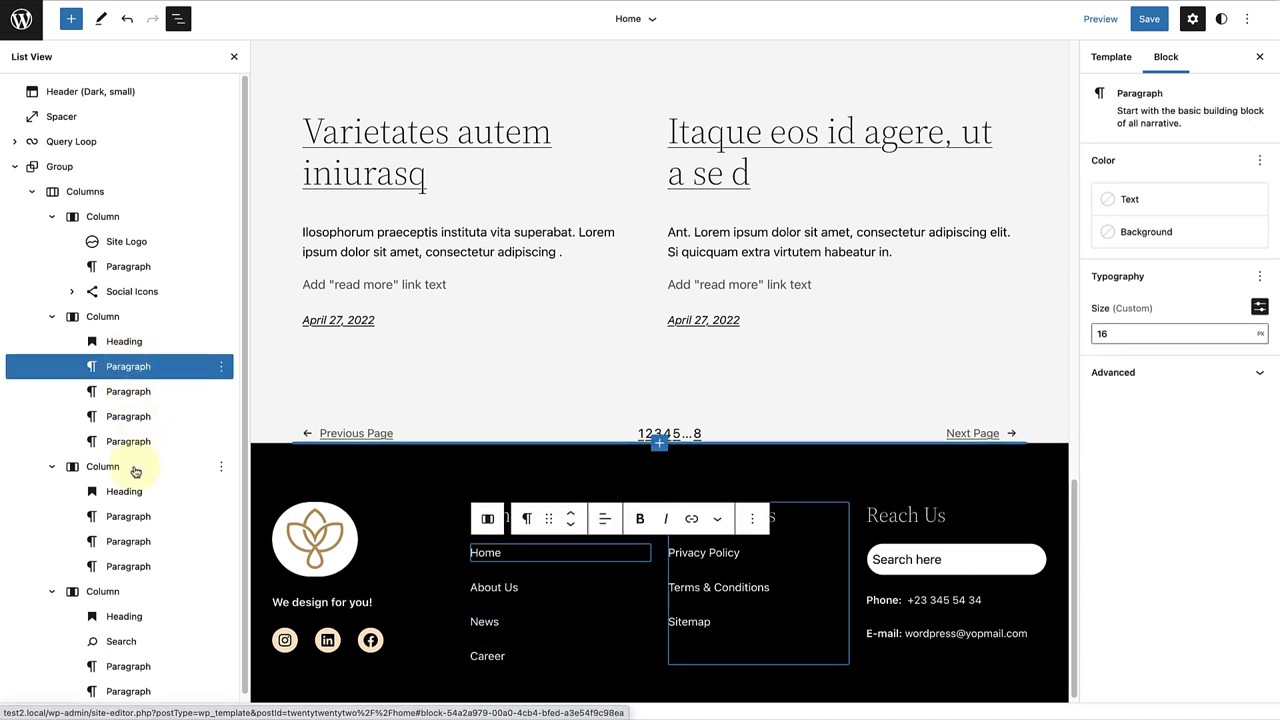
{"action": "left_click", "coordinate": [128, 442]}
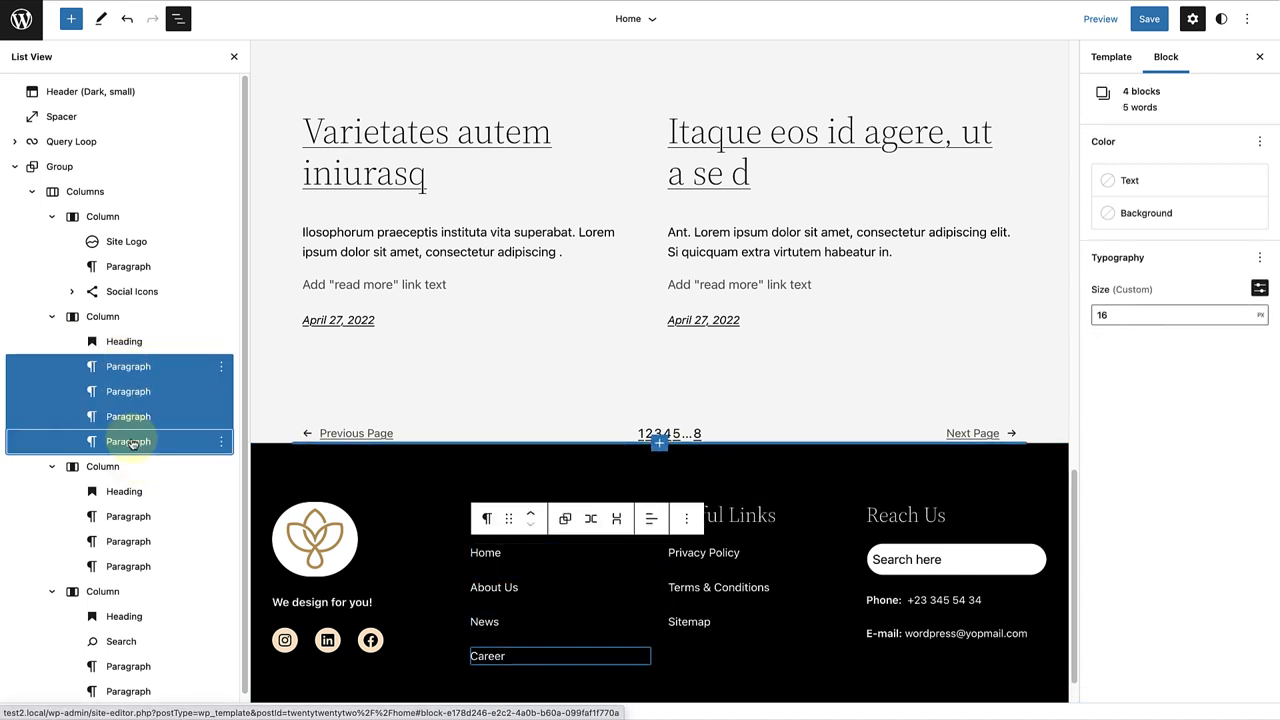
{"action": "left_click", "coordinate": [220, 366]}
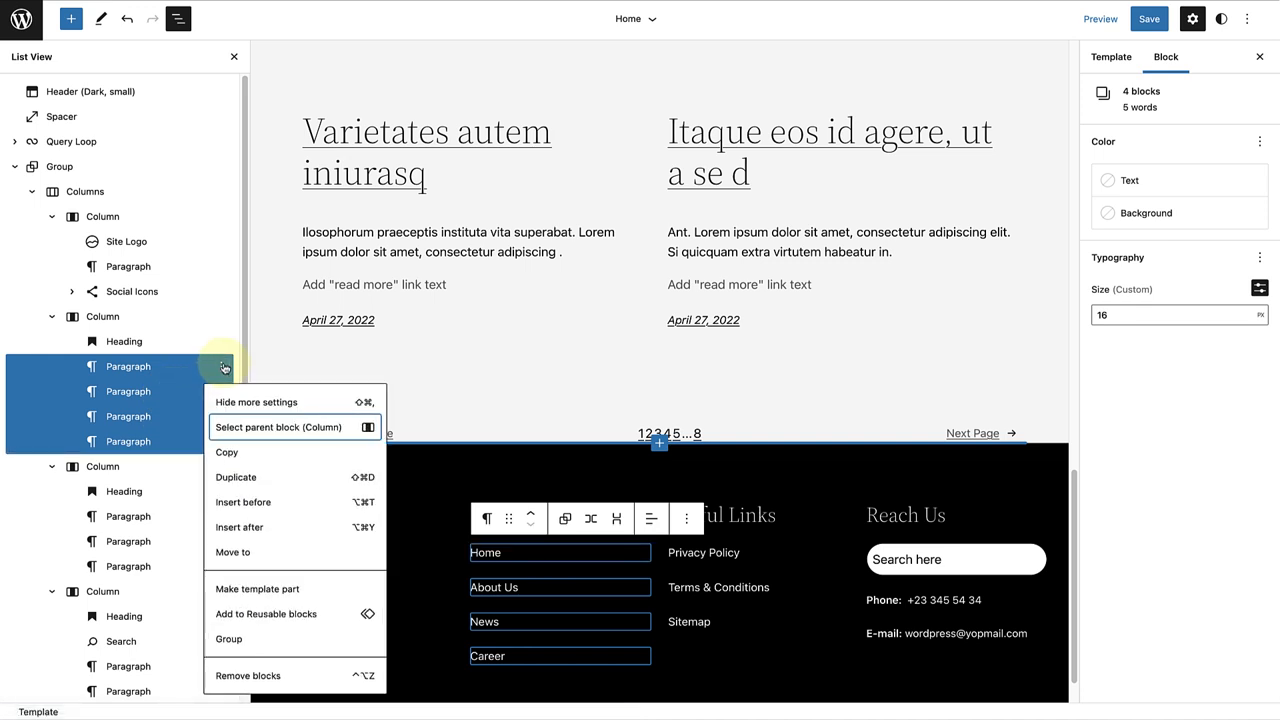
{"action": "mouse_move", "coordinate": [248, 676]}
{"action": "type", "text": "/nav"}
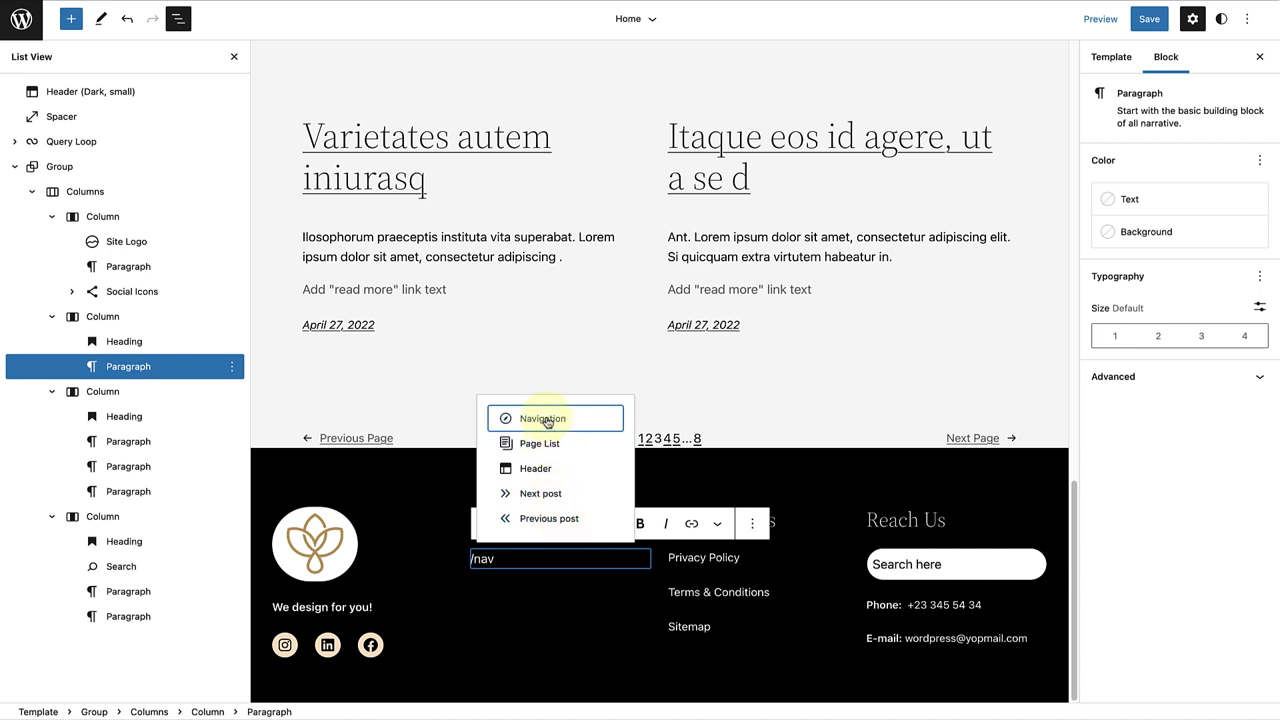
- Insert a Navigation block using the Main navigation menu (Home, News, Shop, Contact) with vertical orientation
{"action": "left_click", "coordinate": [544, 418]}
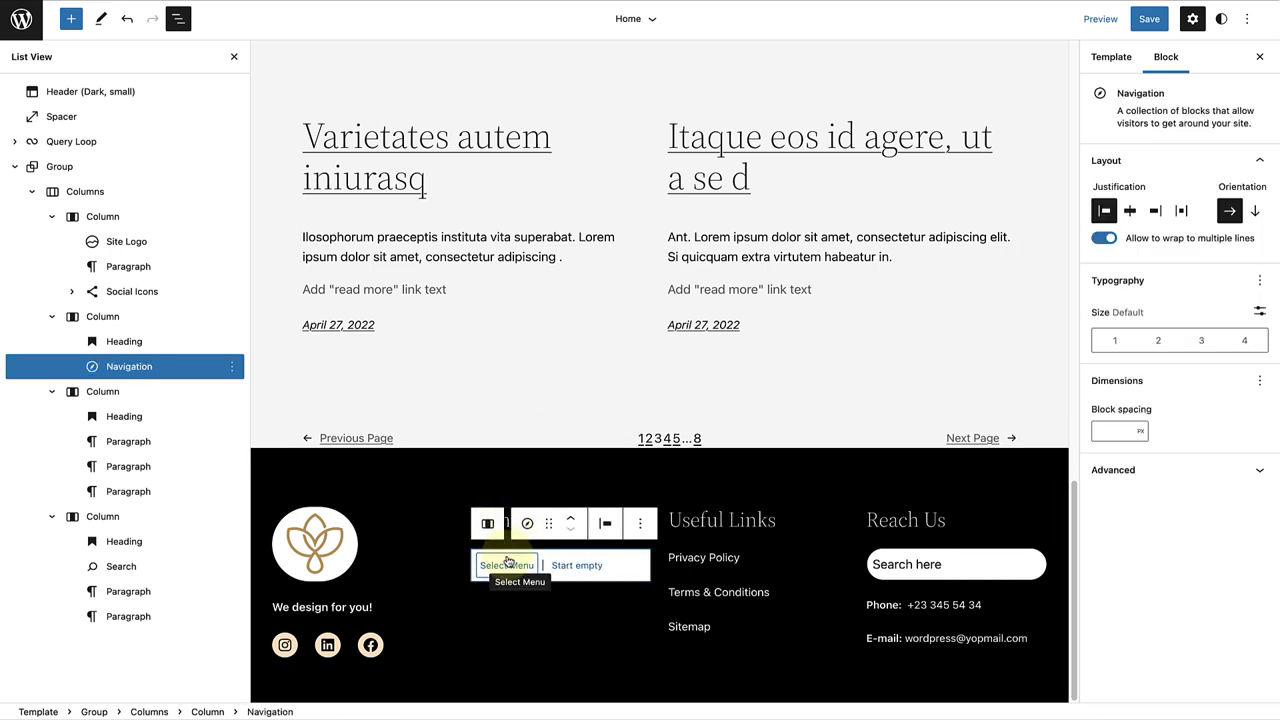
{"action": "left_click", "coordinate": [508, 564]}
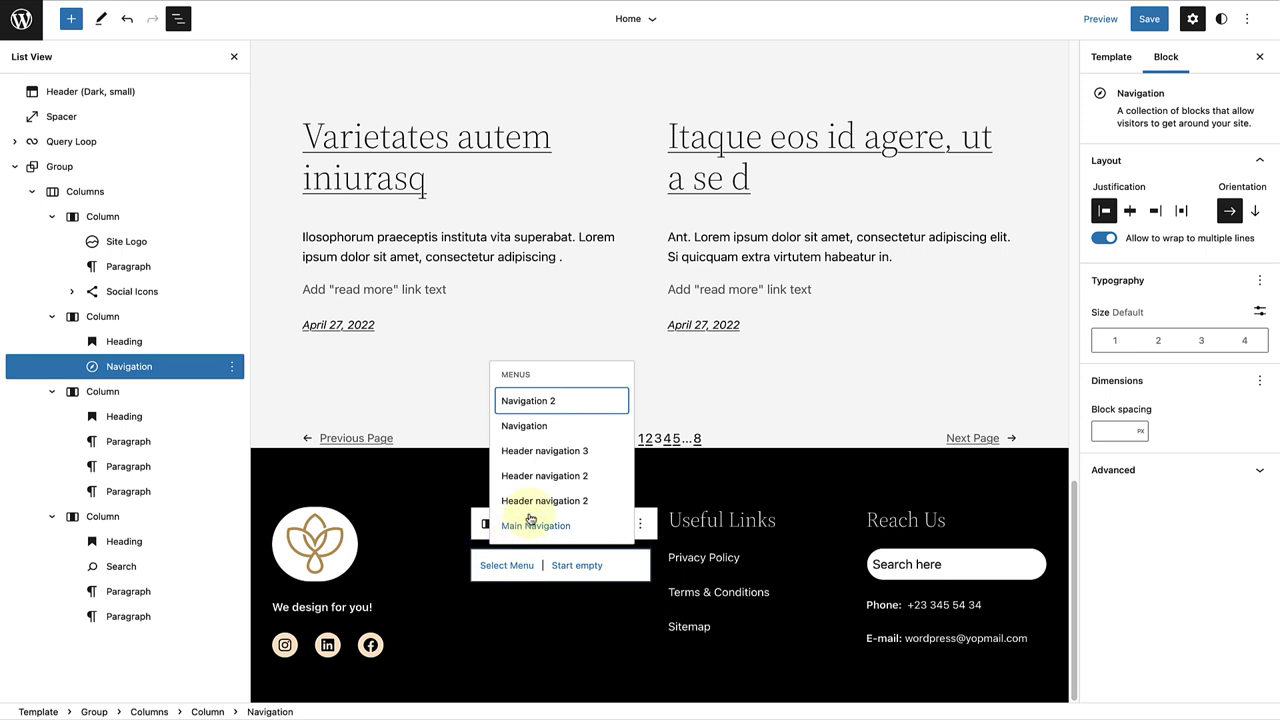
{"action": "left_click", "coordinate": [536, 524]}
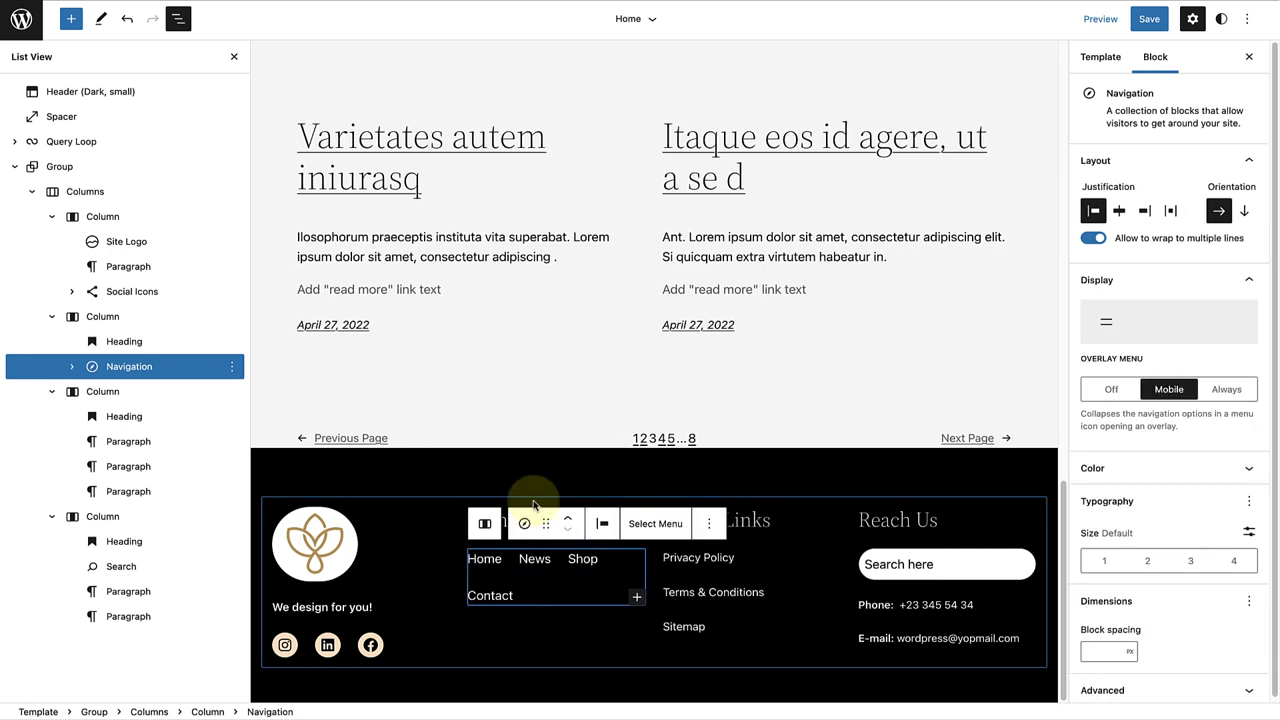
{"action": "mouse_move", "coordinate": [640, 476]}
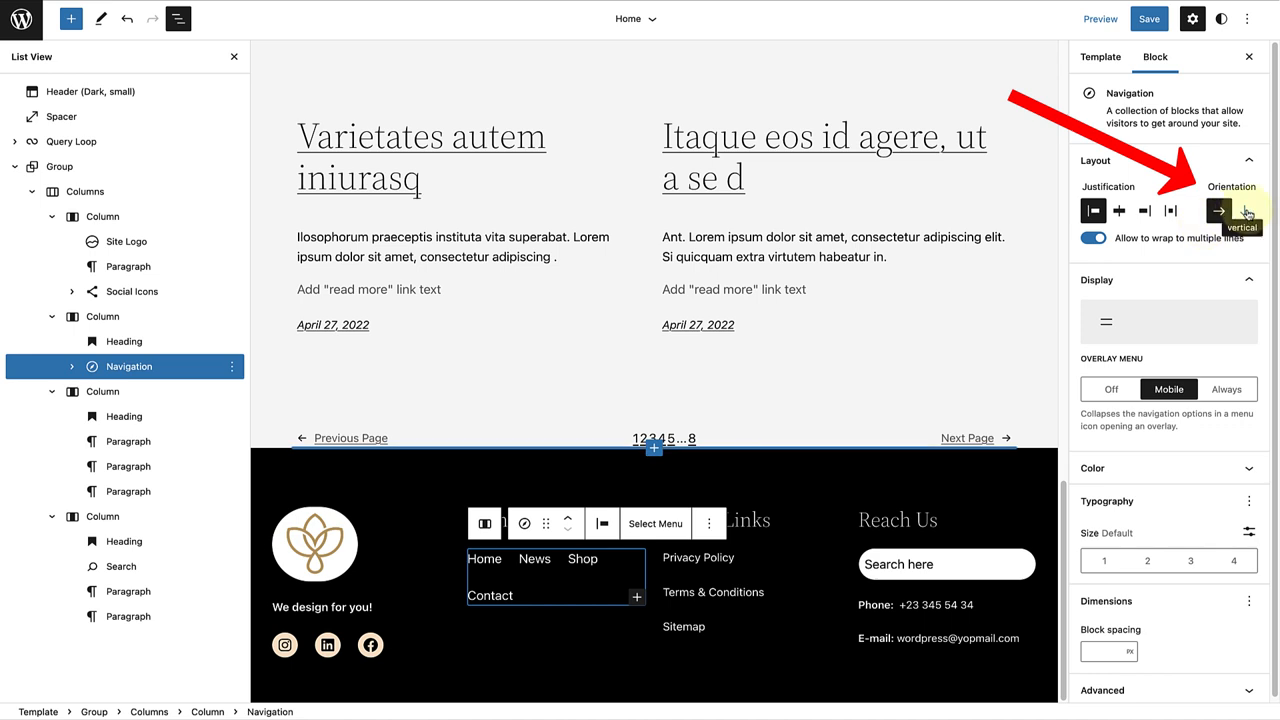
{"action": "left_click", "coordinate": [1244, 210]}
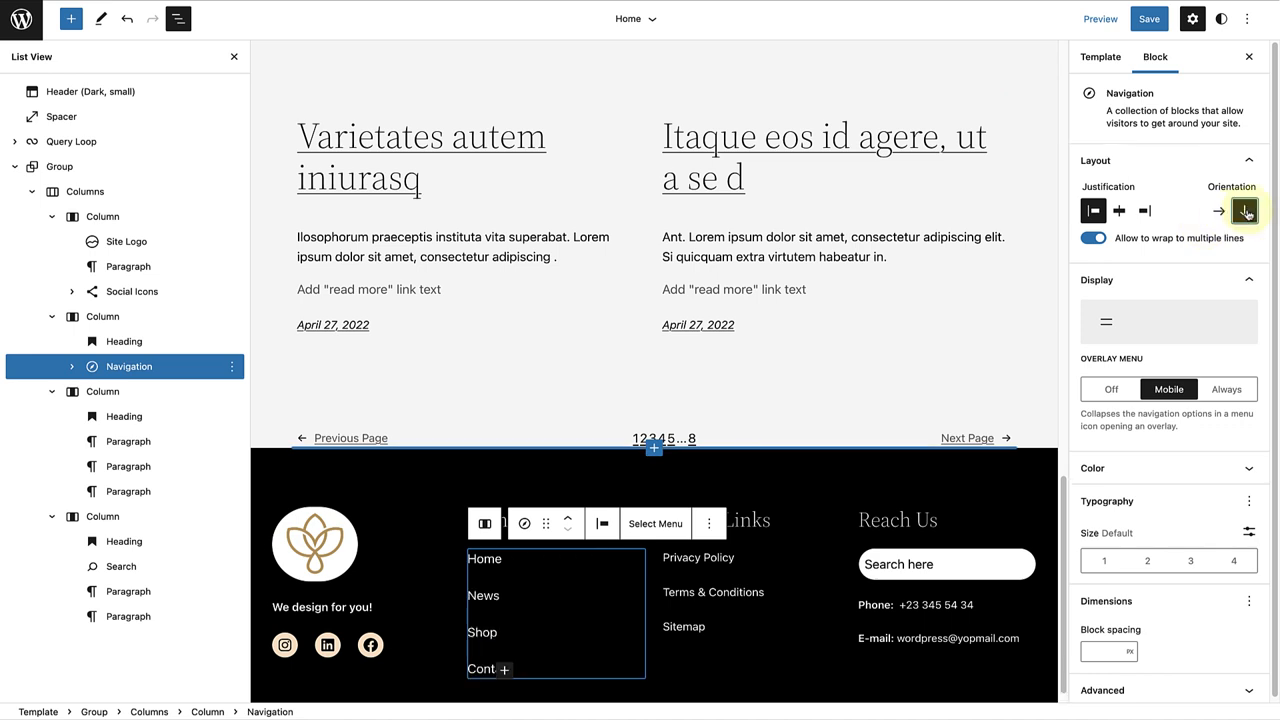
{"action": "left_click", "coordinate": [484, 596]}
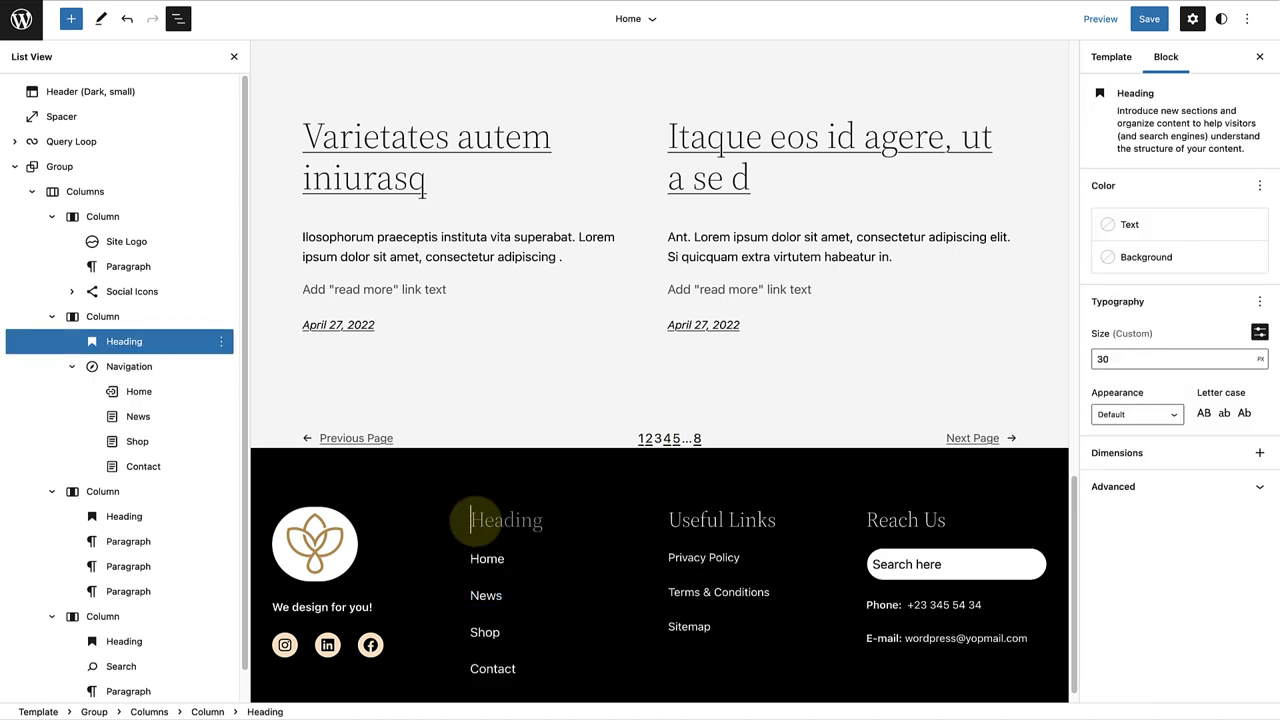
- Retitle the Company heading 'Quick Links' and begin typing 'Resour' over Useful Links
{"action": "type", "text": "Quick Links"}
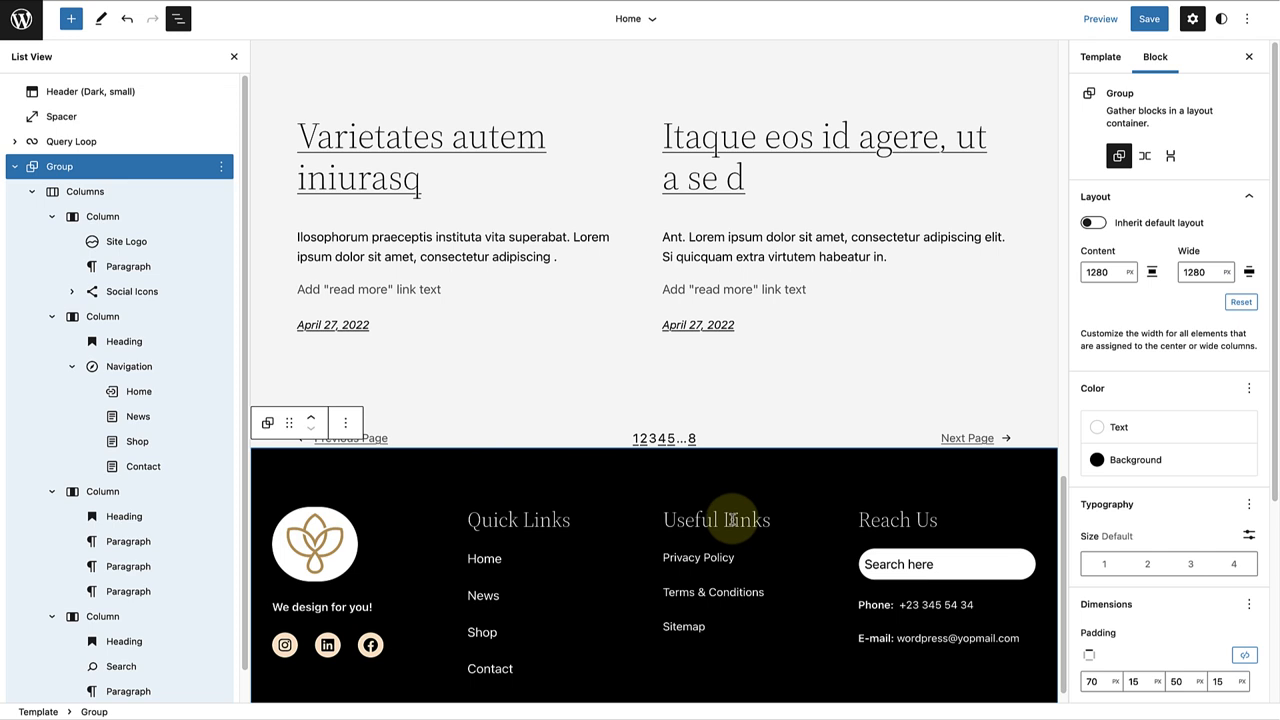
{"action": "left_click", "coordinate": [716, 520]}
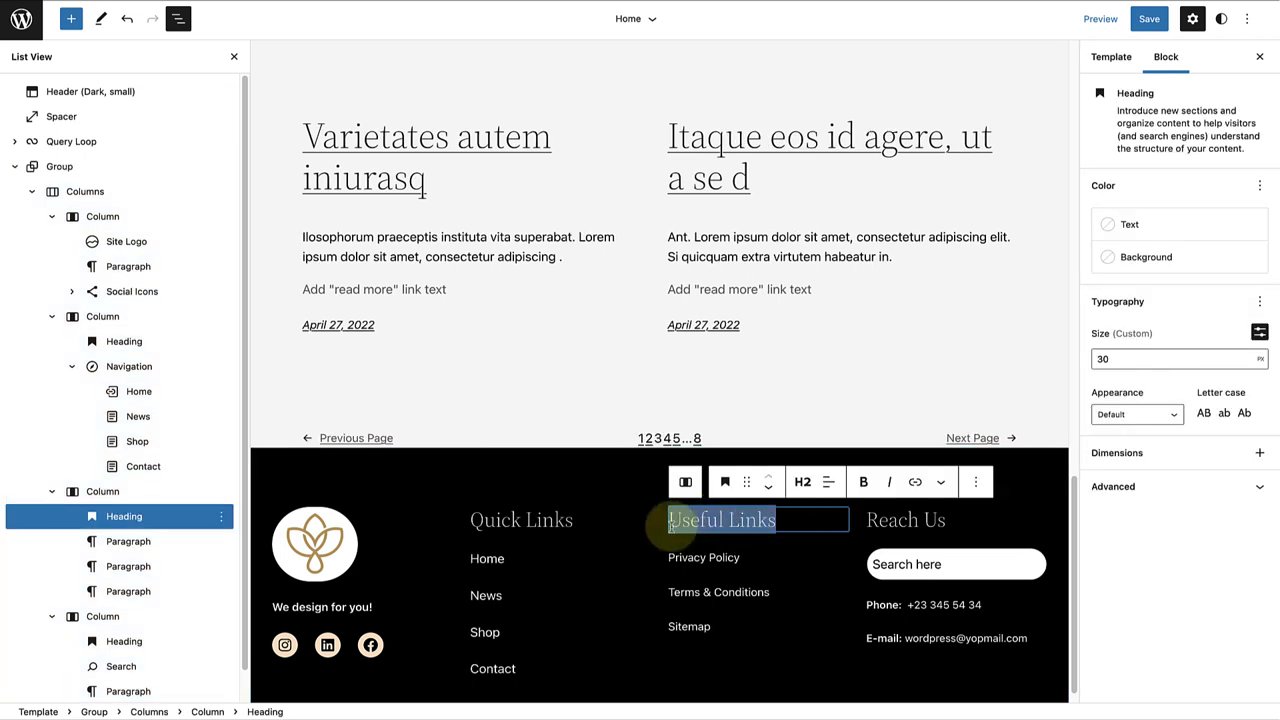
{"action": "type", "text": "Resour"}
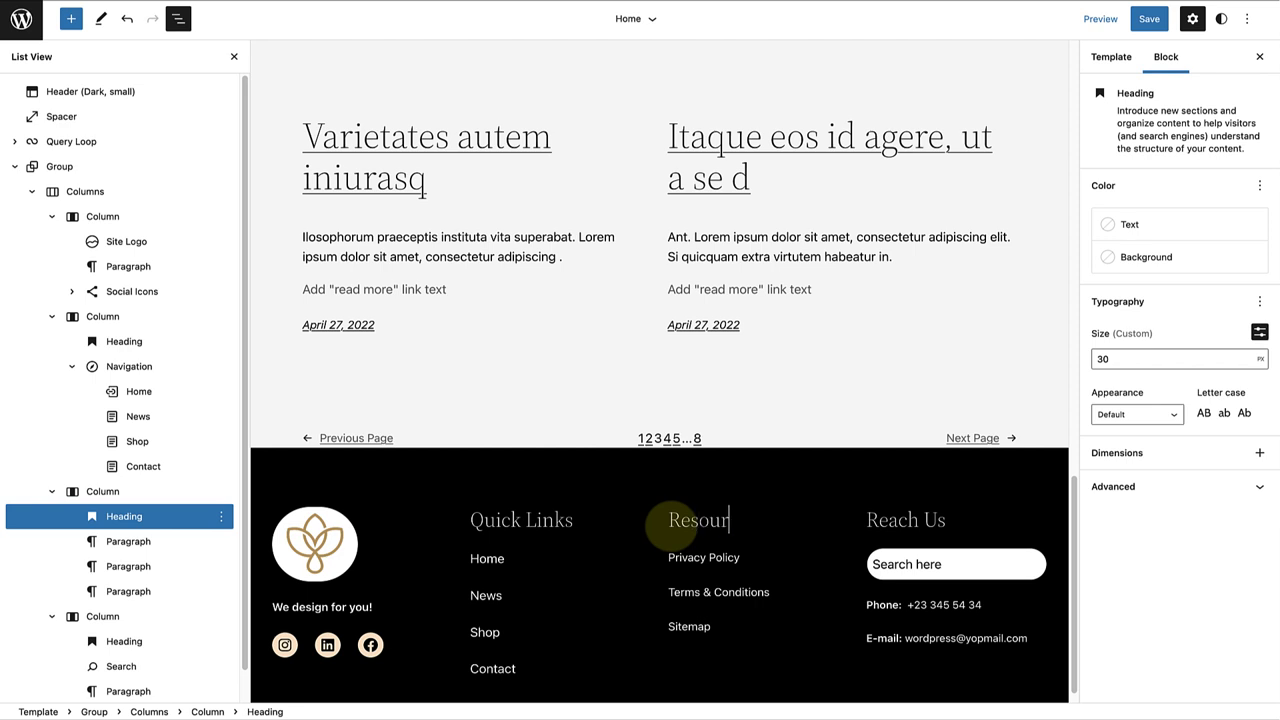
- Complete the 'Resources' heading and select its three old link paragraphs for deletion
{"action": "type", "text": "ces"}
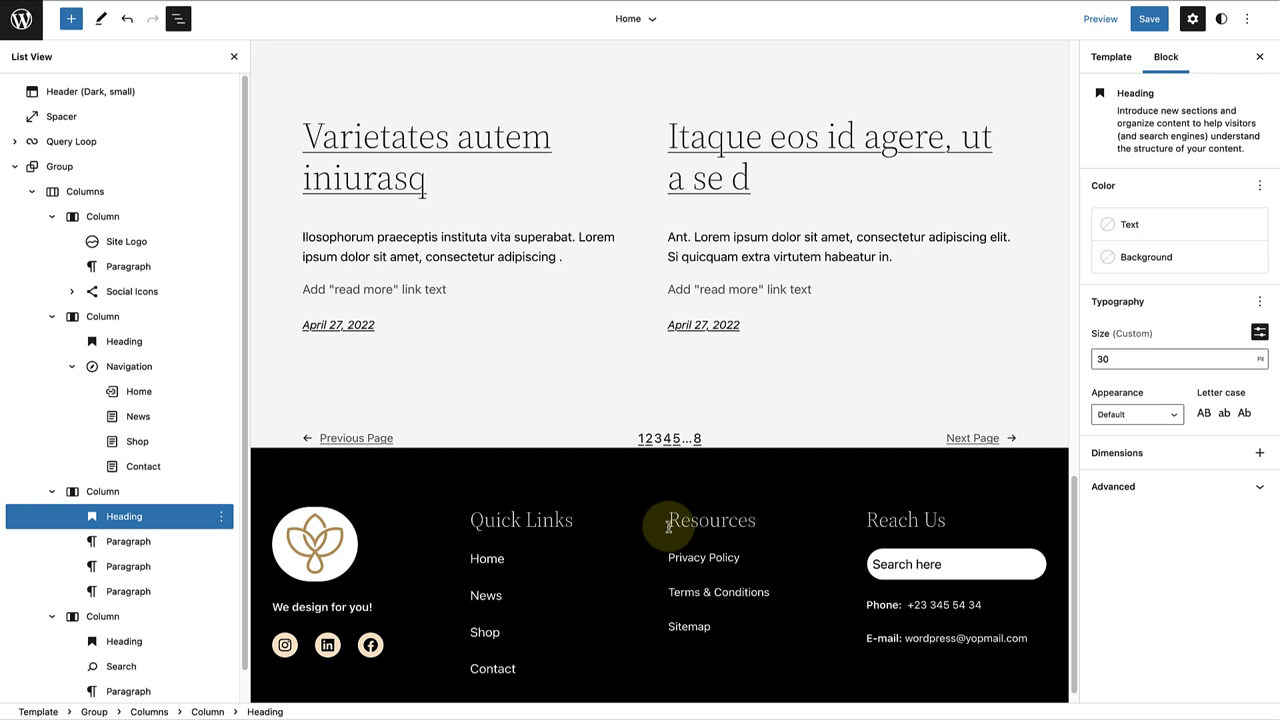
{"action": "left_click", "coordinate": [712, 520]}
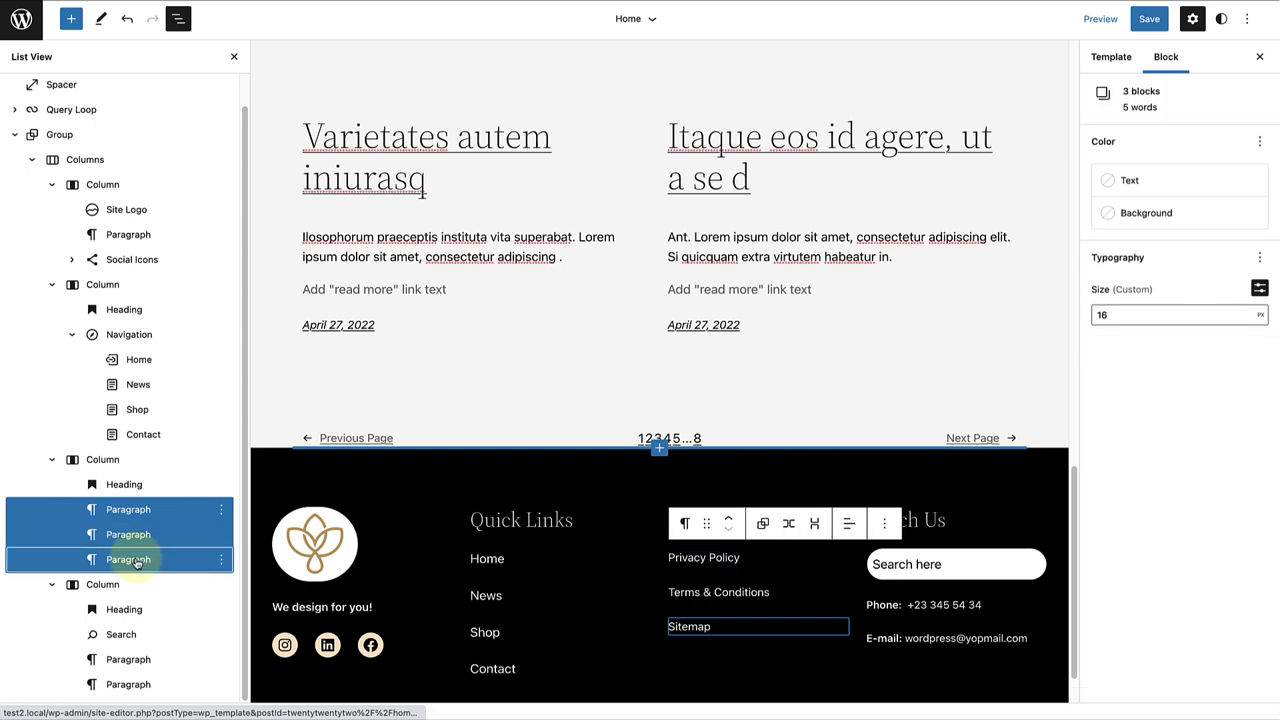
{"action": "left_click", "coordinate": [220, 560]}
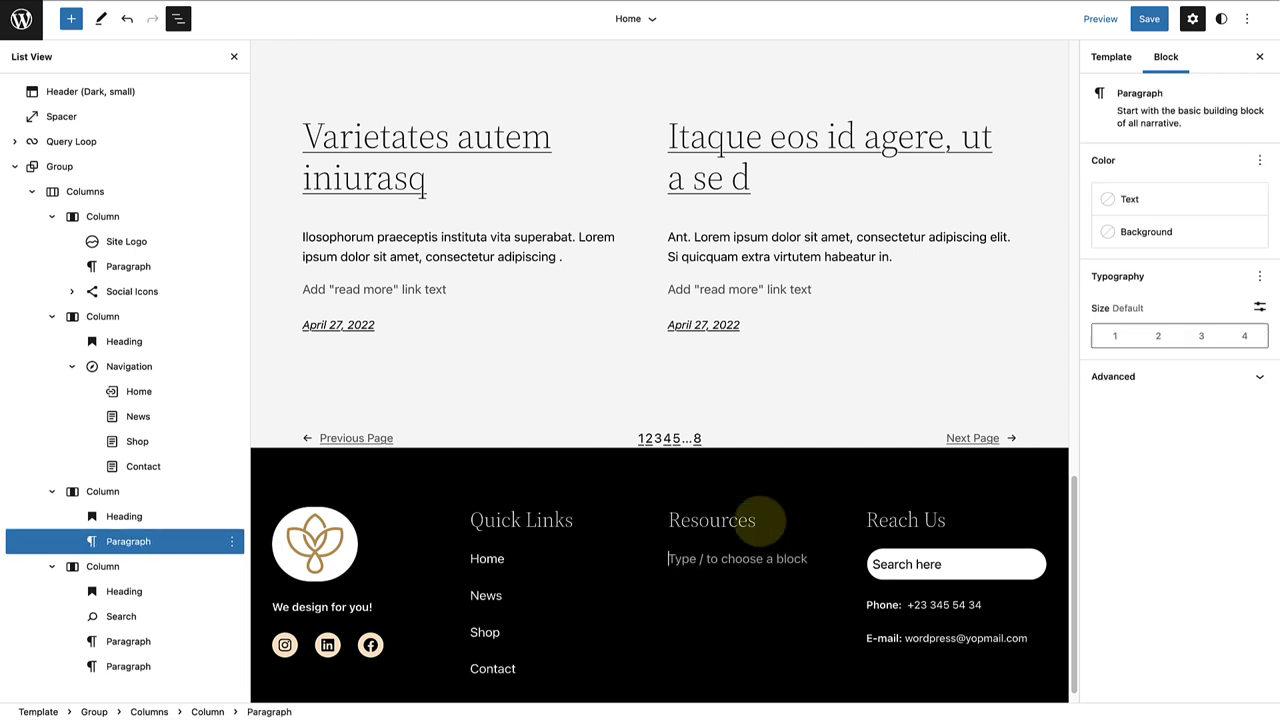
- Turn the empty Resources paragraph into a Navigation block linking the Privacy Policy page
{"action": "left_click", "coordinate": [736, 558]}
{"action": "type", "text": "/nav"}
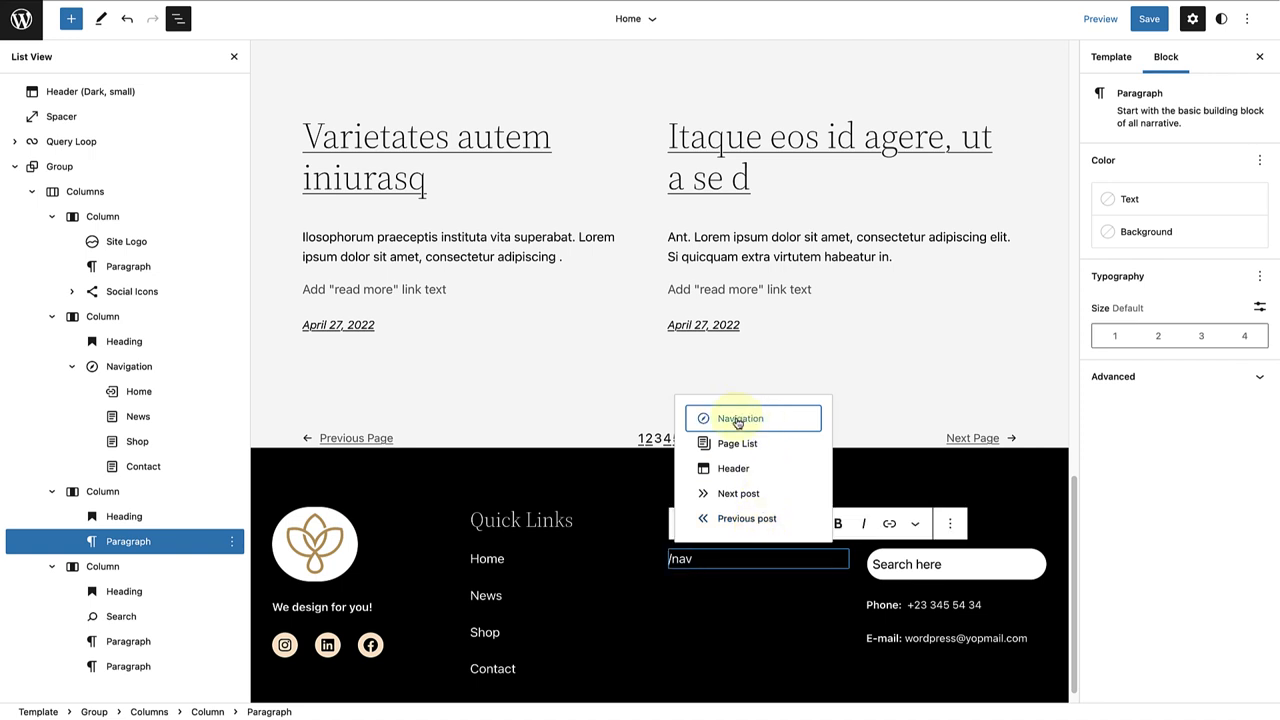
{"action": "left_click", "coordinate": [740, 418]}
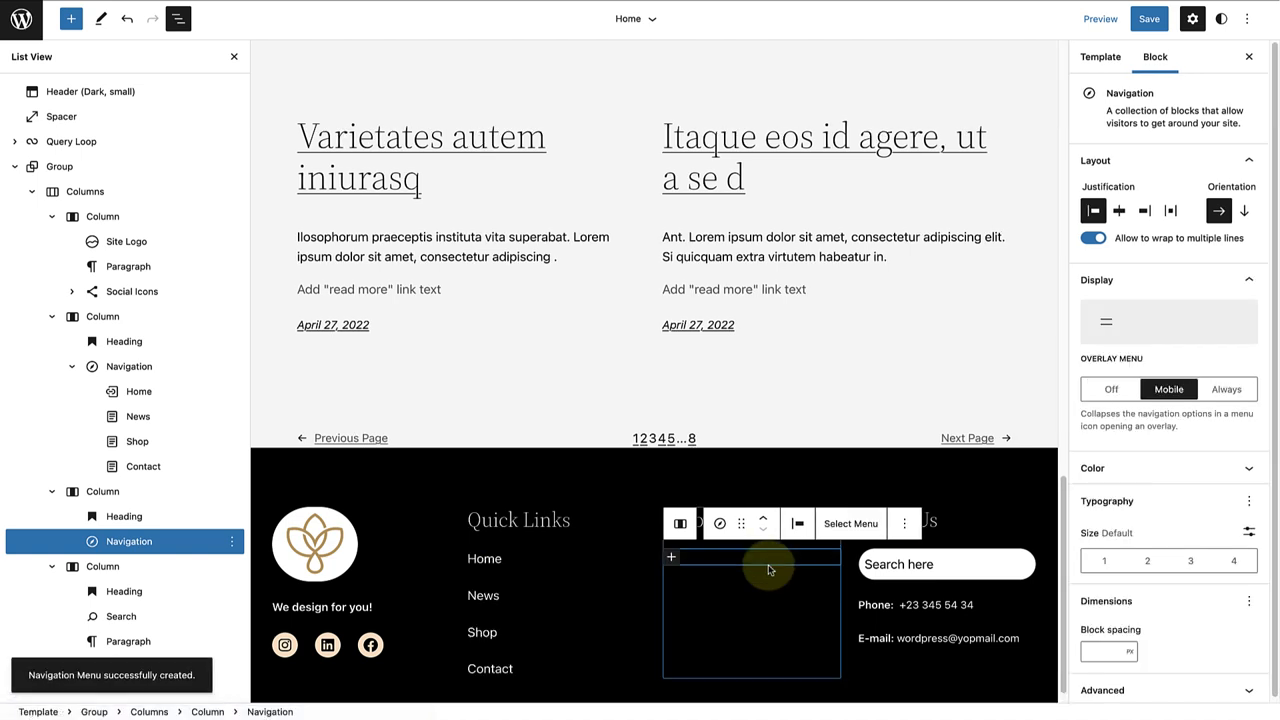
{"action": "left_click", "coordinate": [672, 556]}
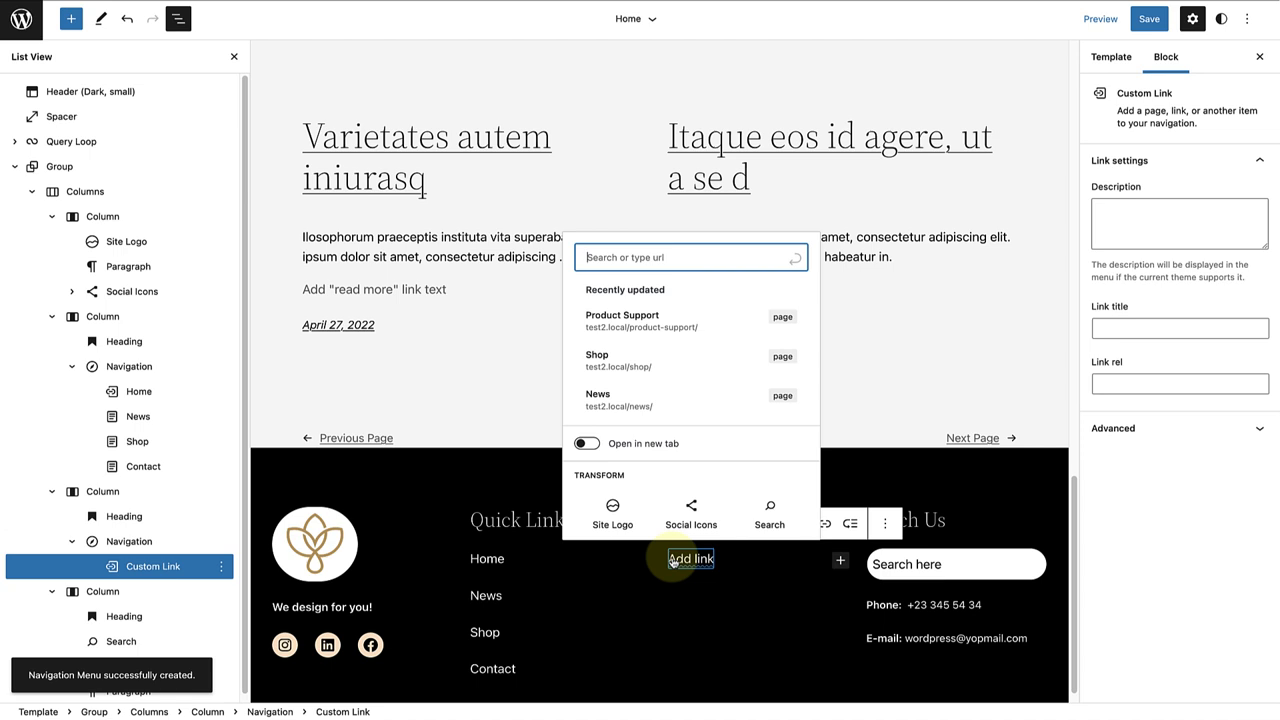
{"action": "type", "text": "Privac"}
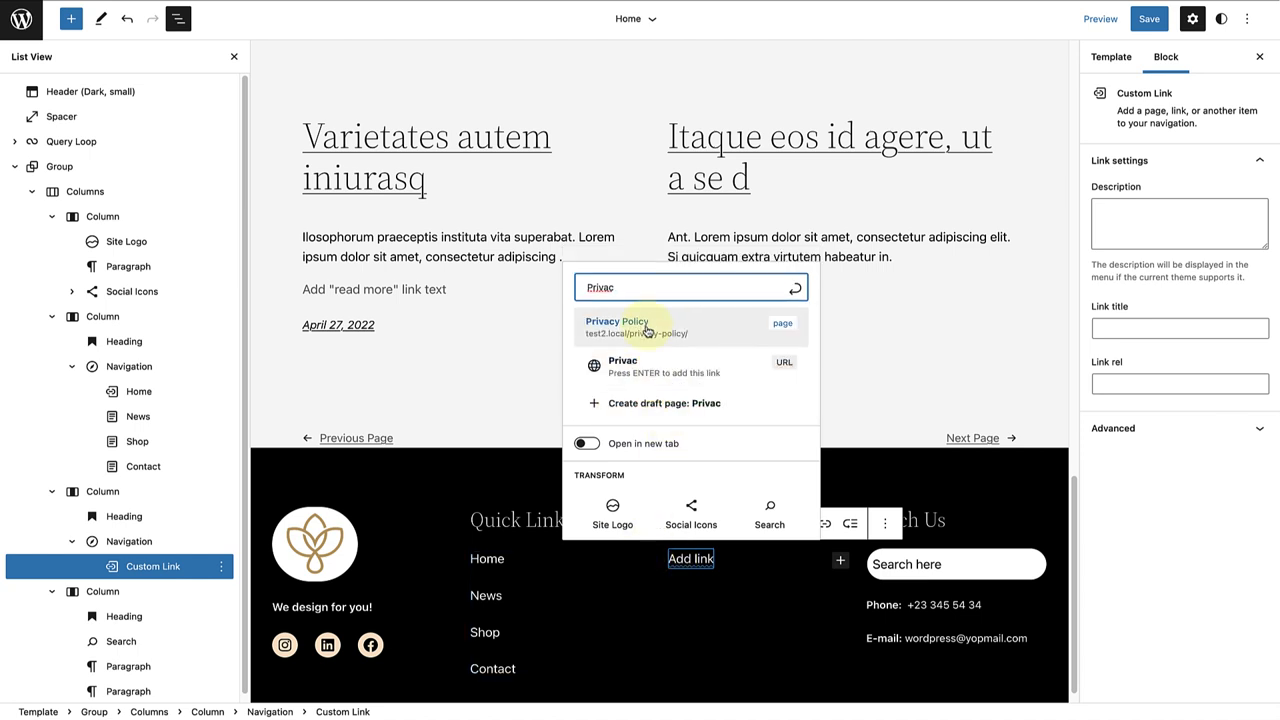
{"action": "left_click", "coordinate": [616, 328]}
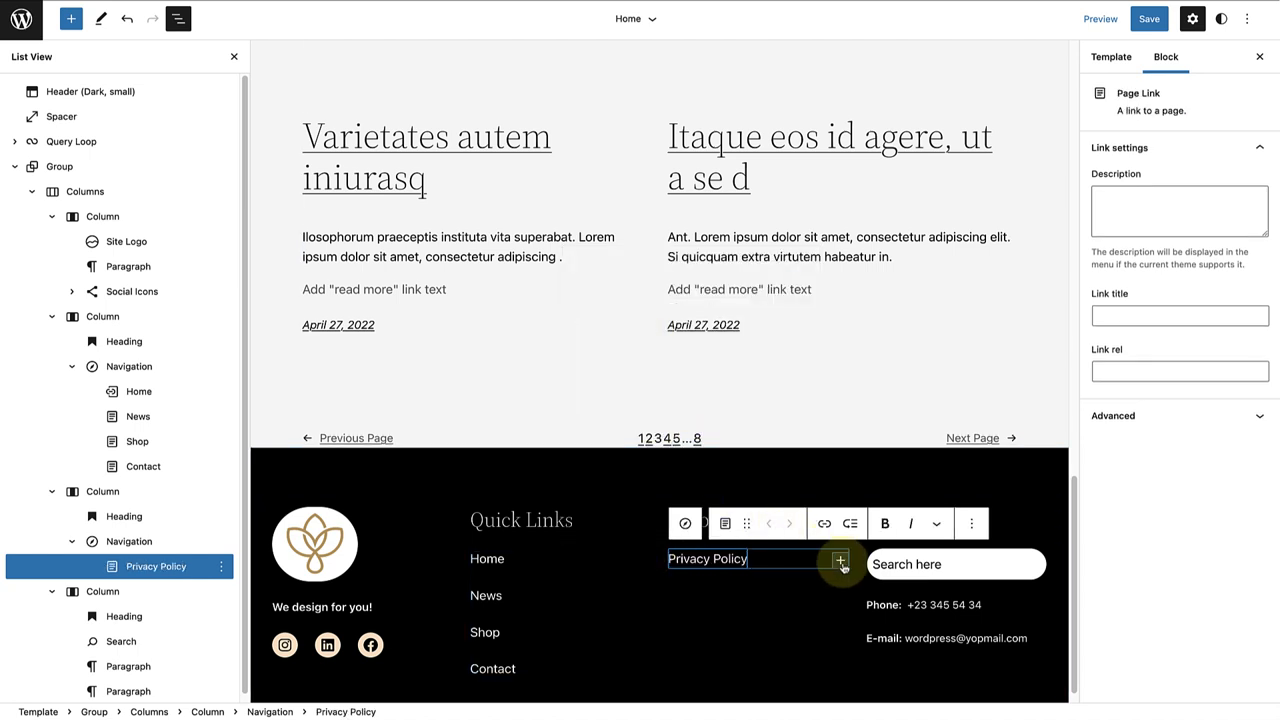
- Add the Product Support and Testimonials pages to the Resources menu
{"action": "left_click", "coordinate": [840, 564]}
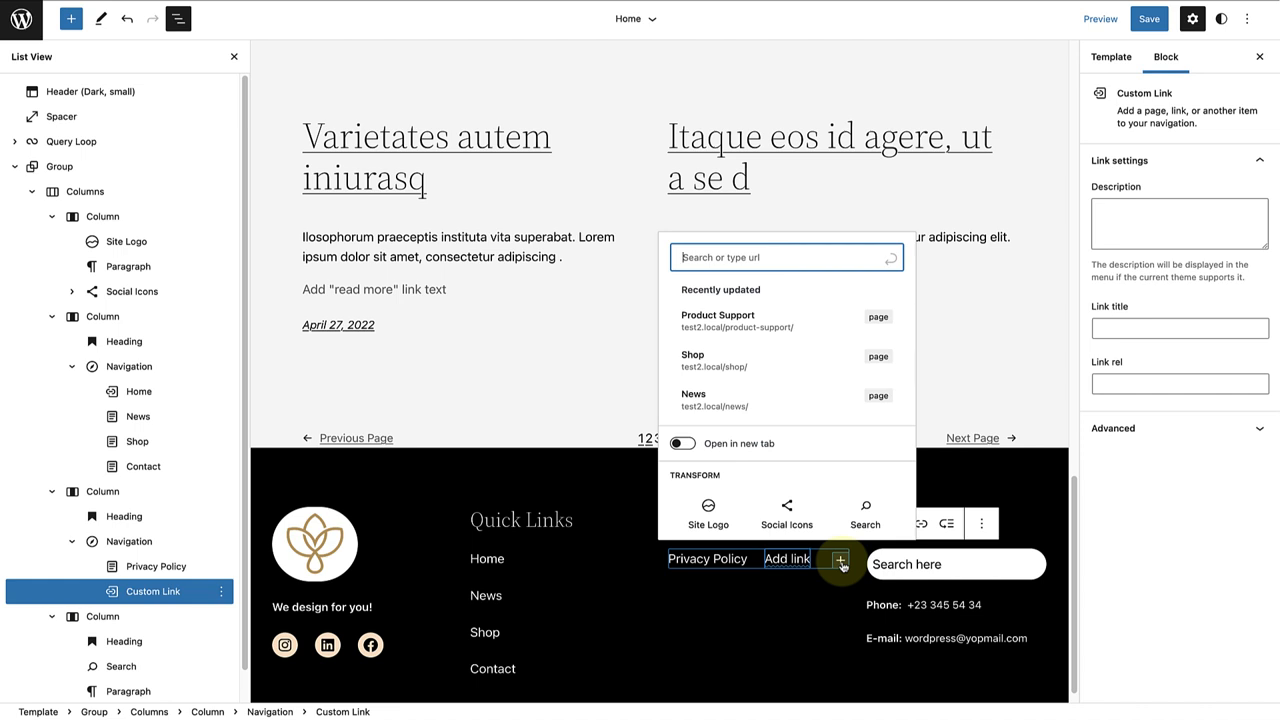
{"action": "type", "text": "Produc"}
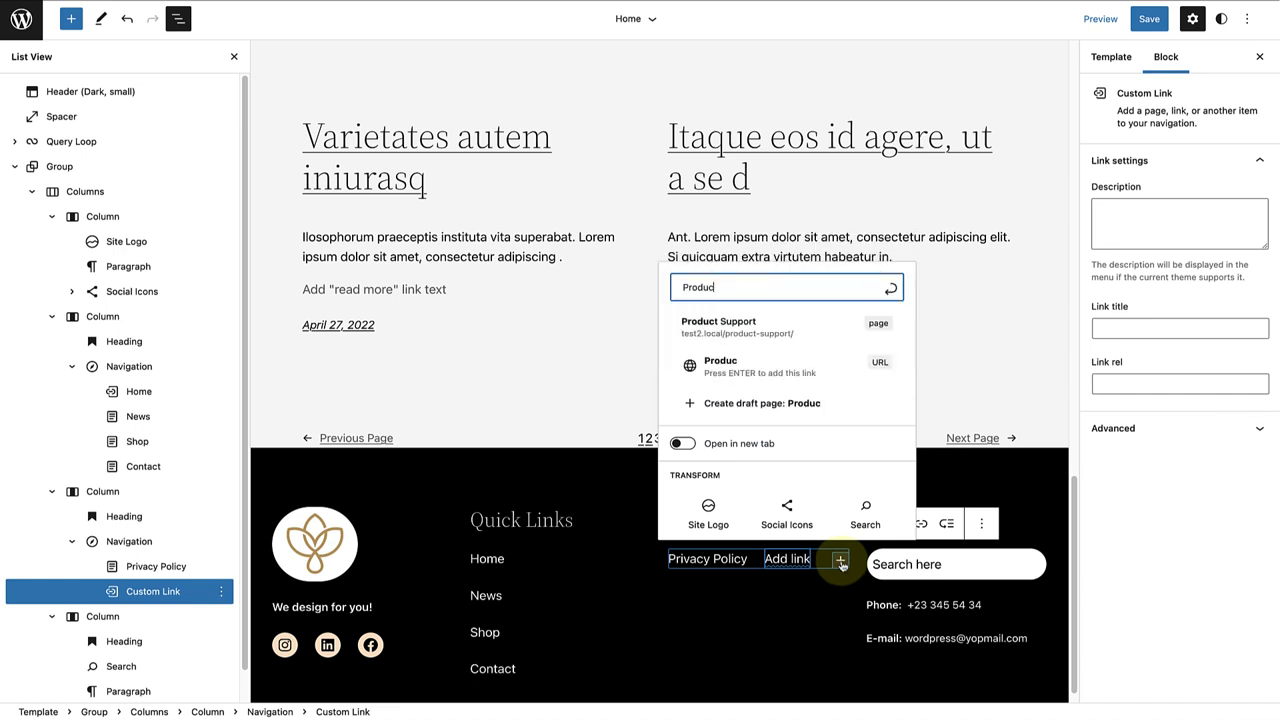
{"action": "left_click", "coordinate": [718, 328]}
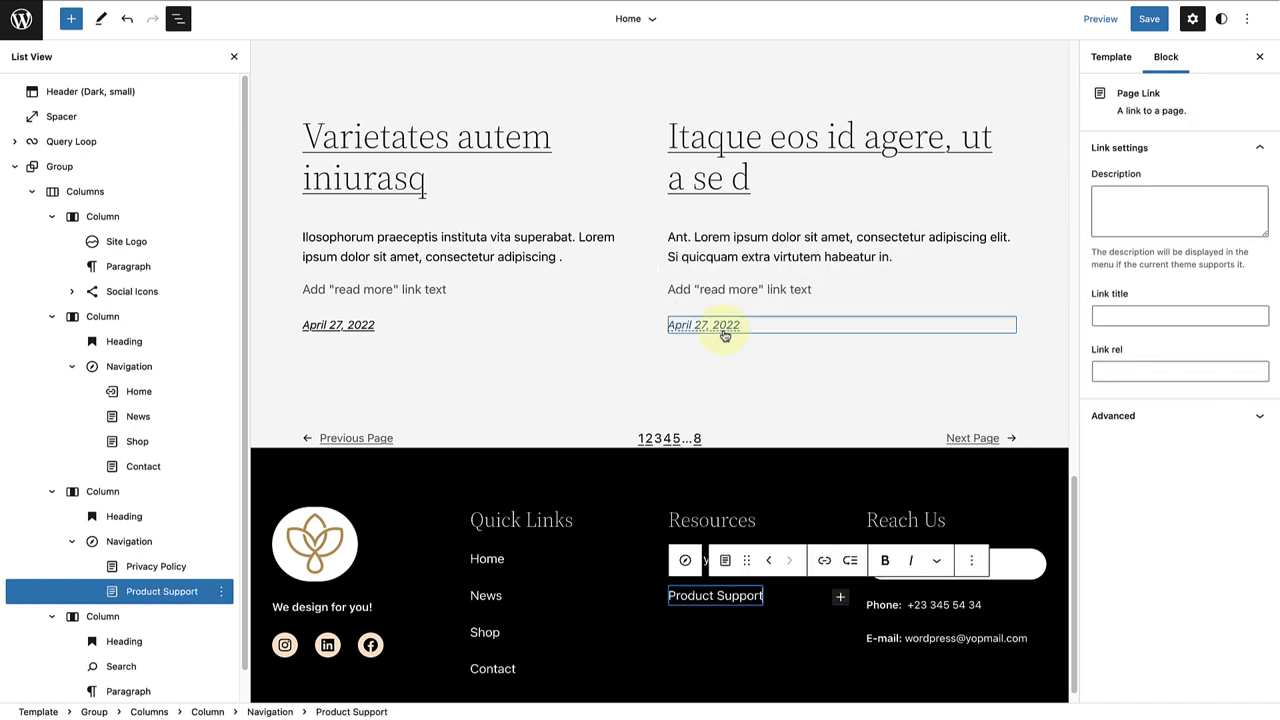
{"action": "left_click", "coordinate": [802, 596]}
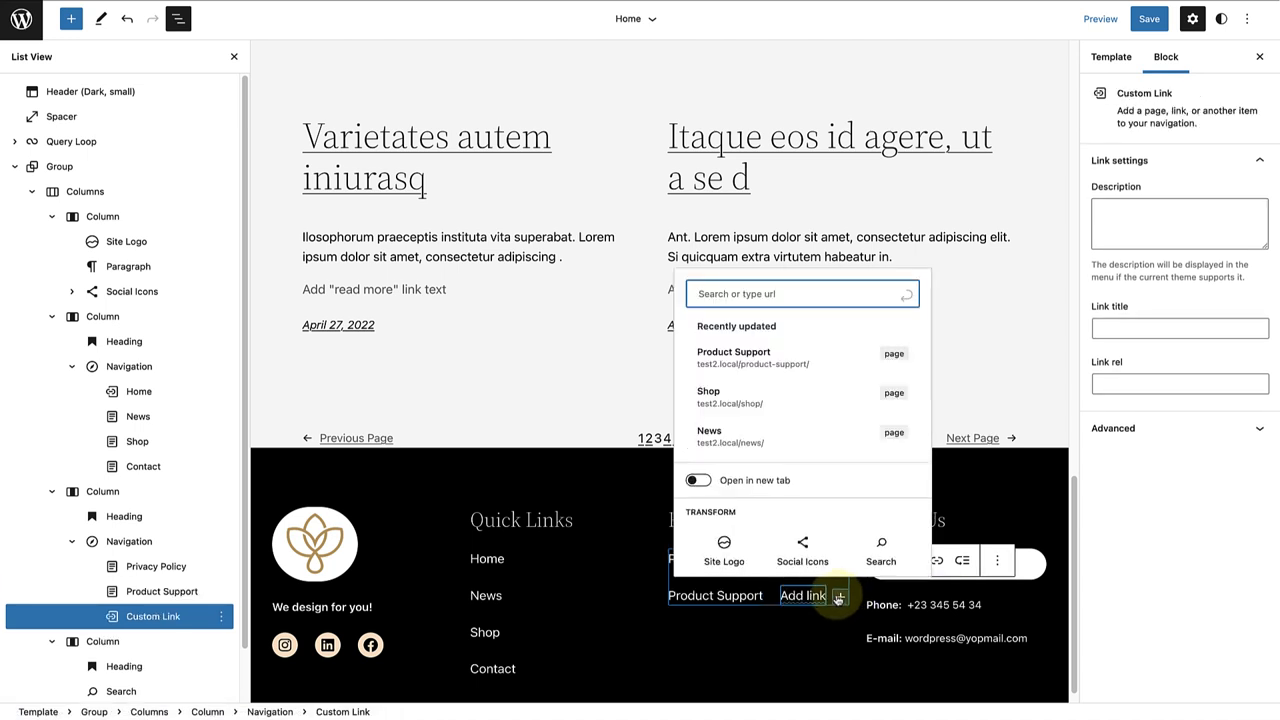
{"action": "type", "text": "Test"}
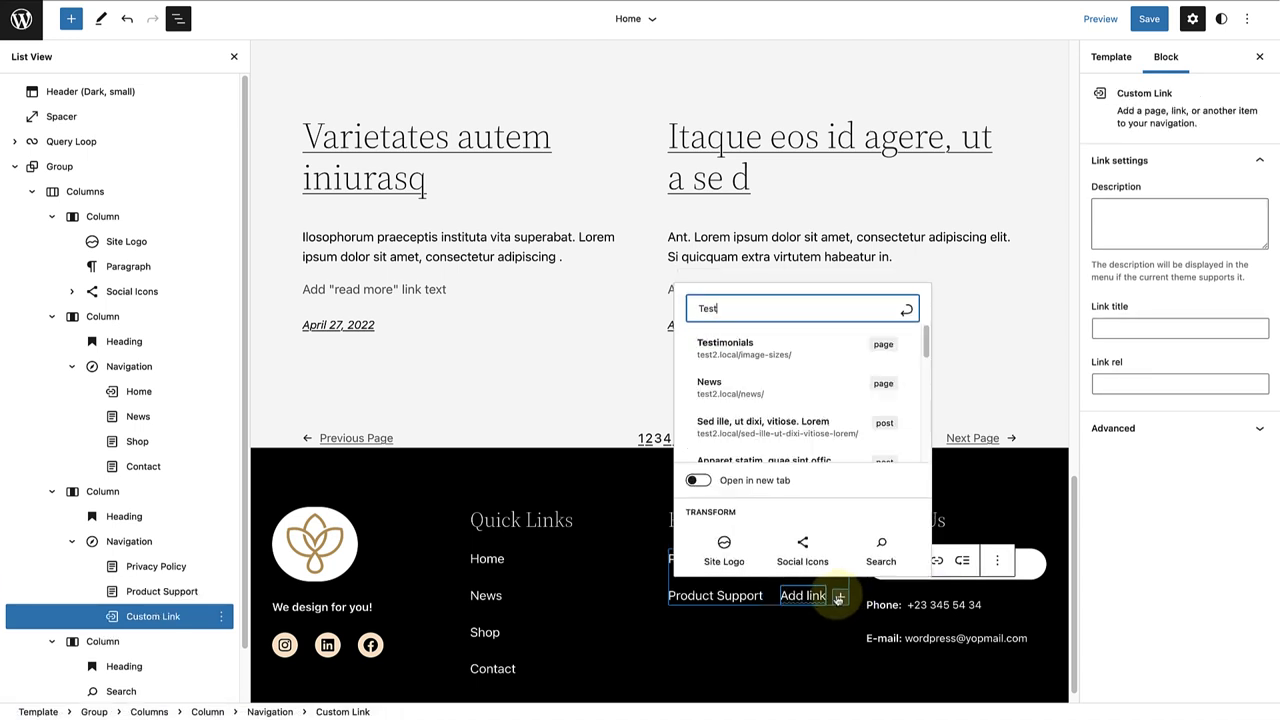
{"action": "left_click", "coordinate": [724, 348]}
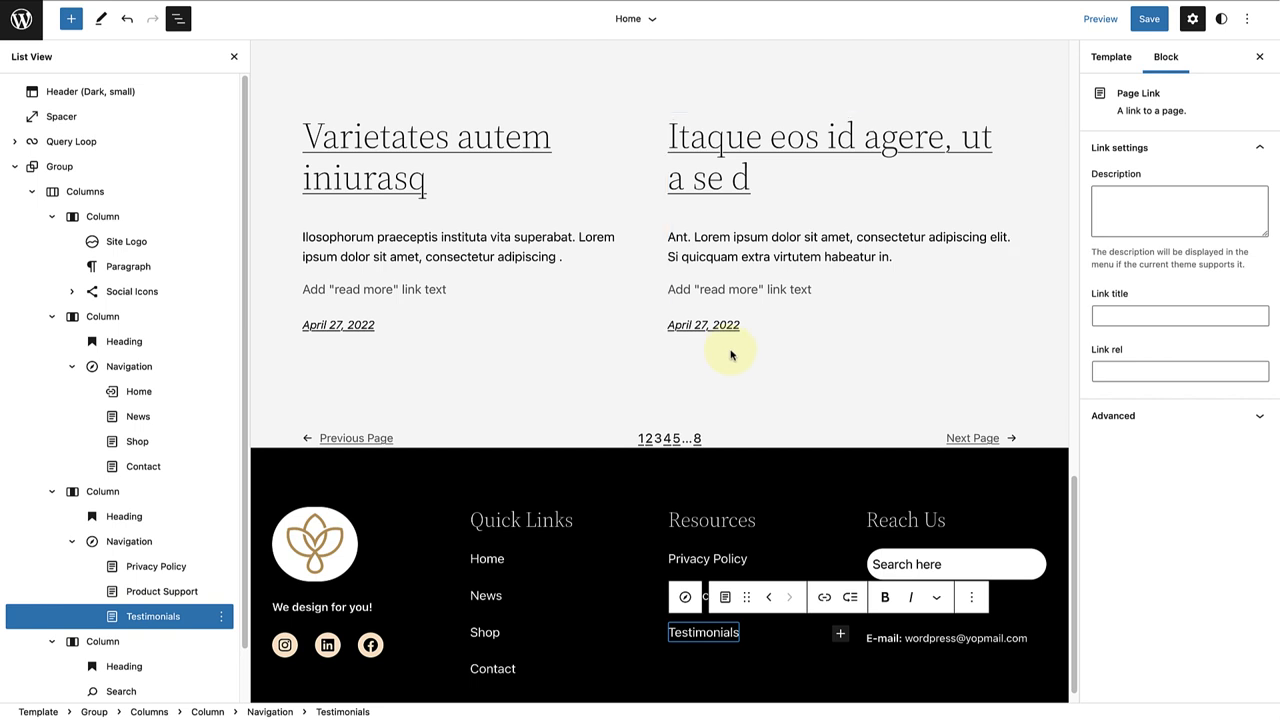
{"action": "mouse_move", "coordinate": [708, 558]}
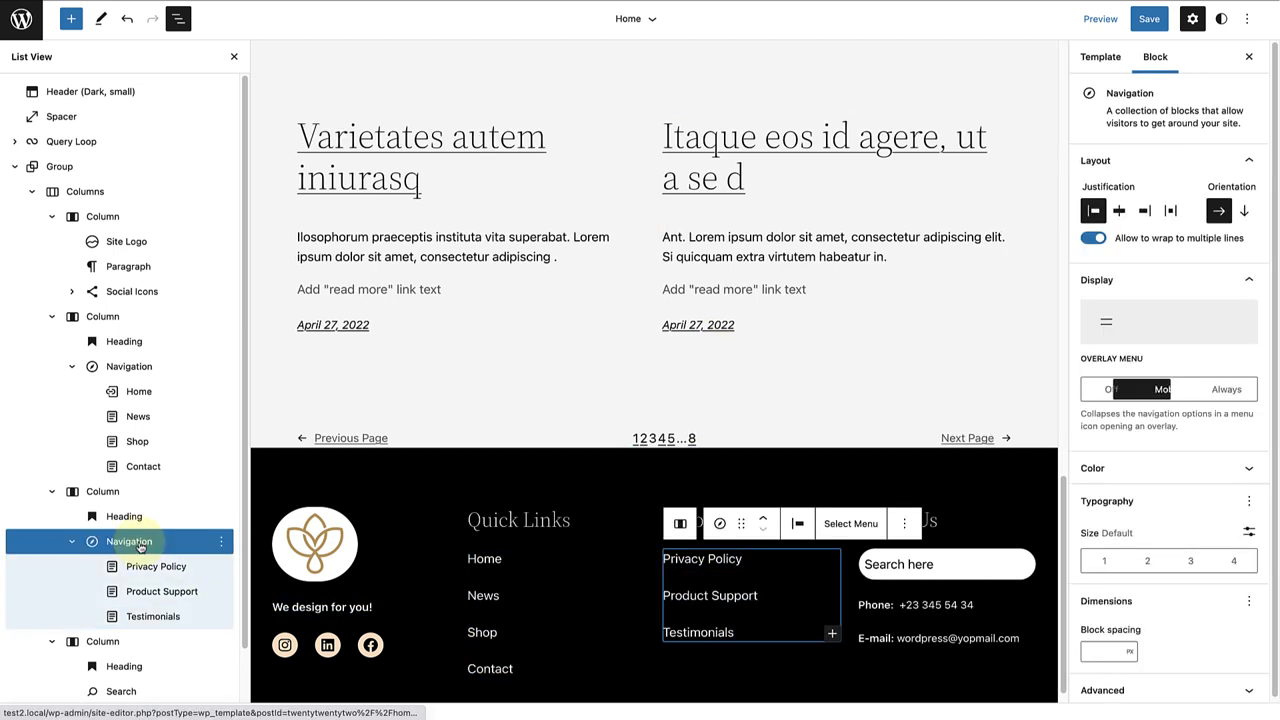
{"action": "left_click", "coordinate": [1168, 388]}
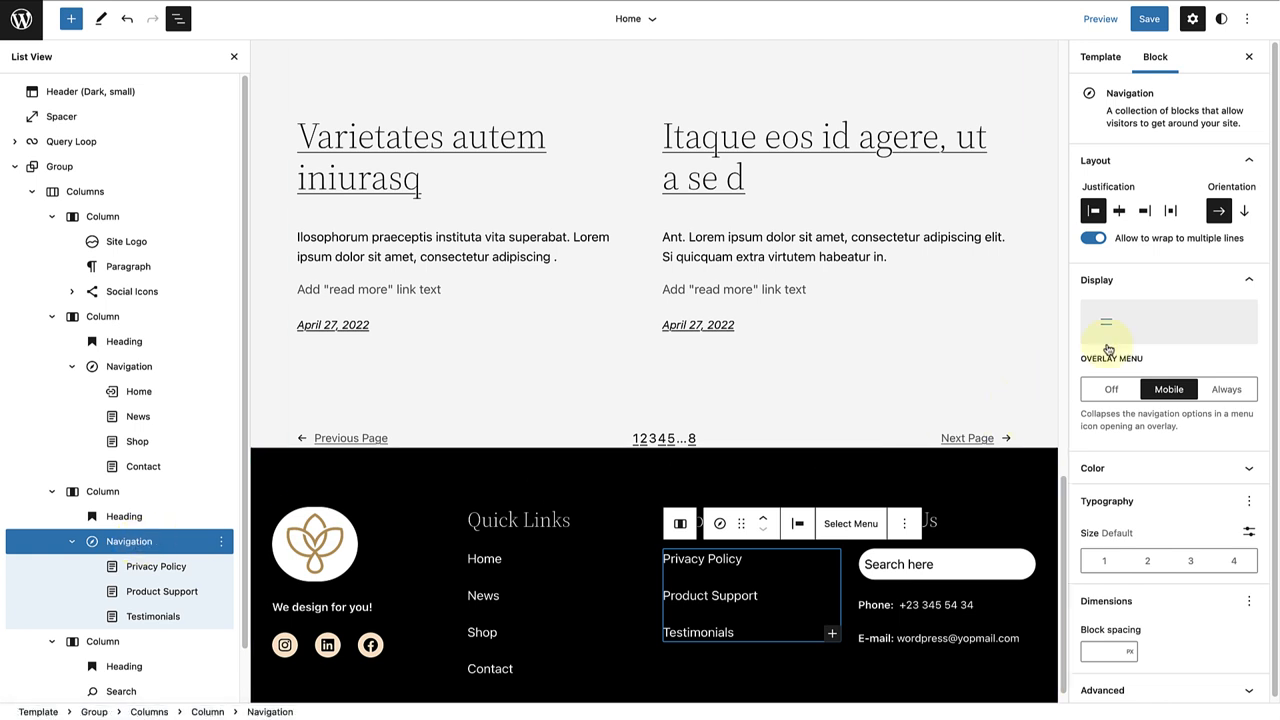
{"action": "left_click", "coordinate": [1218, 210]}
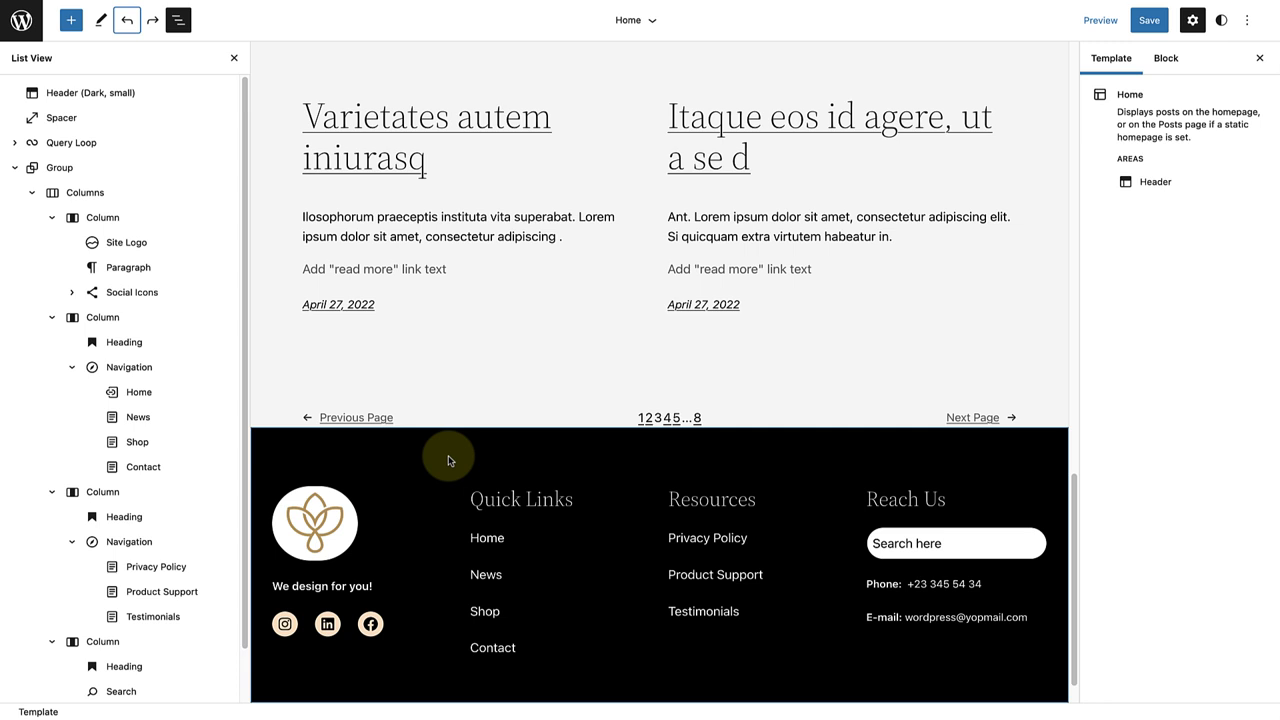
{"action": "mouse_move", "coordinate": [348, 418]}
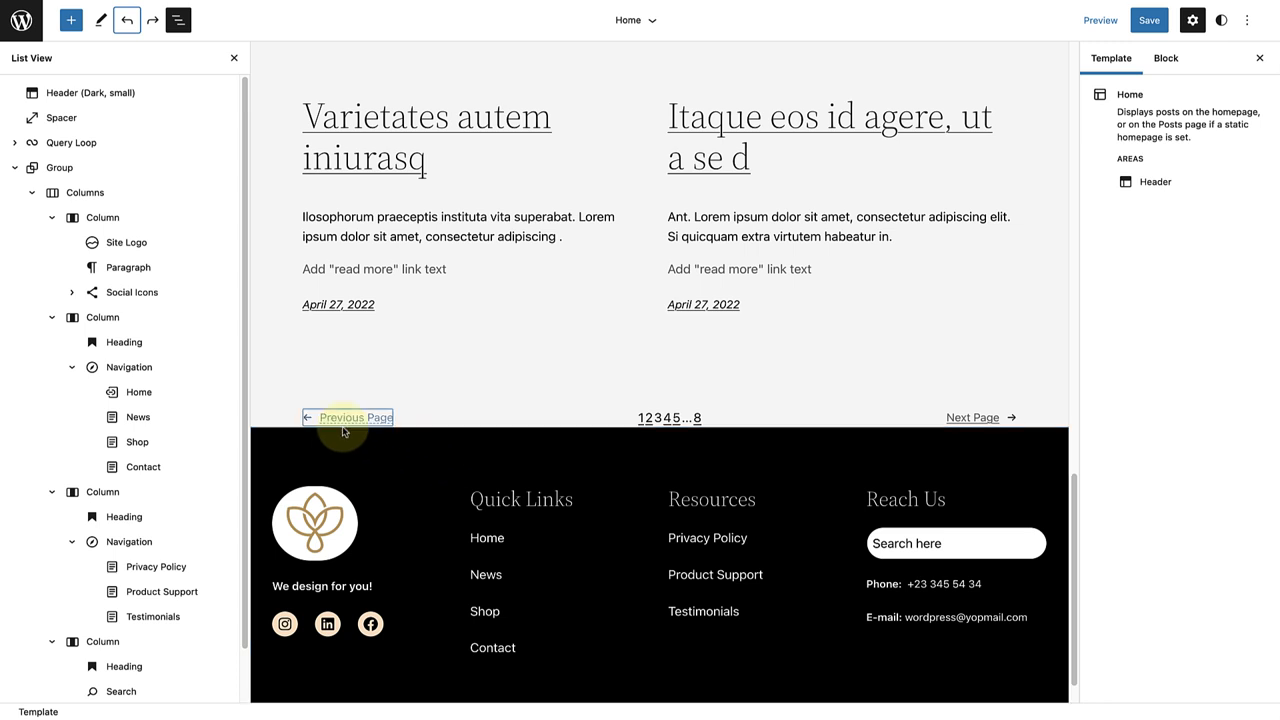
- Set the Quick Links navigation text colour to the Secondary salmon
{"action": "left_click", "coordinate": [128, 368]}
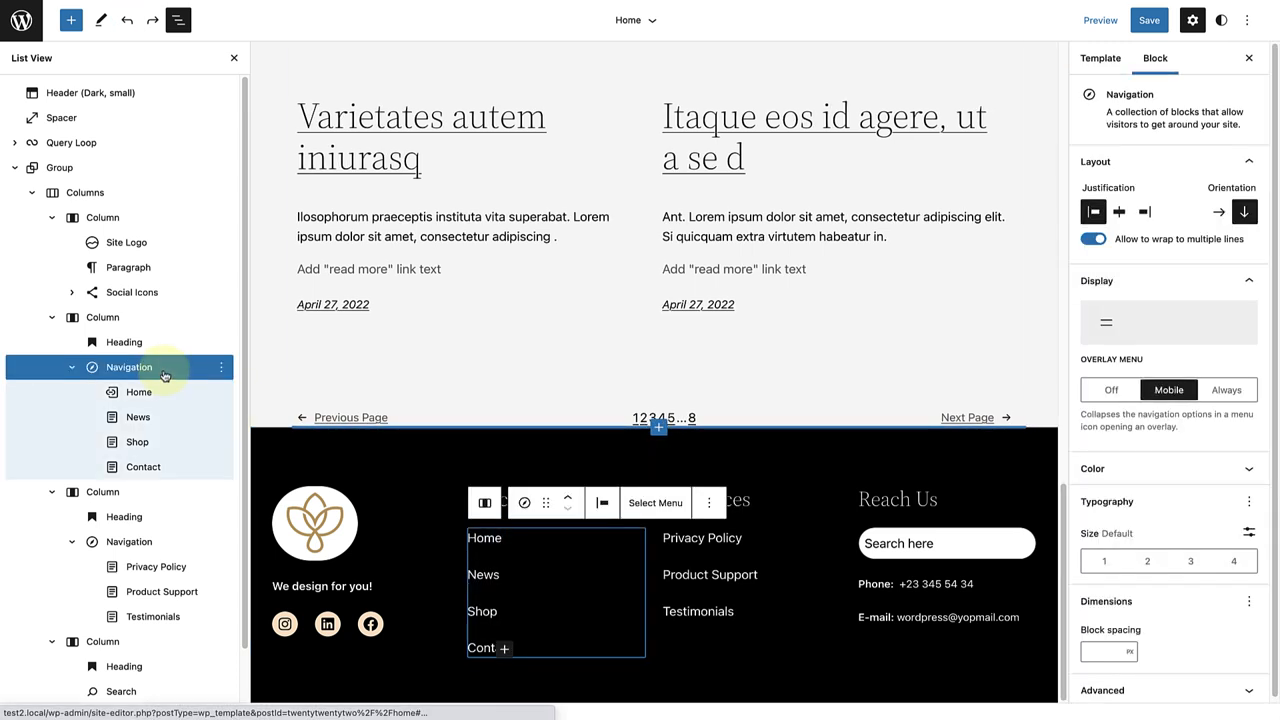
{"action": "left_click", "coordinate": [1168, 468]}
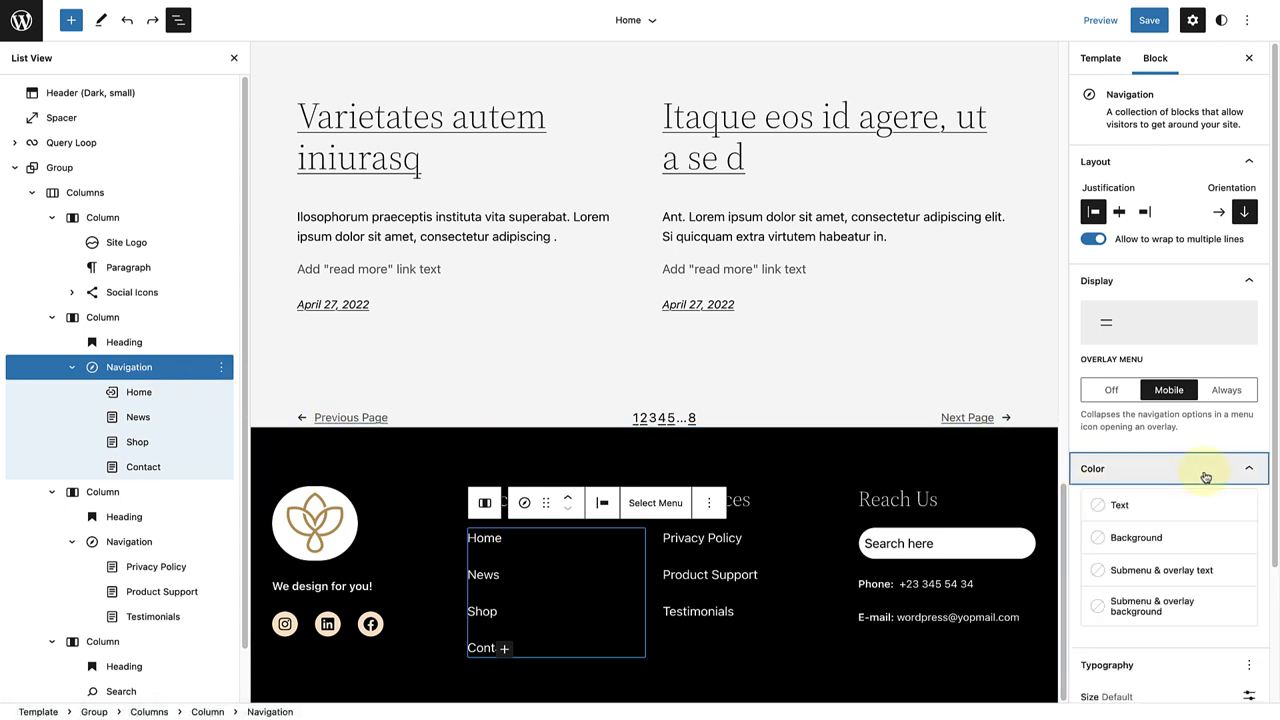
{"action": "left_click", "coordinate": [1120, 504]}
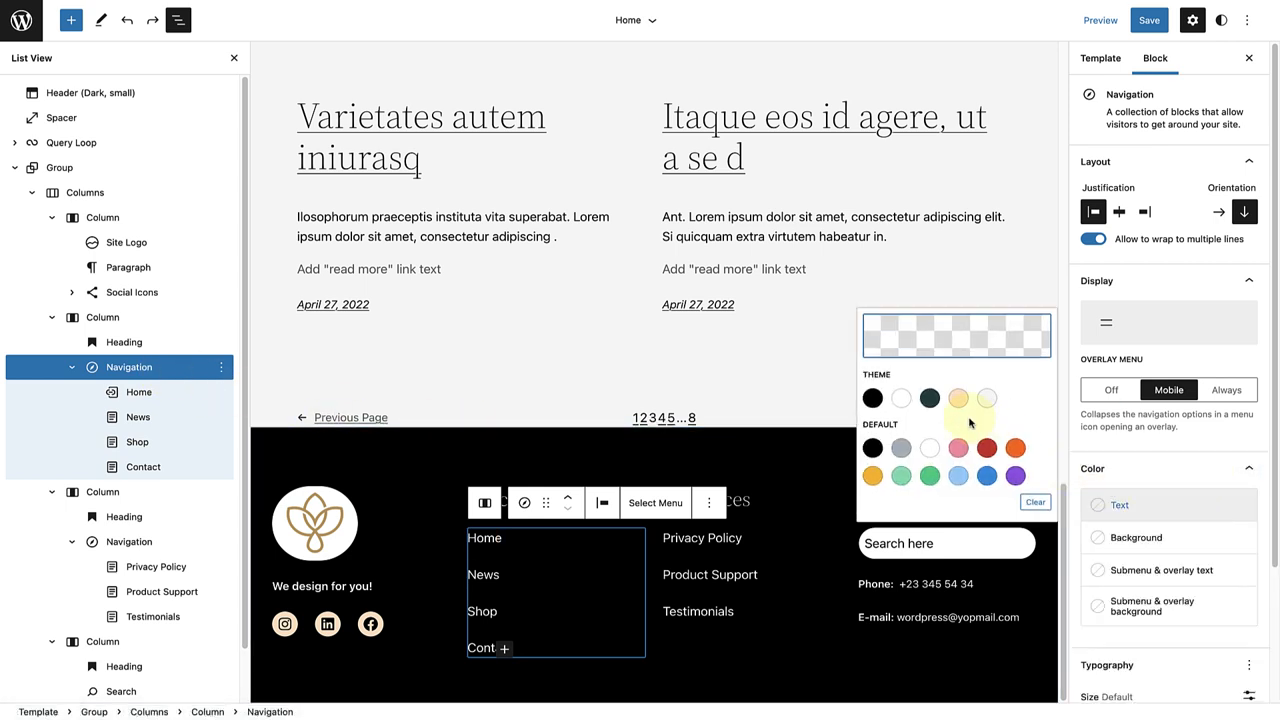
{"action": "left_click", "coordinate": [958, 398]}
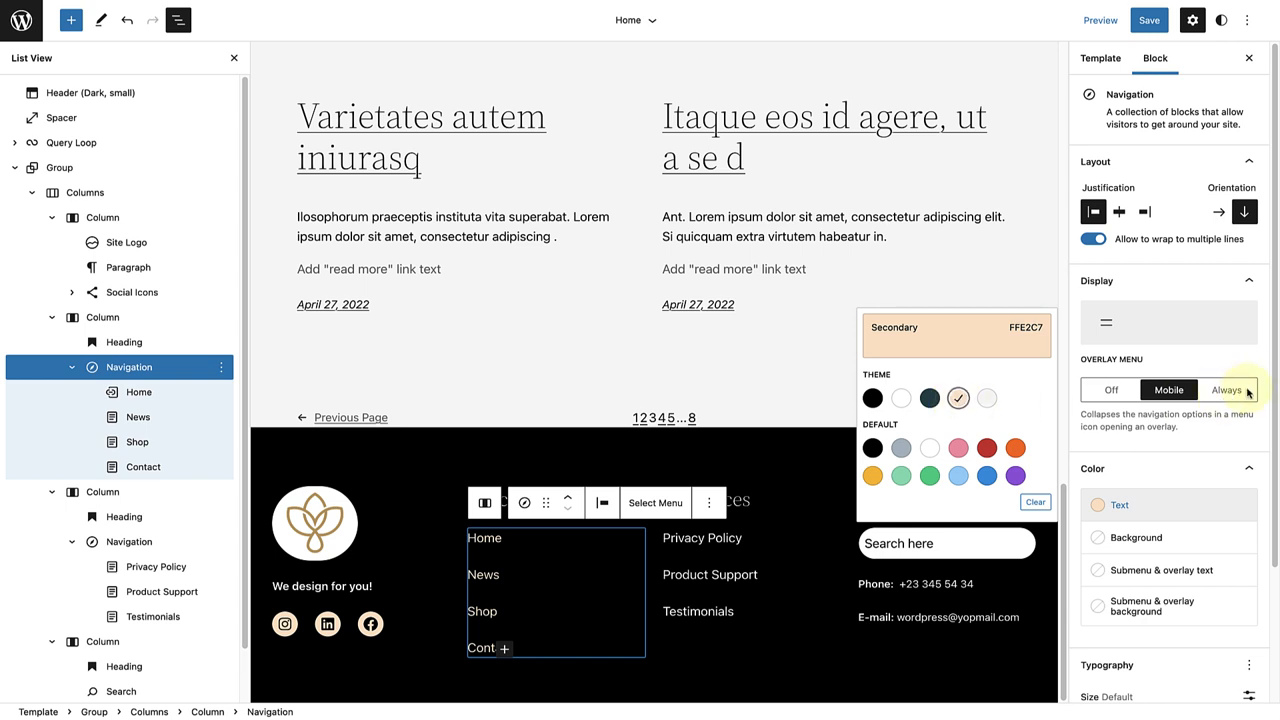
- Give the Quick Links menu a Light font appearance, then select the Resources menu
{"action": "scroll", "scroll_direction": "down", "scroll_amount": 3}
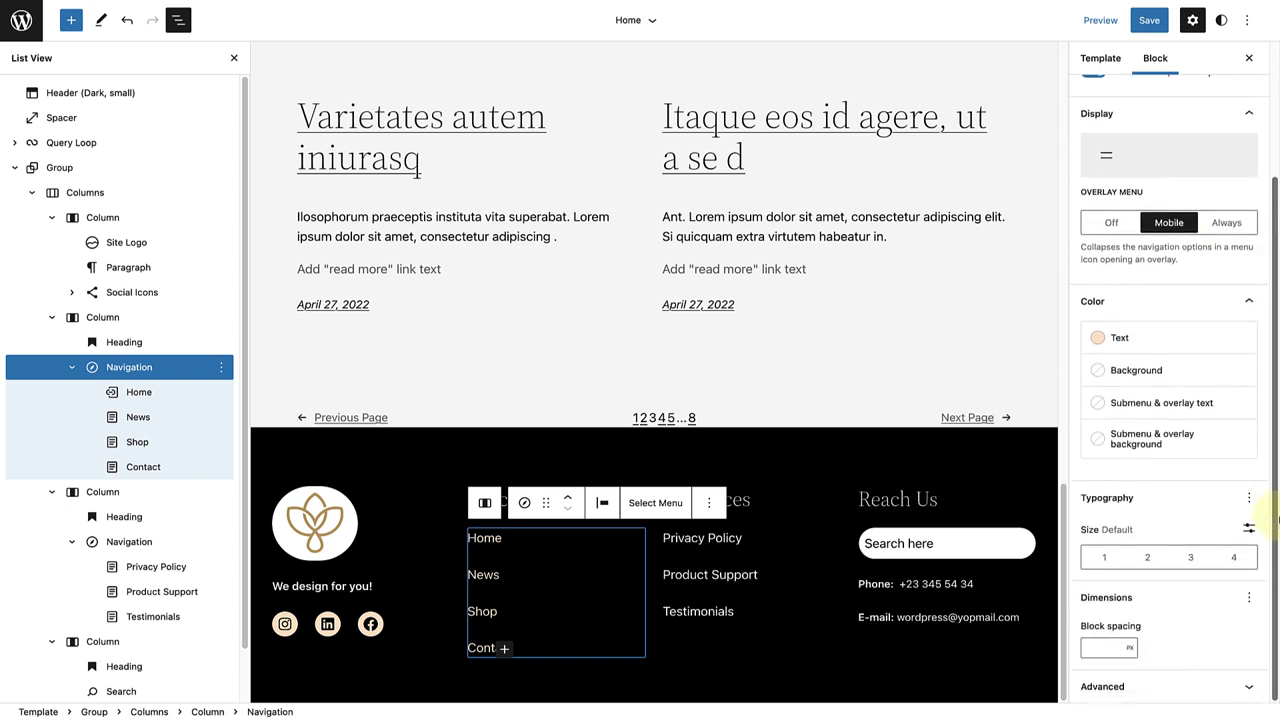
{"action": "left_click", "coordinate": [1248, 496]}
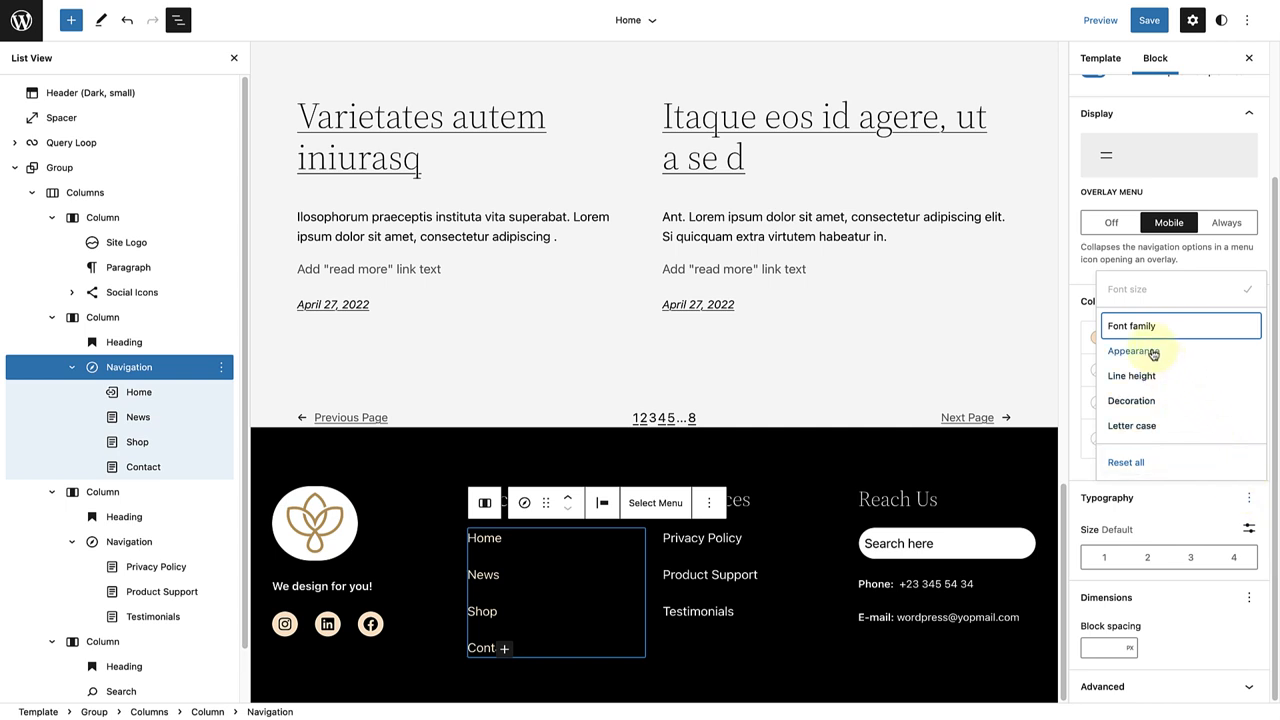
{"action": "left_click", "coordinate": [1132, 352]}
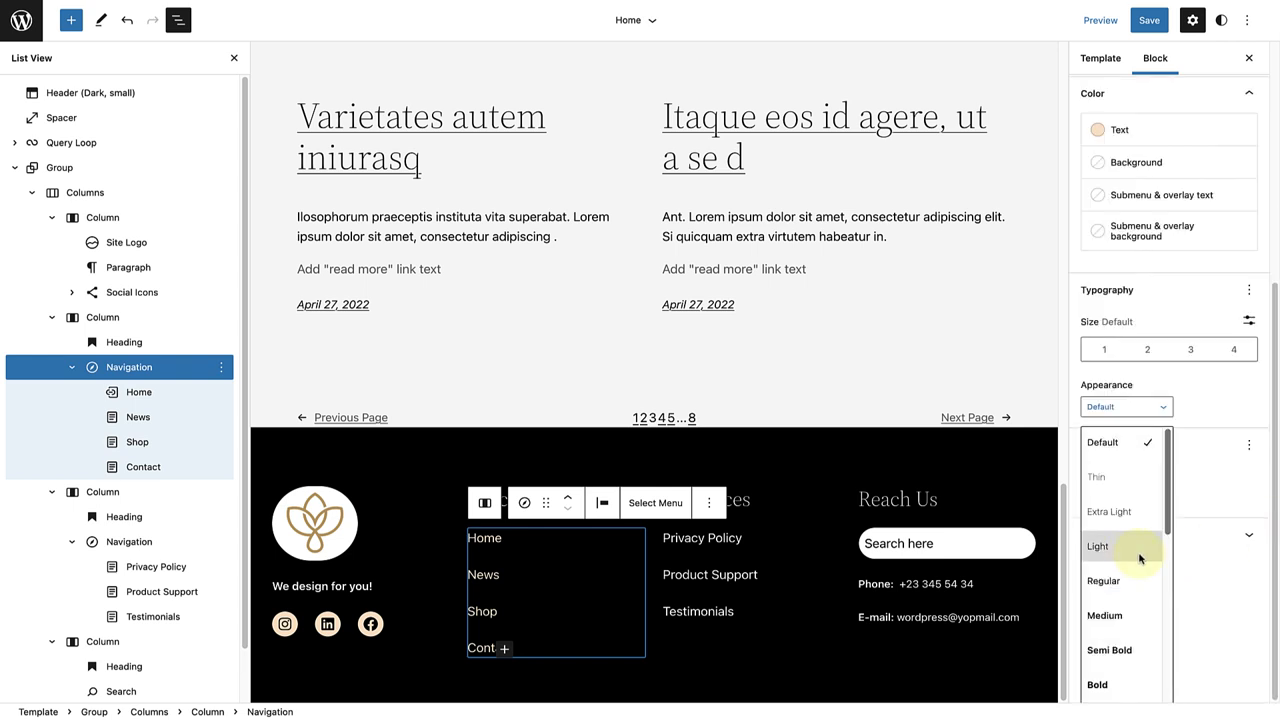
{"action": "left_click", "coordinate": [1096, 546]}
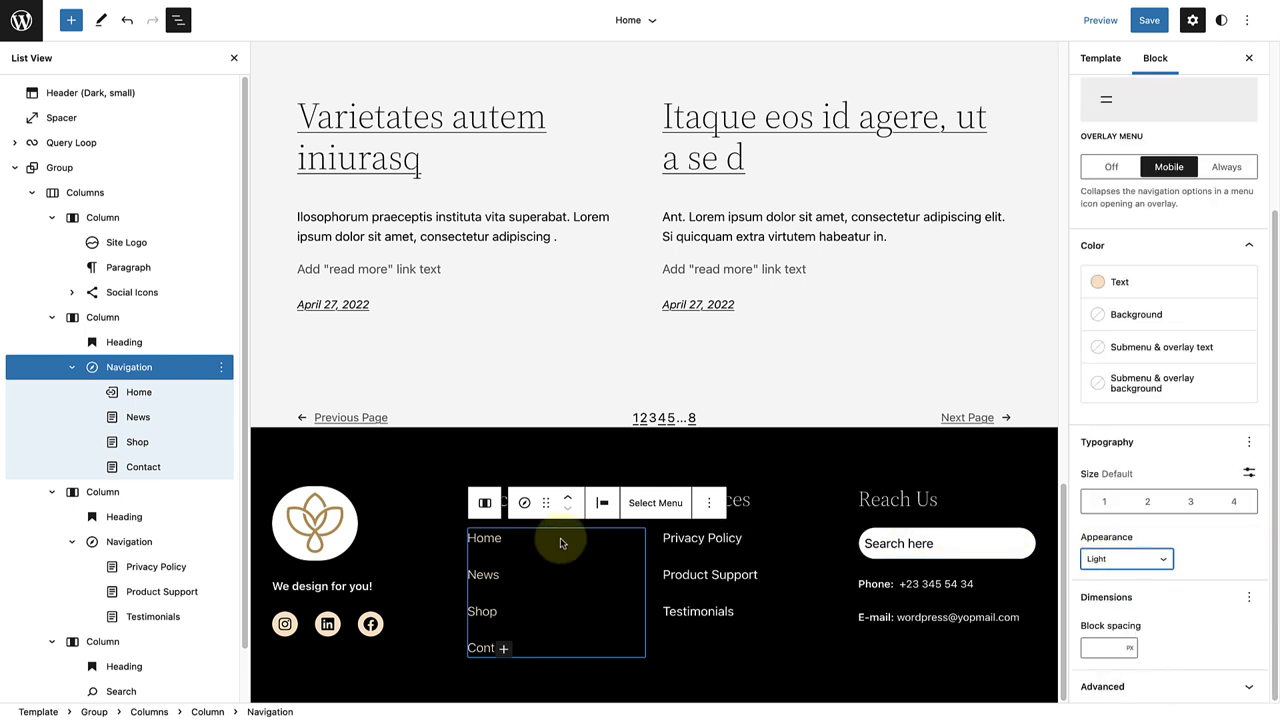
{"action": "left_click", "coordinate": [128, 540]}
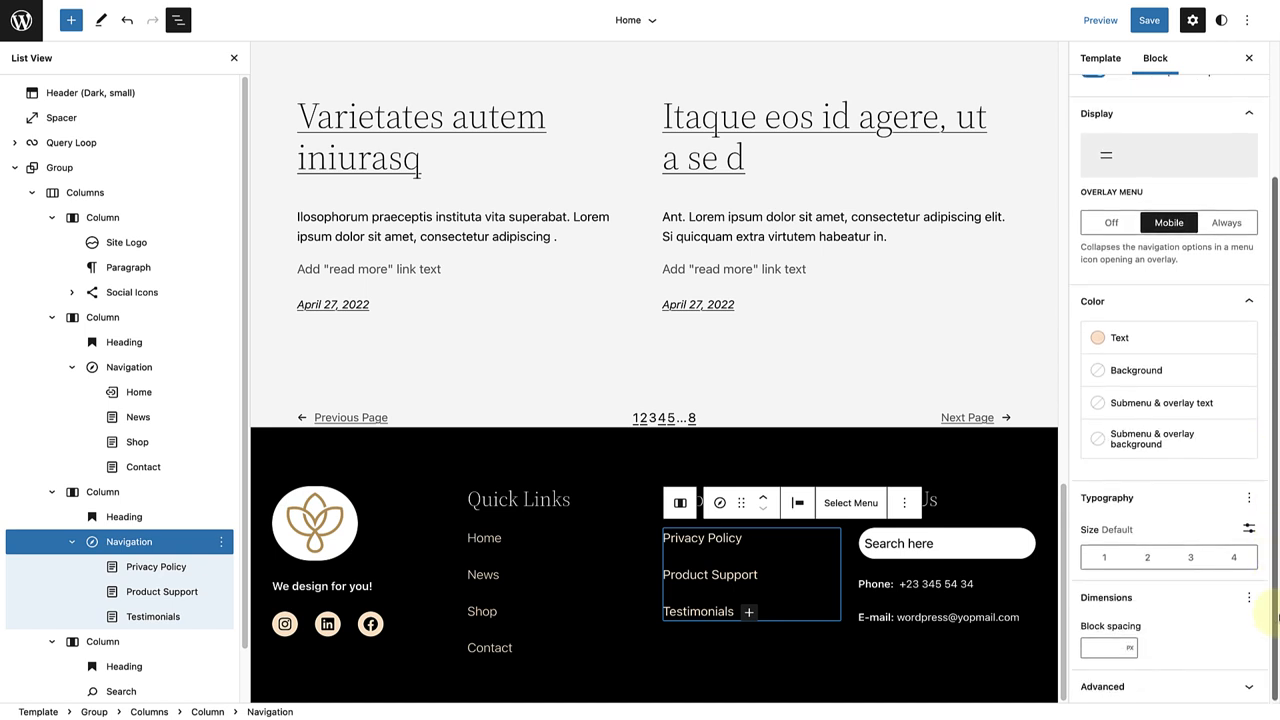
- Add the Appearance typography setting to the Resources menu and choose Light
{"action": "left_click", "coordinate": [1248, 496]}
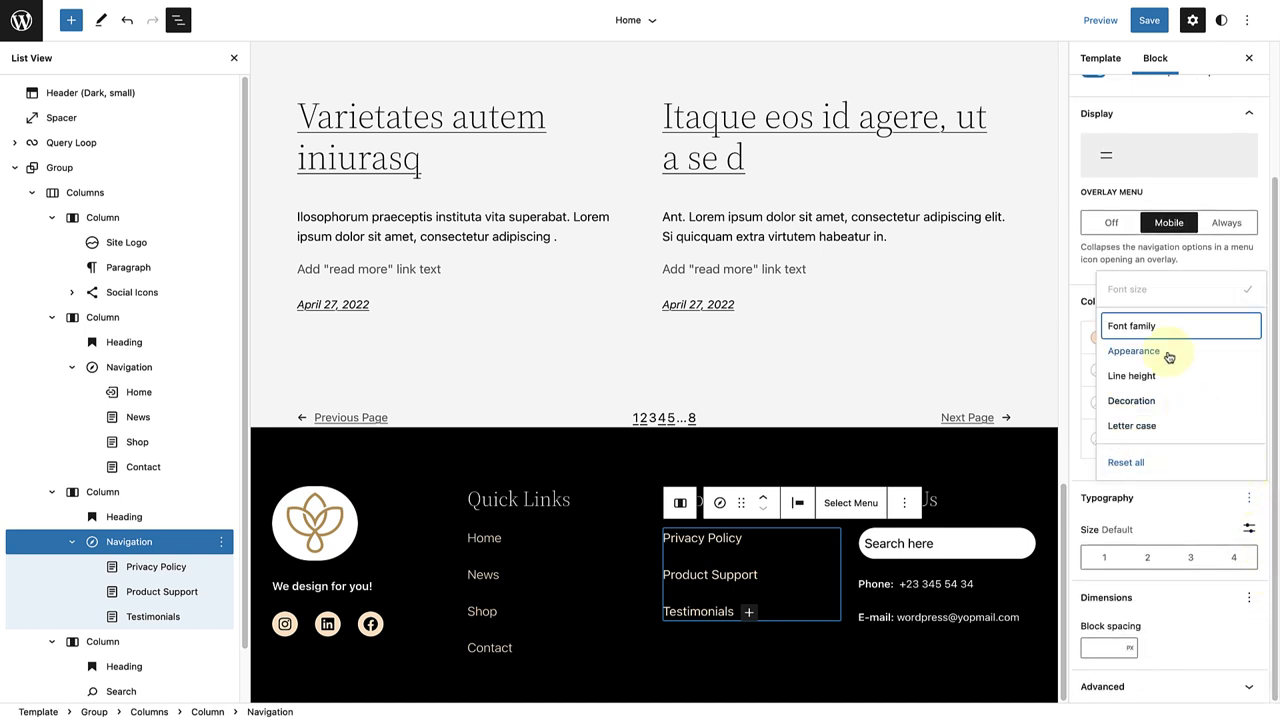
{"action": "left_click", "coordinate": [1132, 350]}
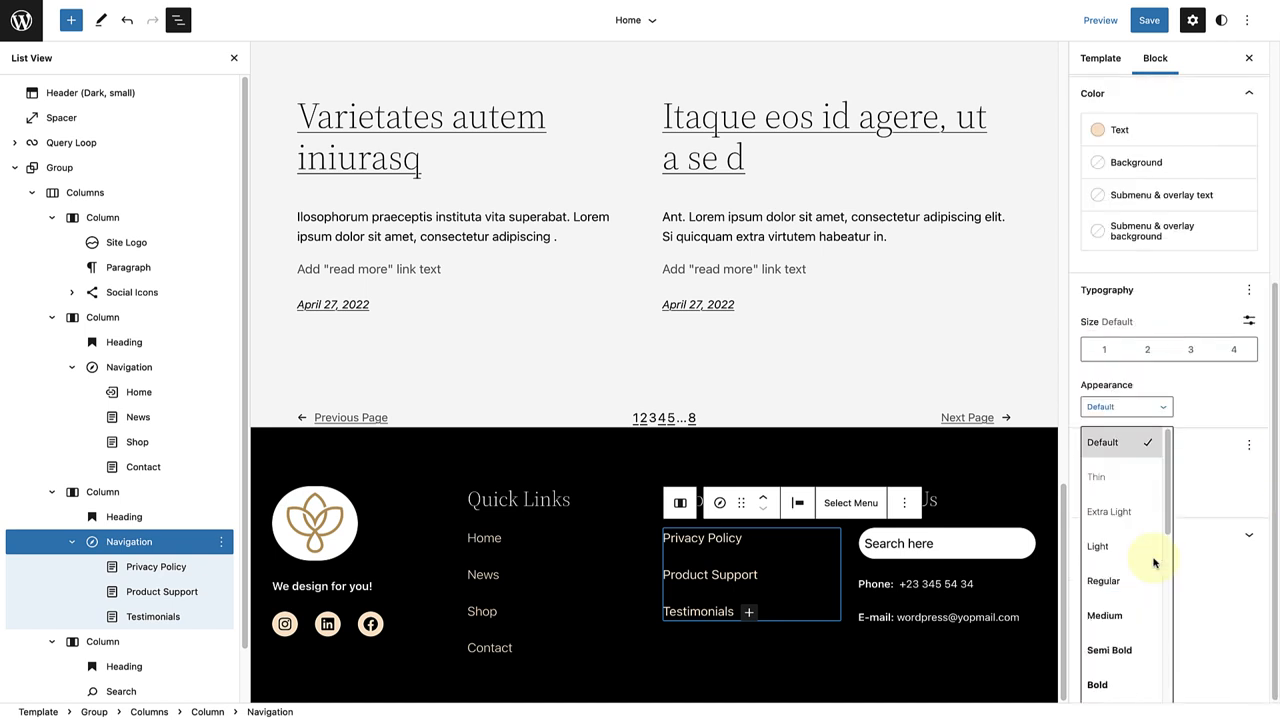
{"action": "left_click", "coordinate": [1096, 546]}
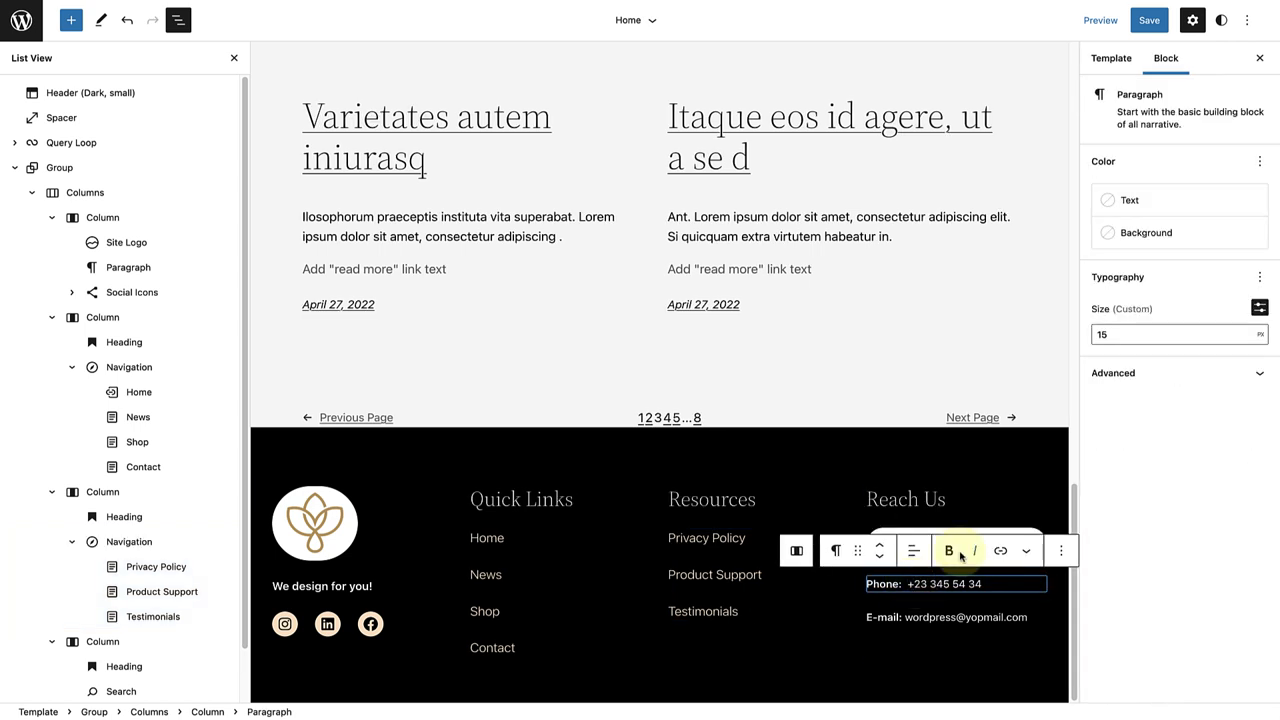
- Give the e-mail contact line a Light font appearance
{"action": "left_click", "coordinate": [1108, 200]}
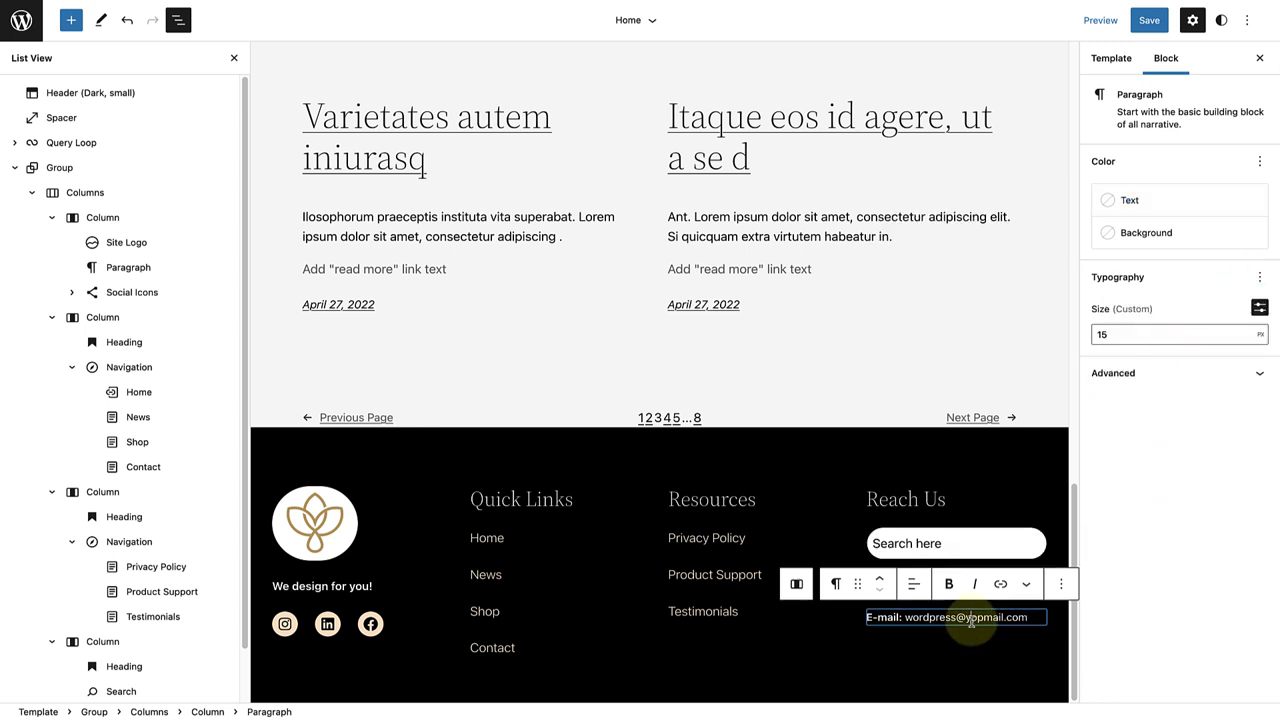
{"action": "left_click", "coordinate": [1108, 200]}
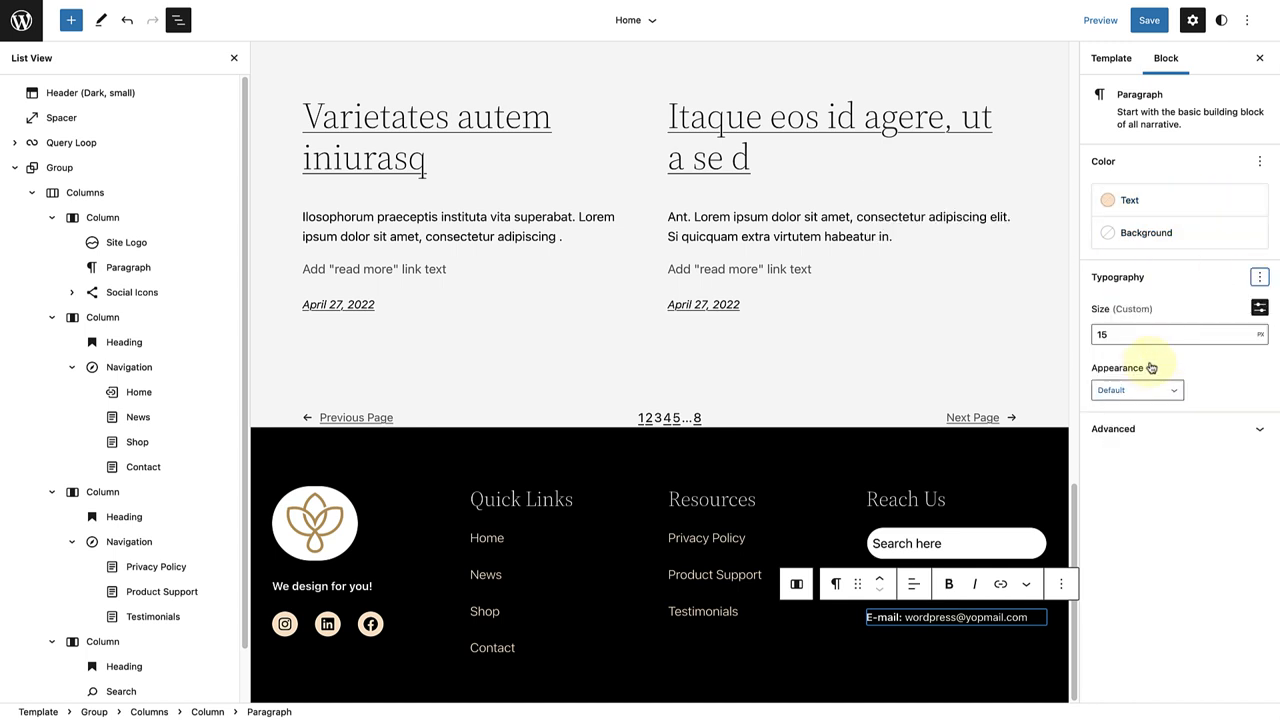
{"action": "left_click", "coordinate": [1136, 390]}
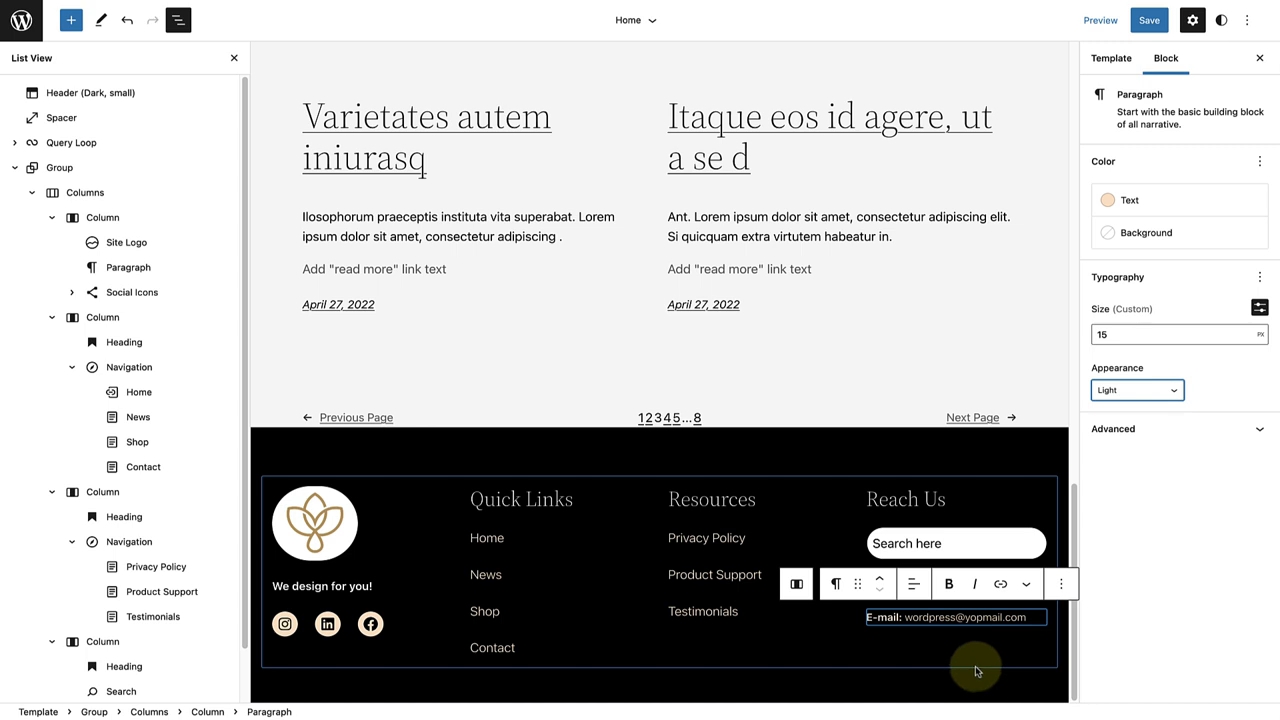
- Save the logo, template and menu changes and view the live home page
{"action": "left_click", "coordinate": [1148, 20]}
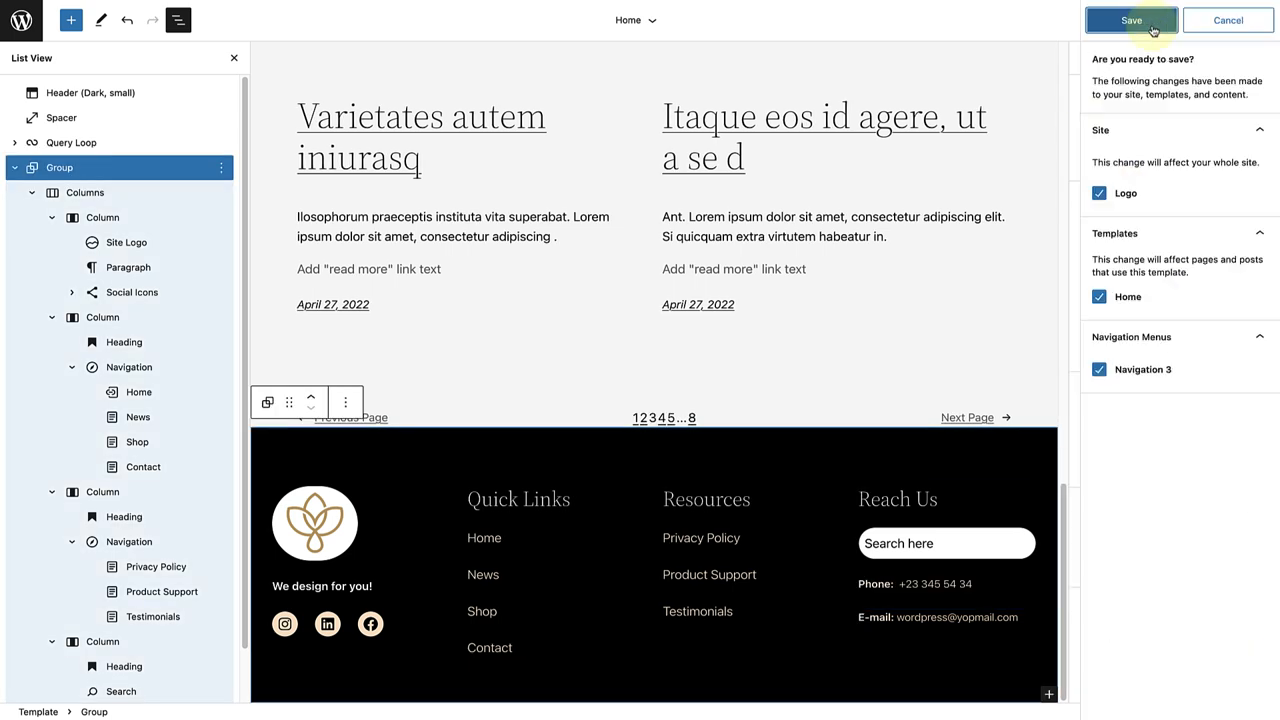
{"action": "left_click", "coordinate": [1132, 20]}
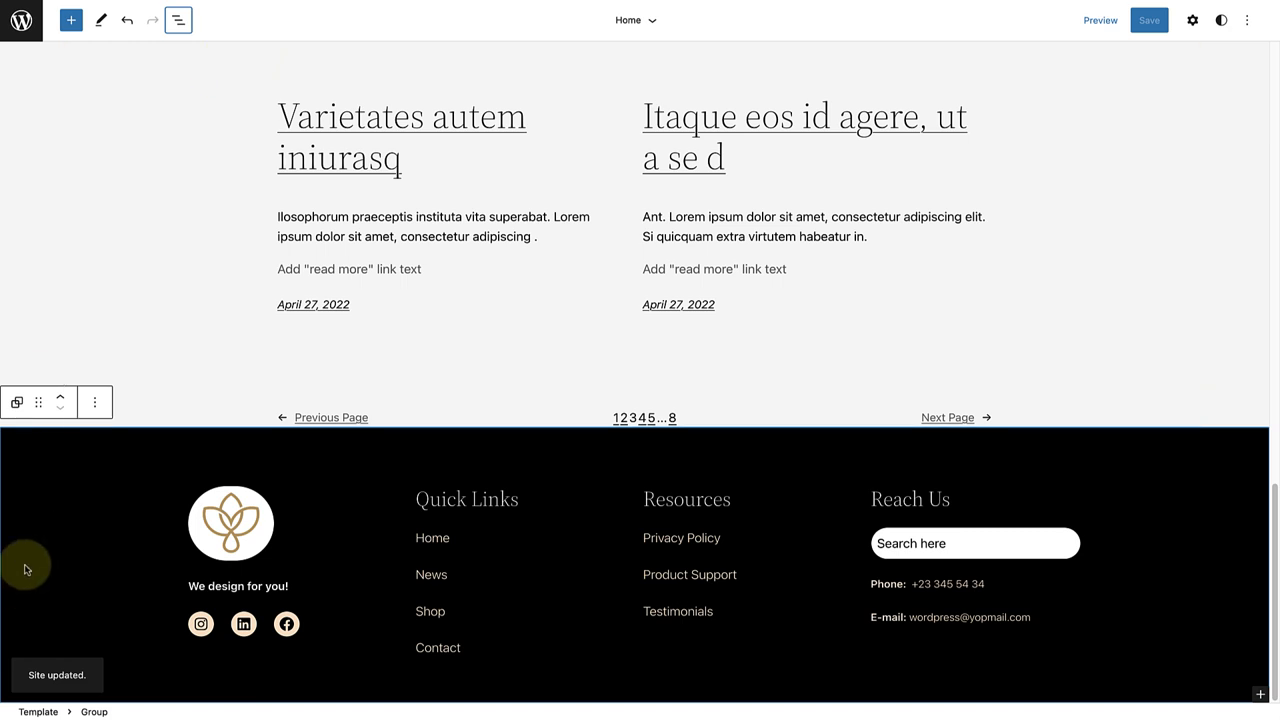
{"action": "left_click", "coordinate": [1100, 20]}
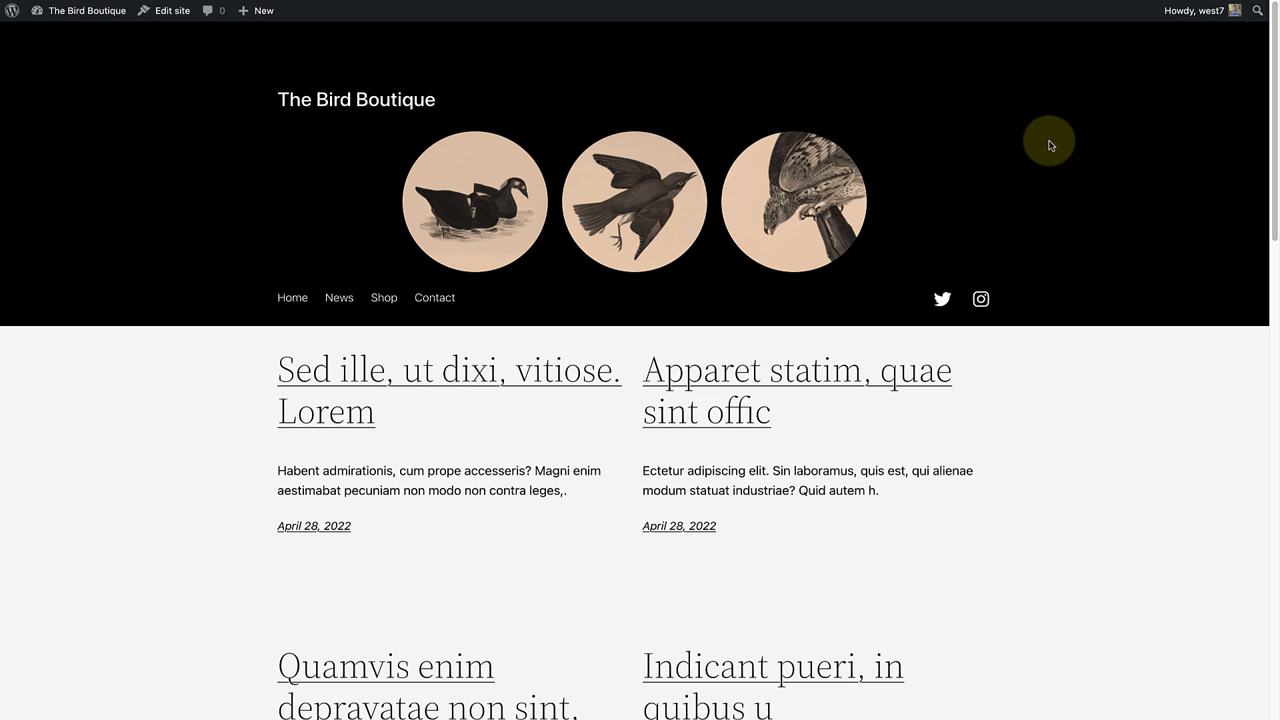
- Scroll the live homepage down to the new black footer with logo, Quick Links, Resources and Reach Us
{"action": "scroll", "scroll_direction": "down", "scroll_amount": 3}
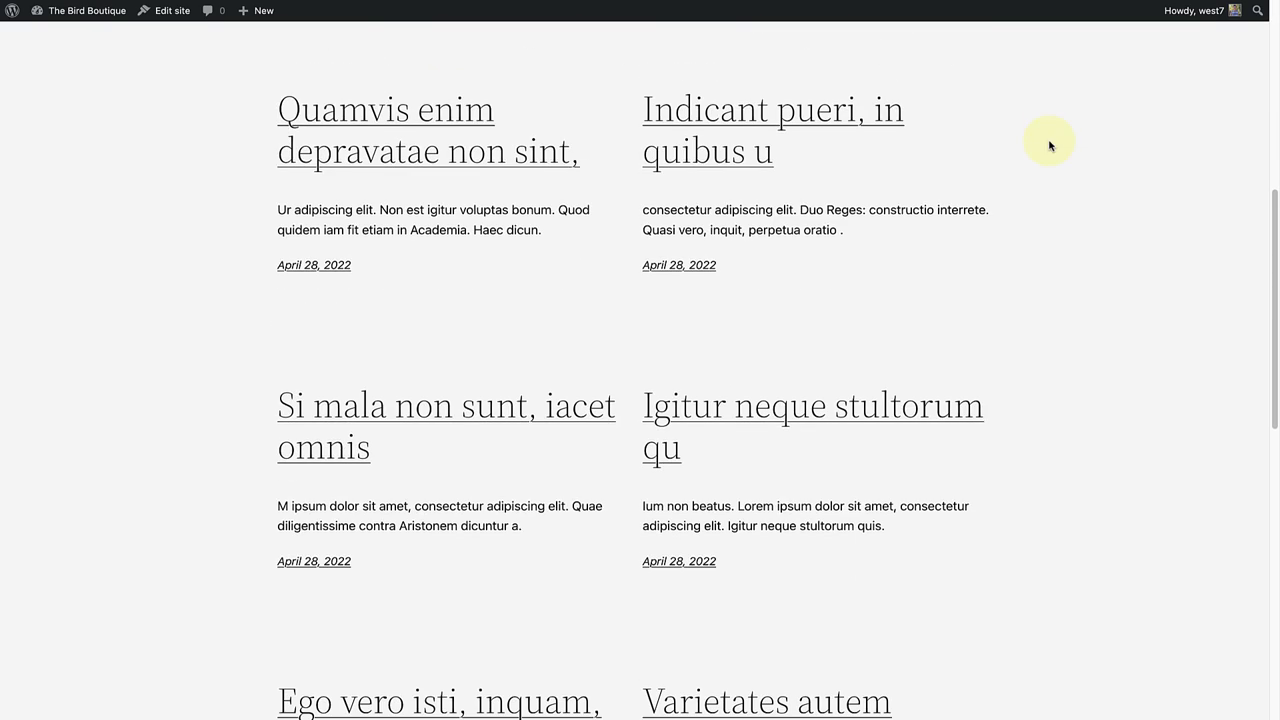
{"action": "scroll", "scroll_direction": "down", "scroll_amount": 3}
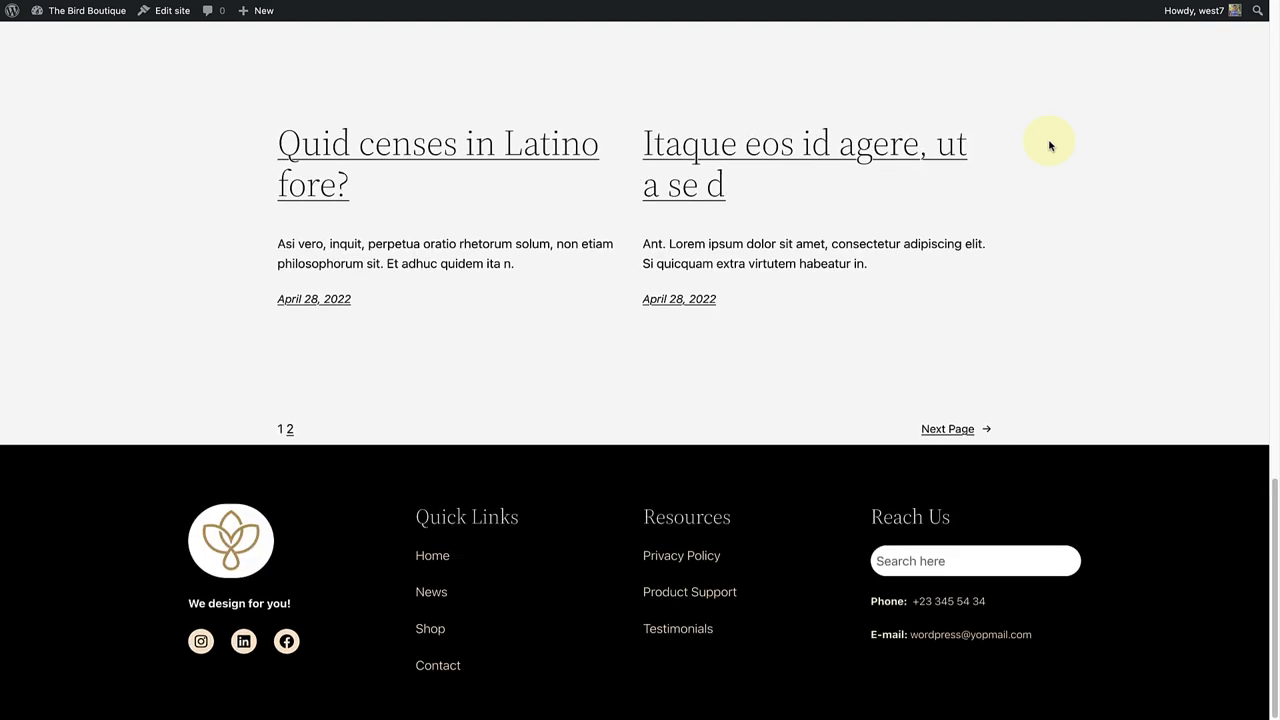